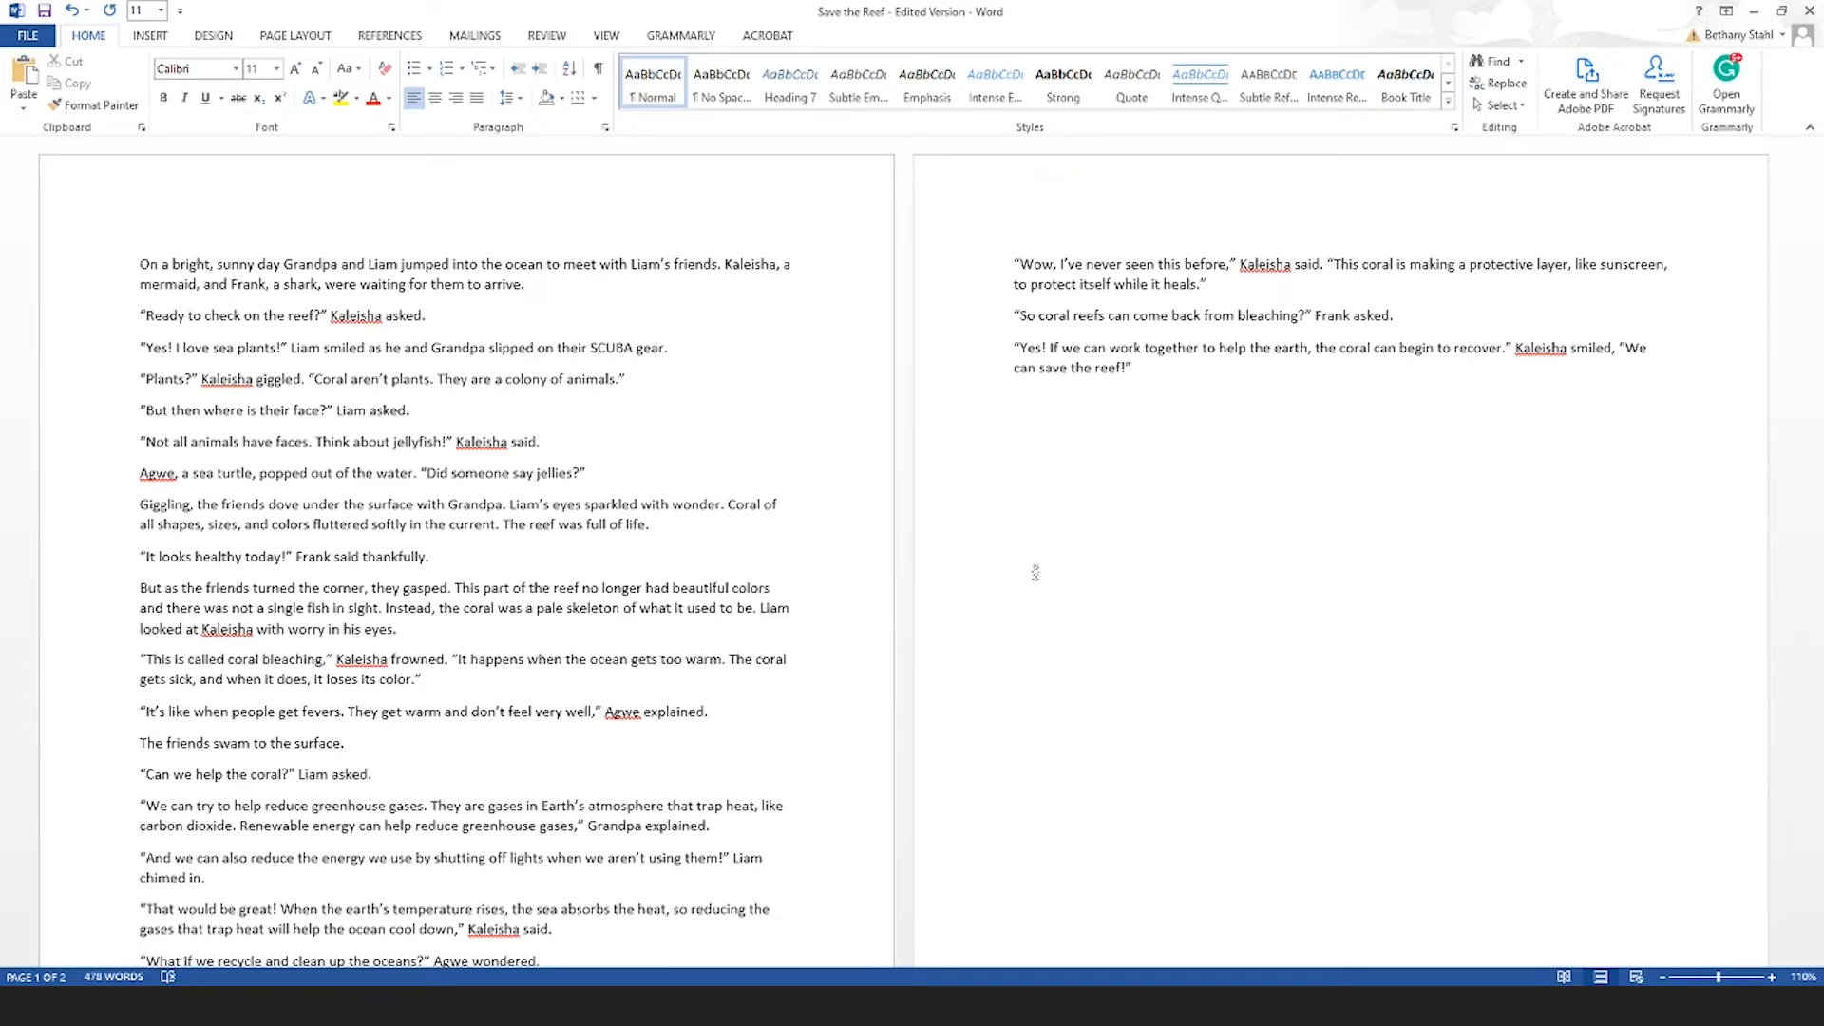
Highlight the opening dialogue: Kaleisha's 'Ready to check on the reef?' cyan, Liam yellow, Frank red.
{"action": "left_click", "coordinate": [1773, 978]}
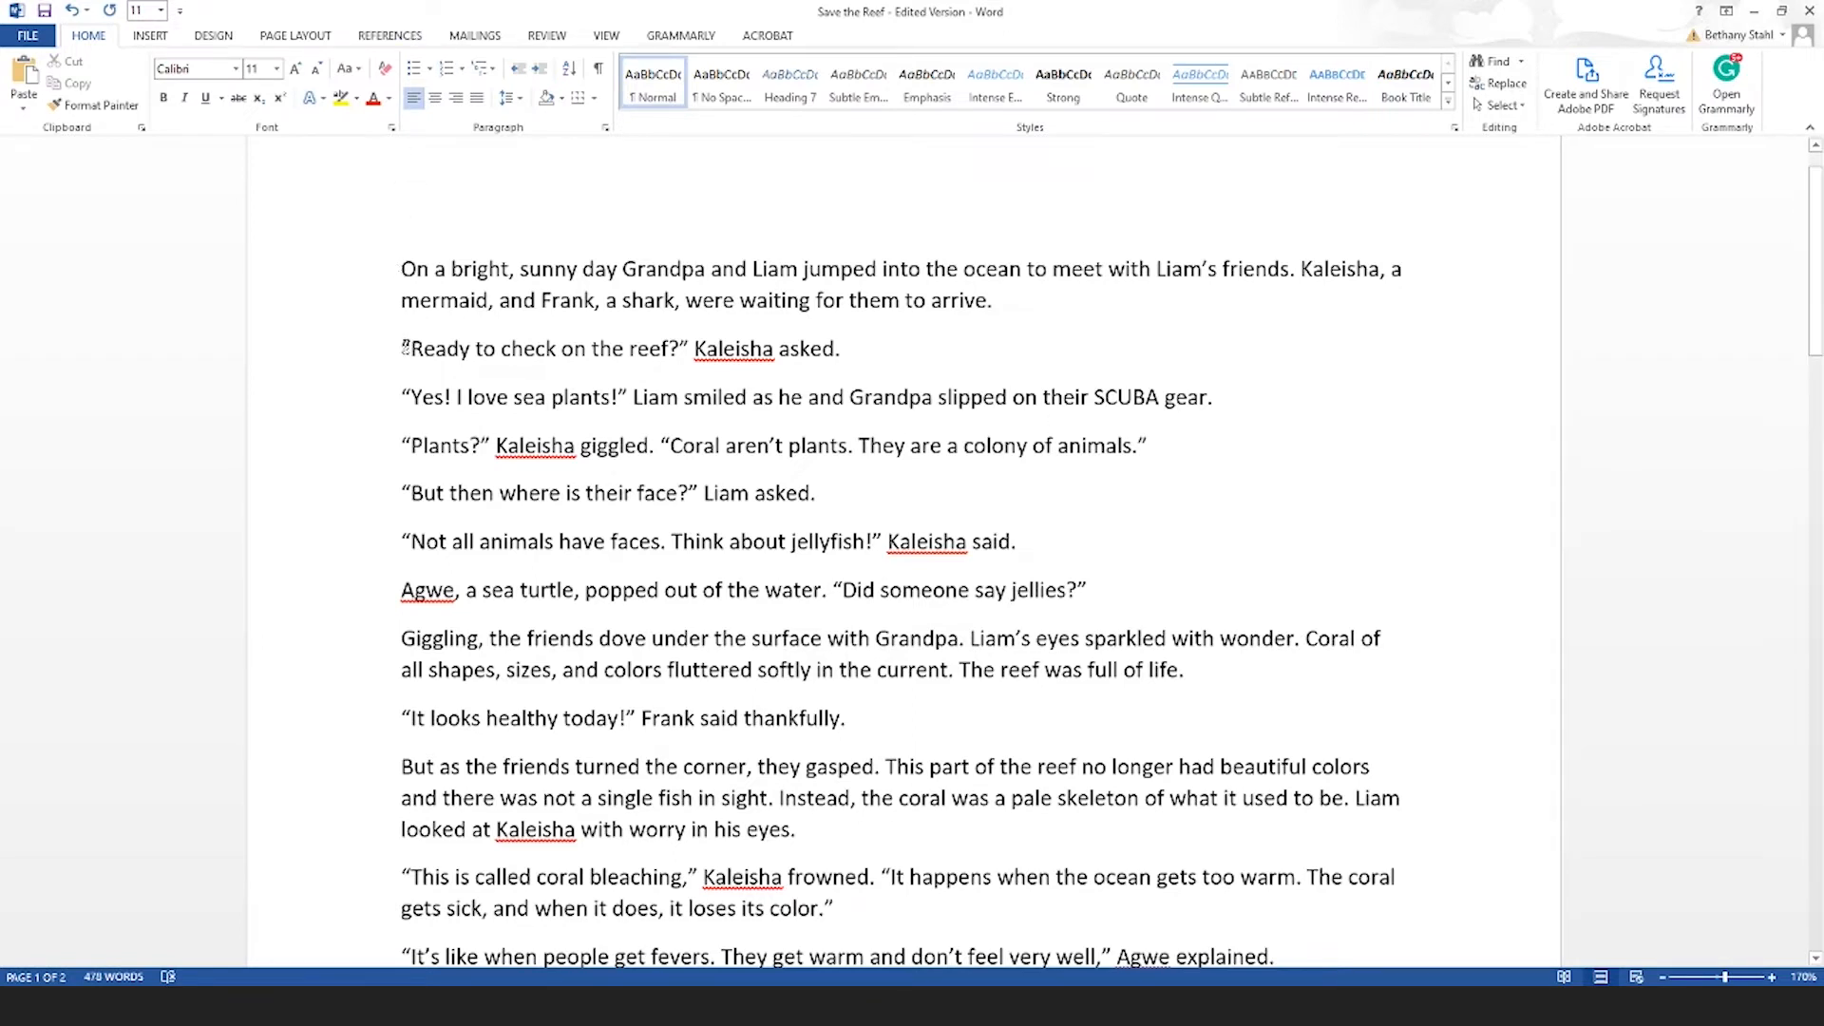
{"action": "left_click_drag", "start_coordinate": [403, 349], "coordinate": [689, 349]}
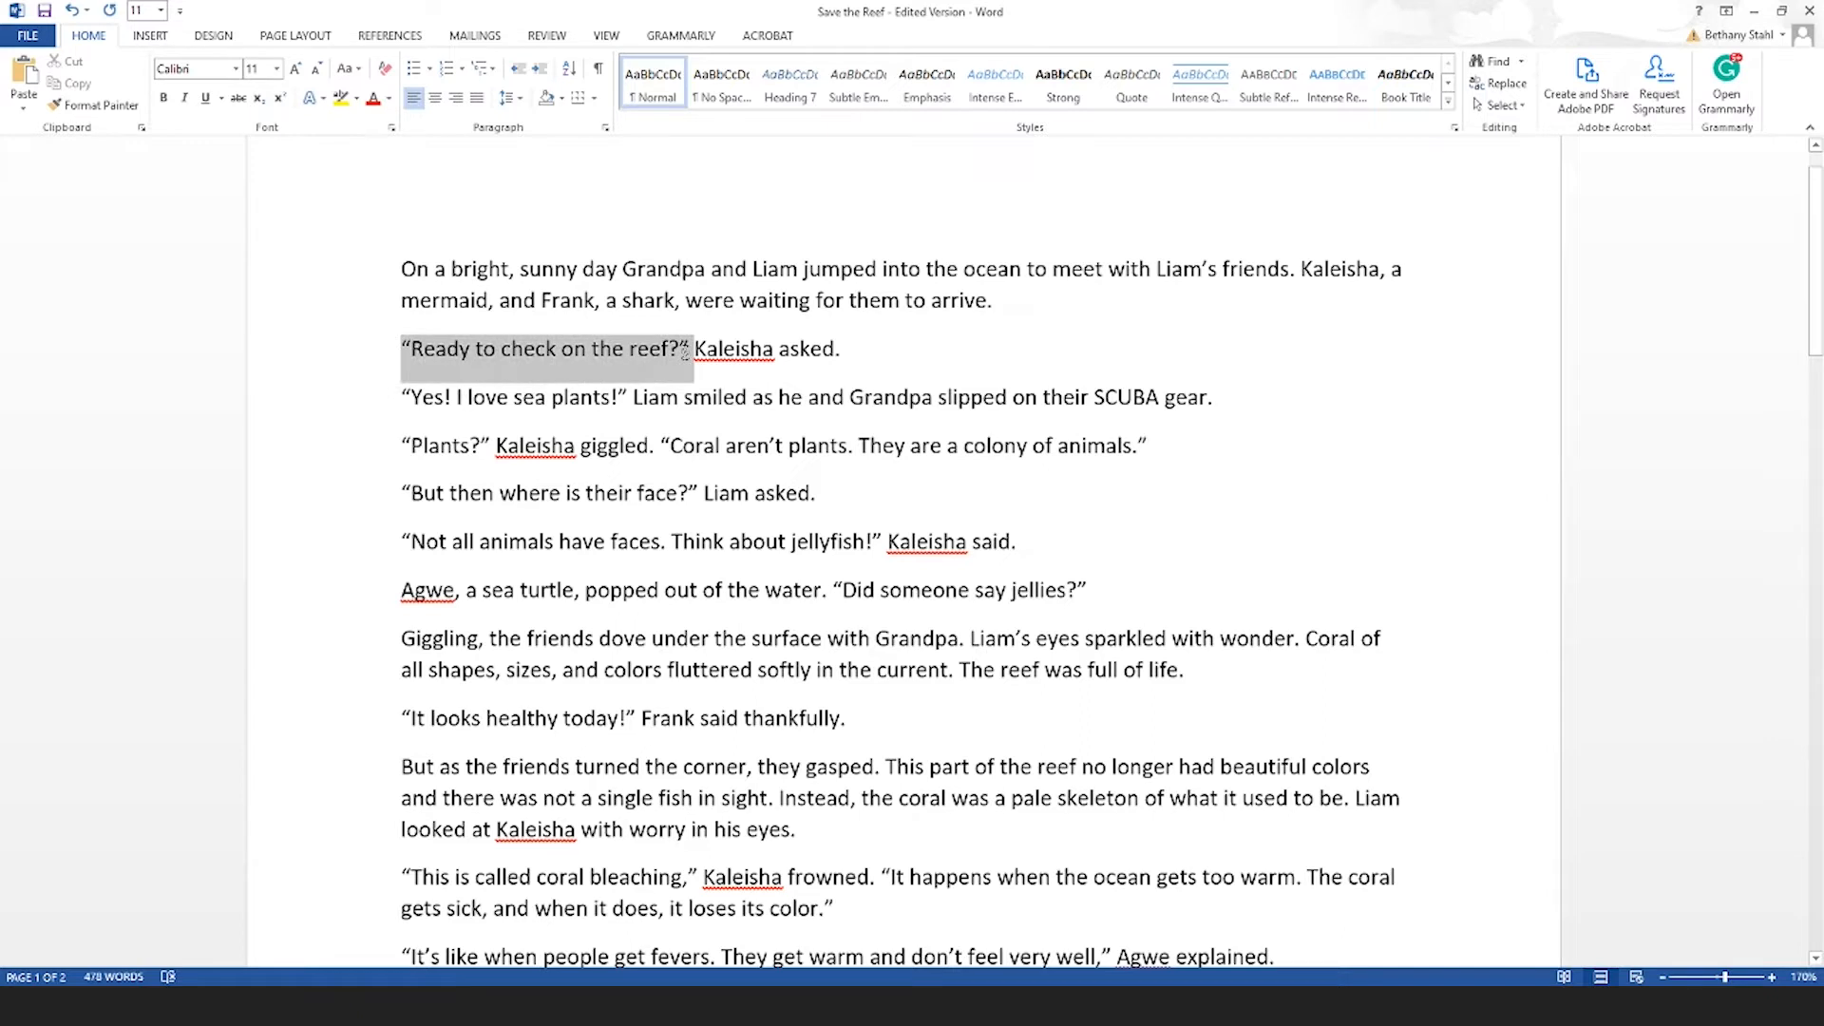
{"action": "left_click", "coordinate": [312, 98]}
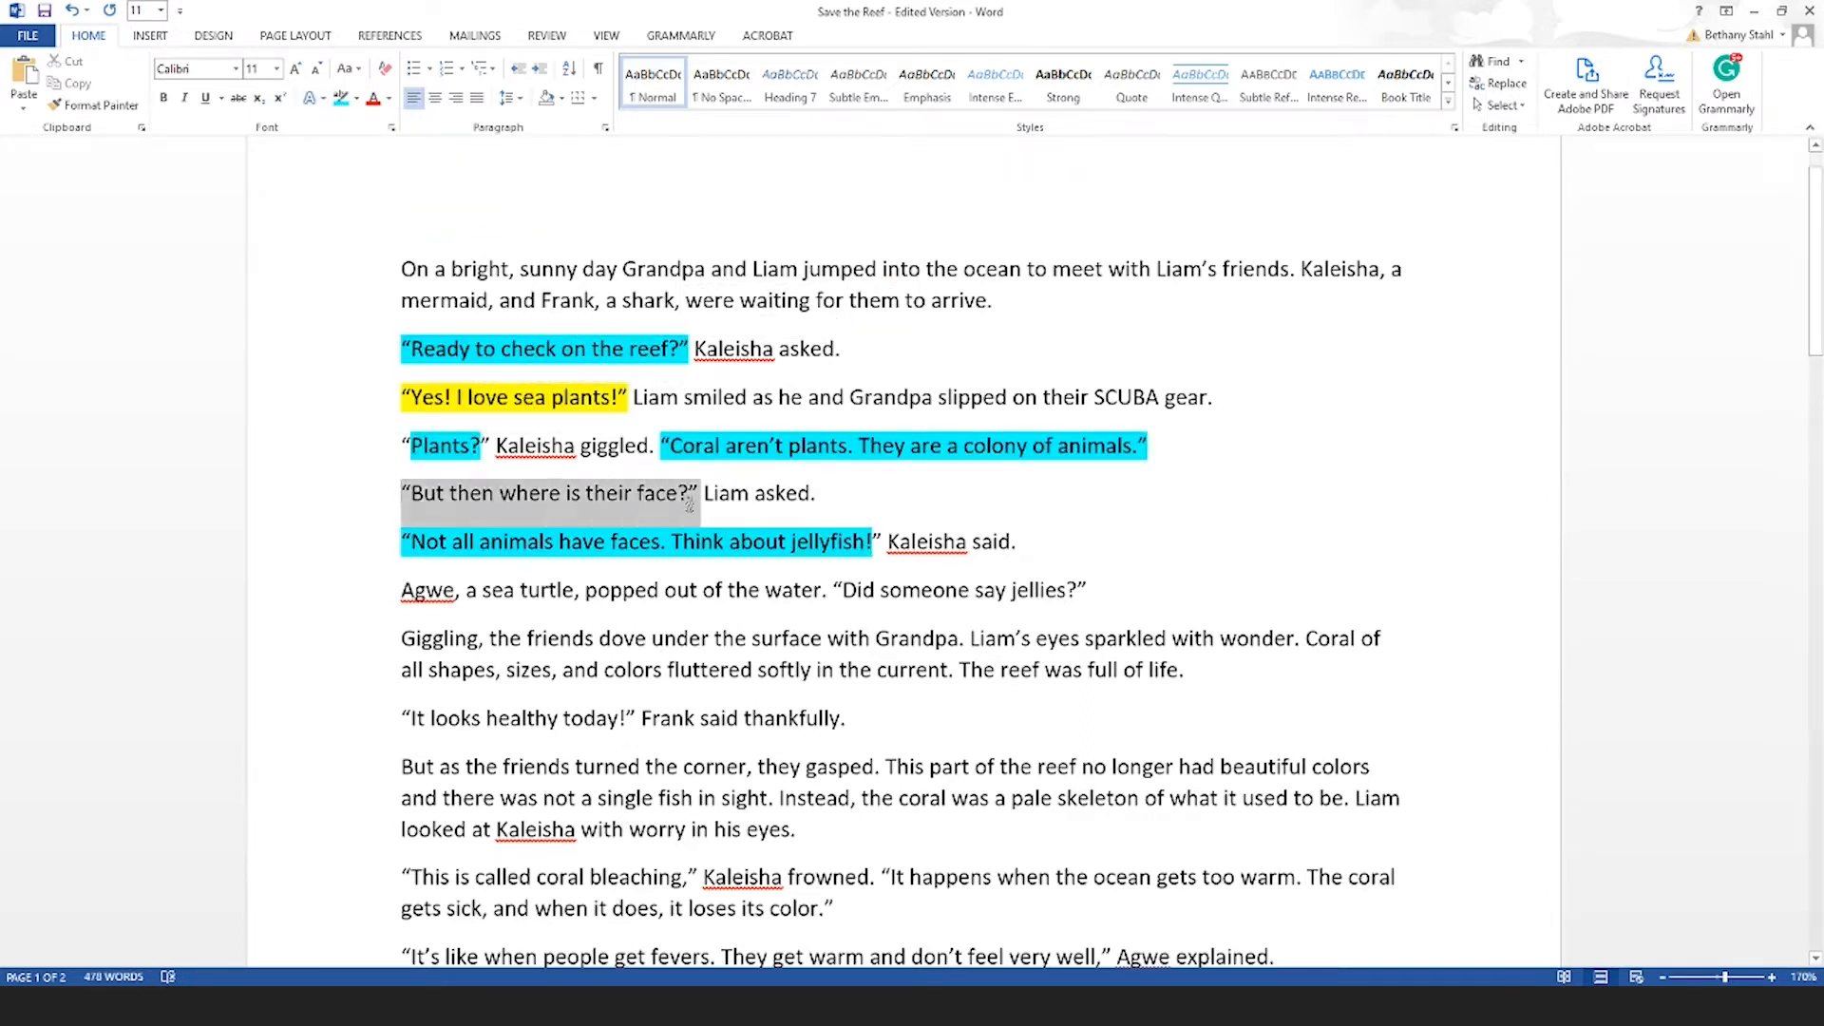
{"action": "left_click", "coordinate": [356, 97]}
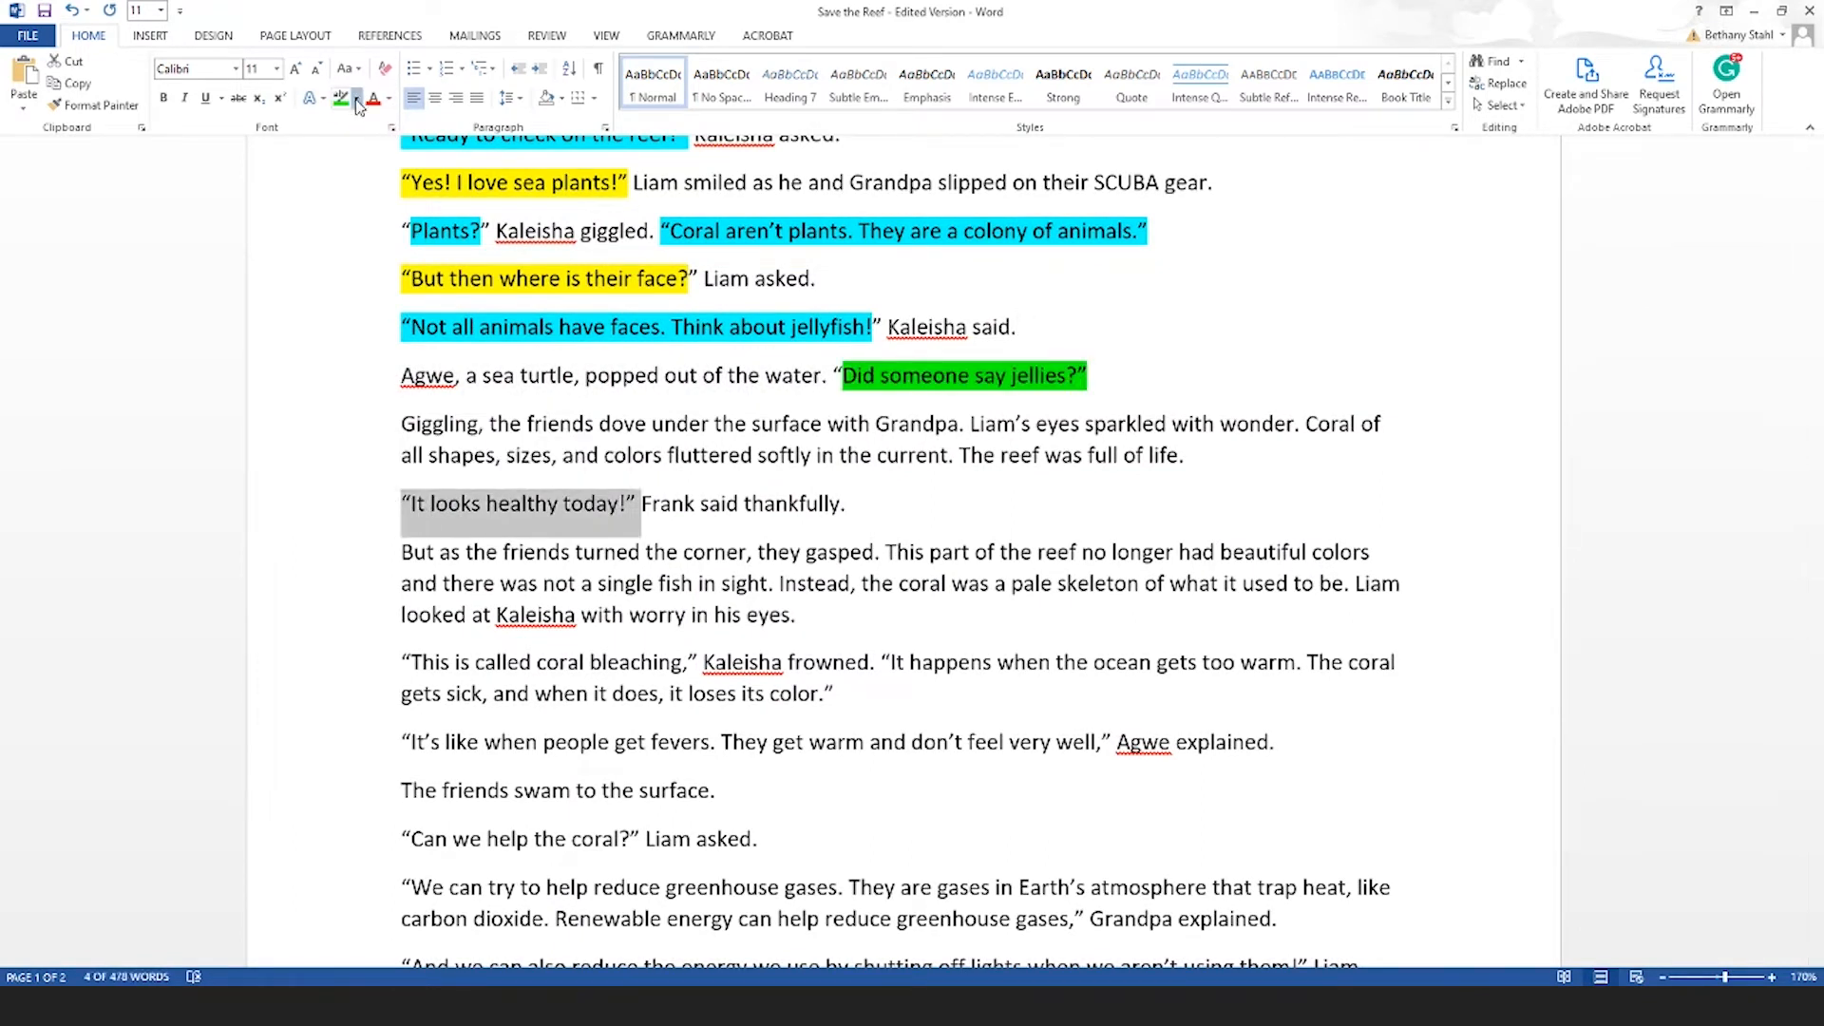
{"action": "left_click", "coordinate": [356, 98]}
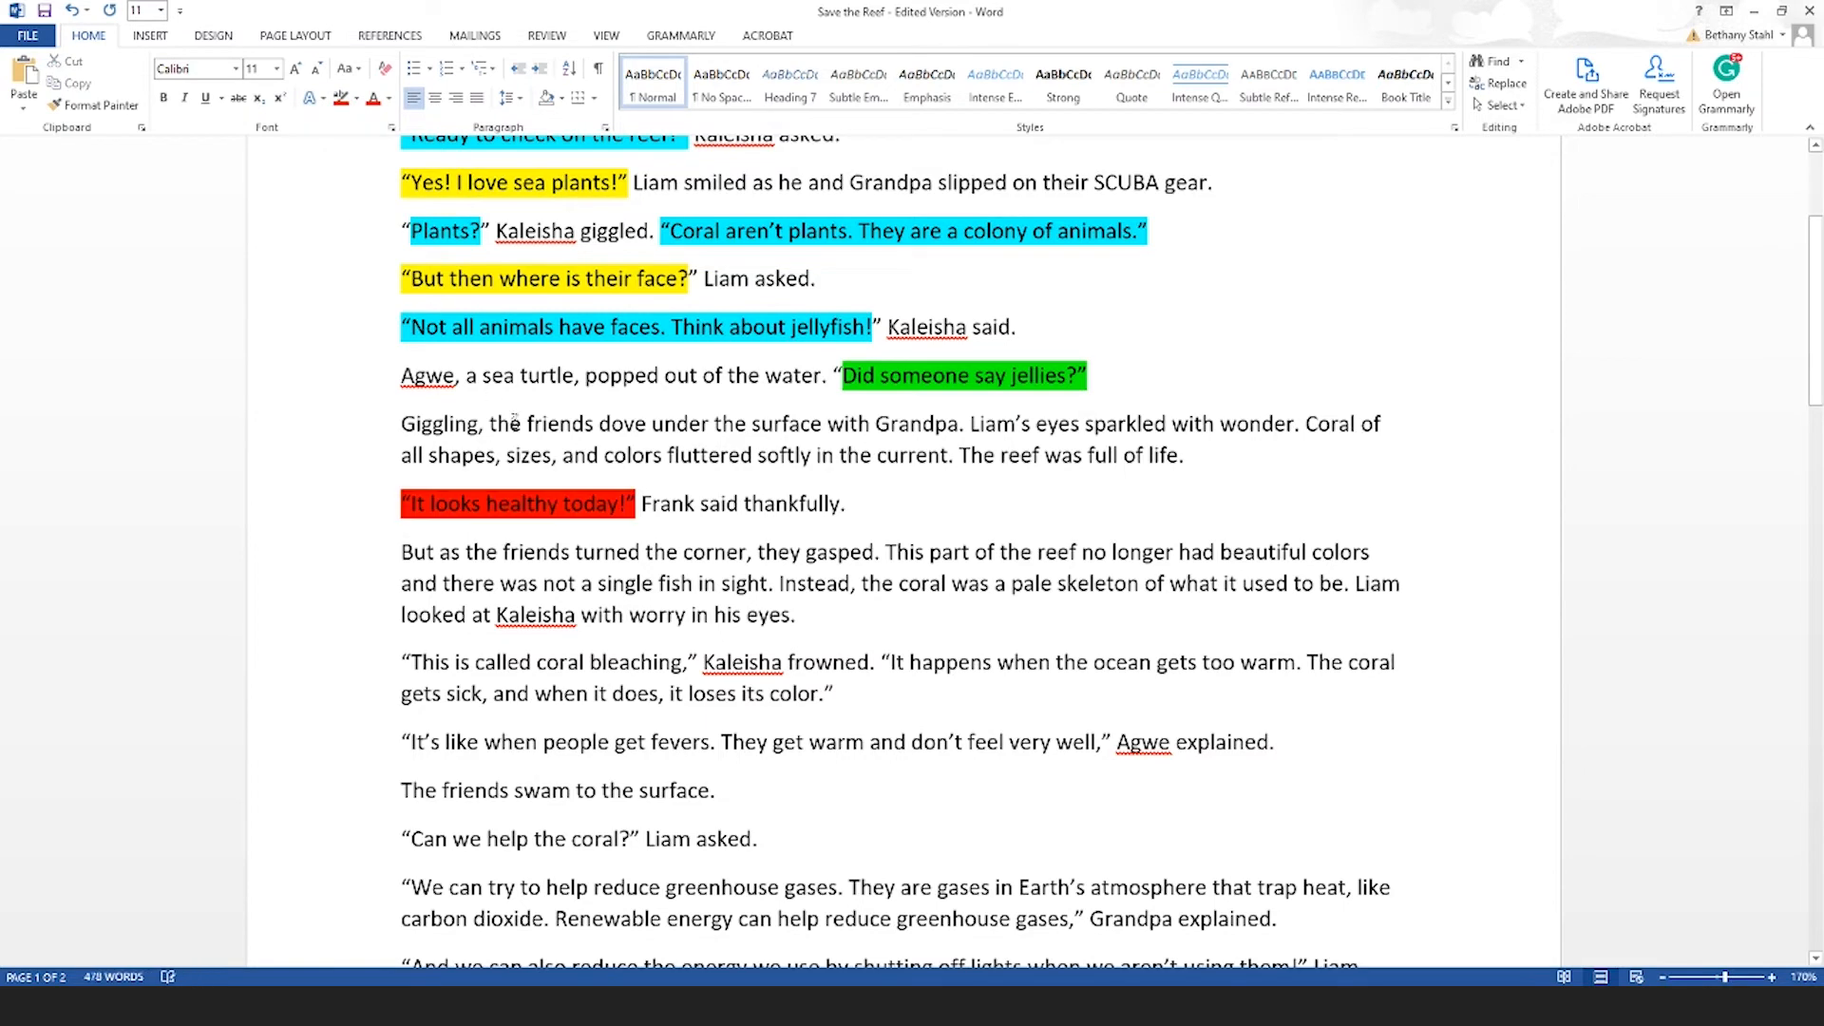
Highlight Kaleisha's coral bleaching lines about the warming ocean in cyan.
{"action": "scroll", "scroll_direction": "down", "scroll_amount": 3}
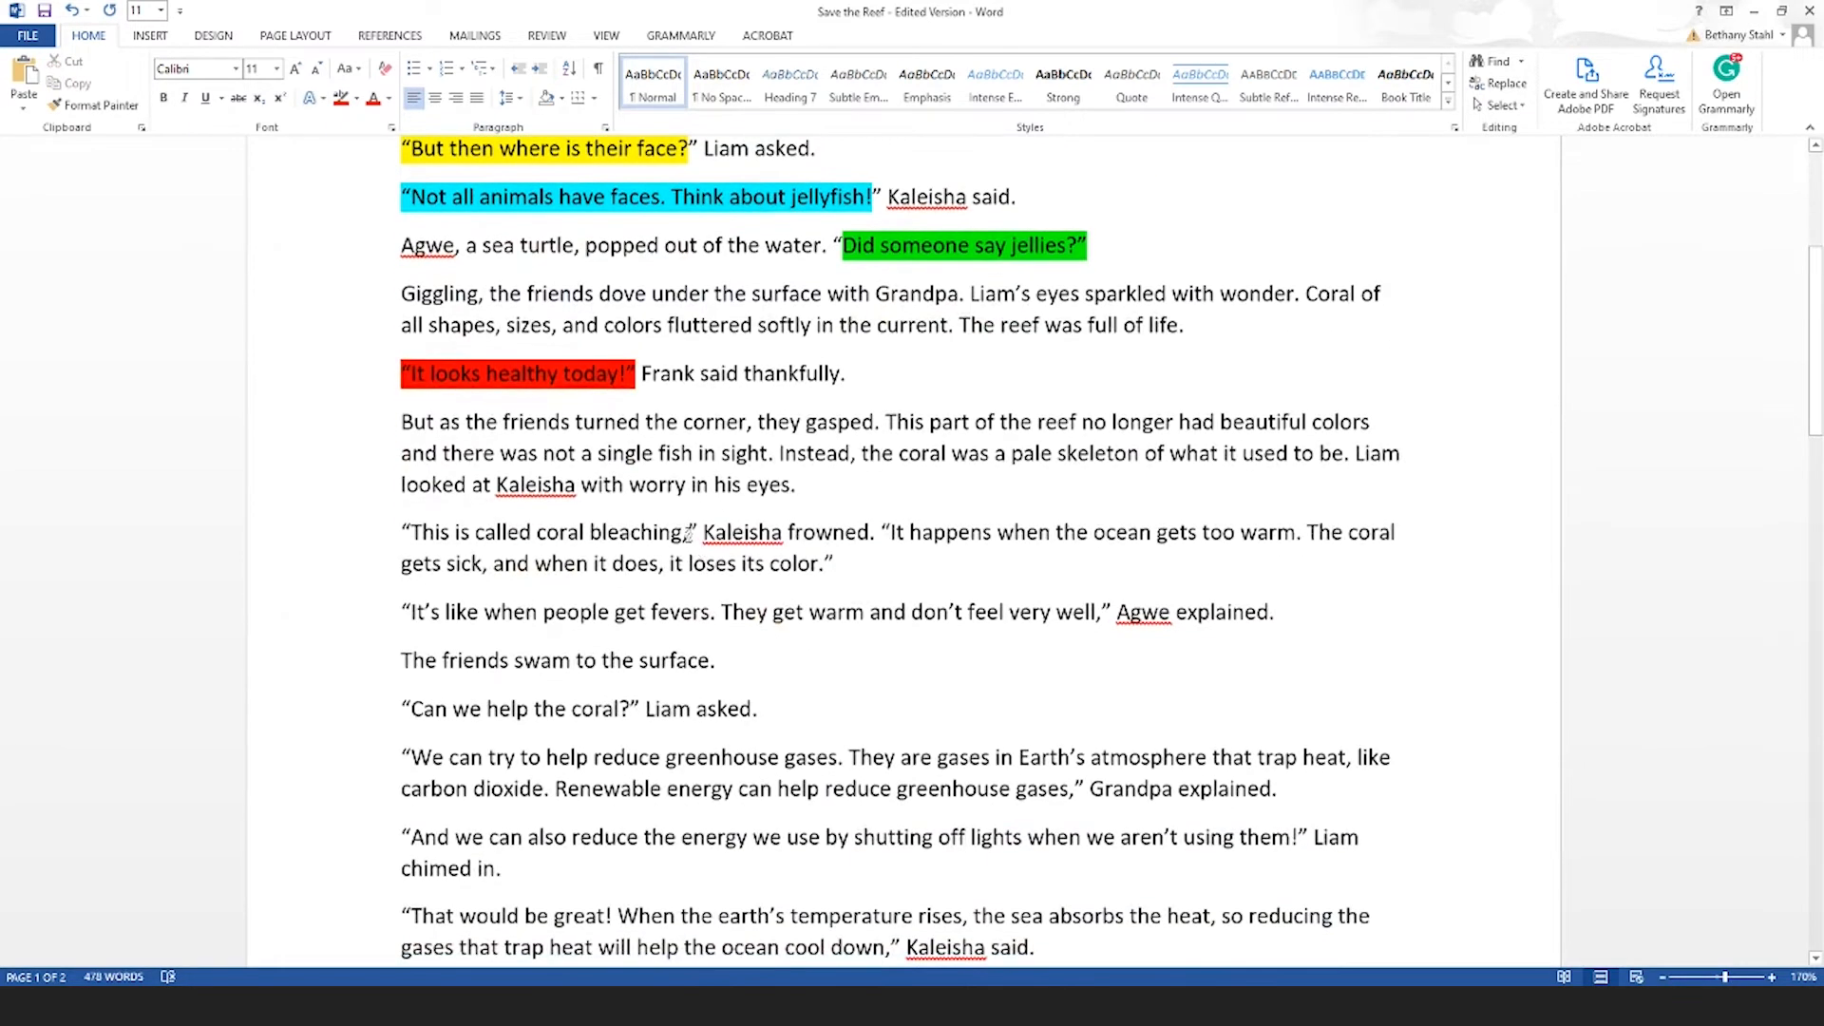
{"action": "left_click", "coordinate": [357, 97]}
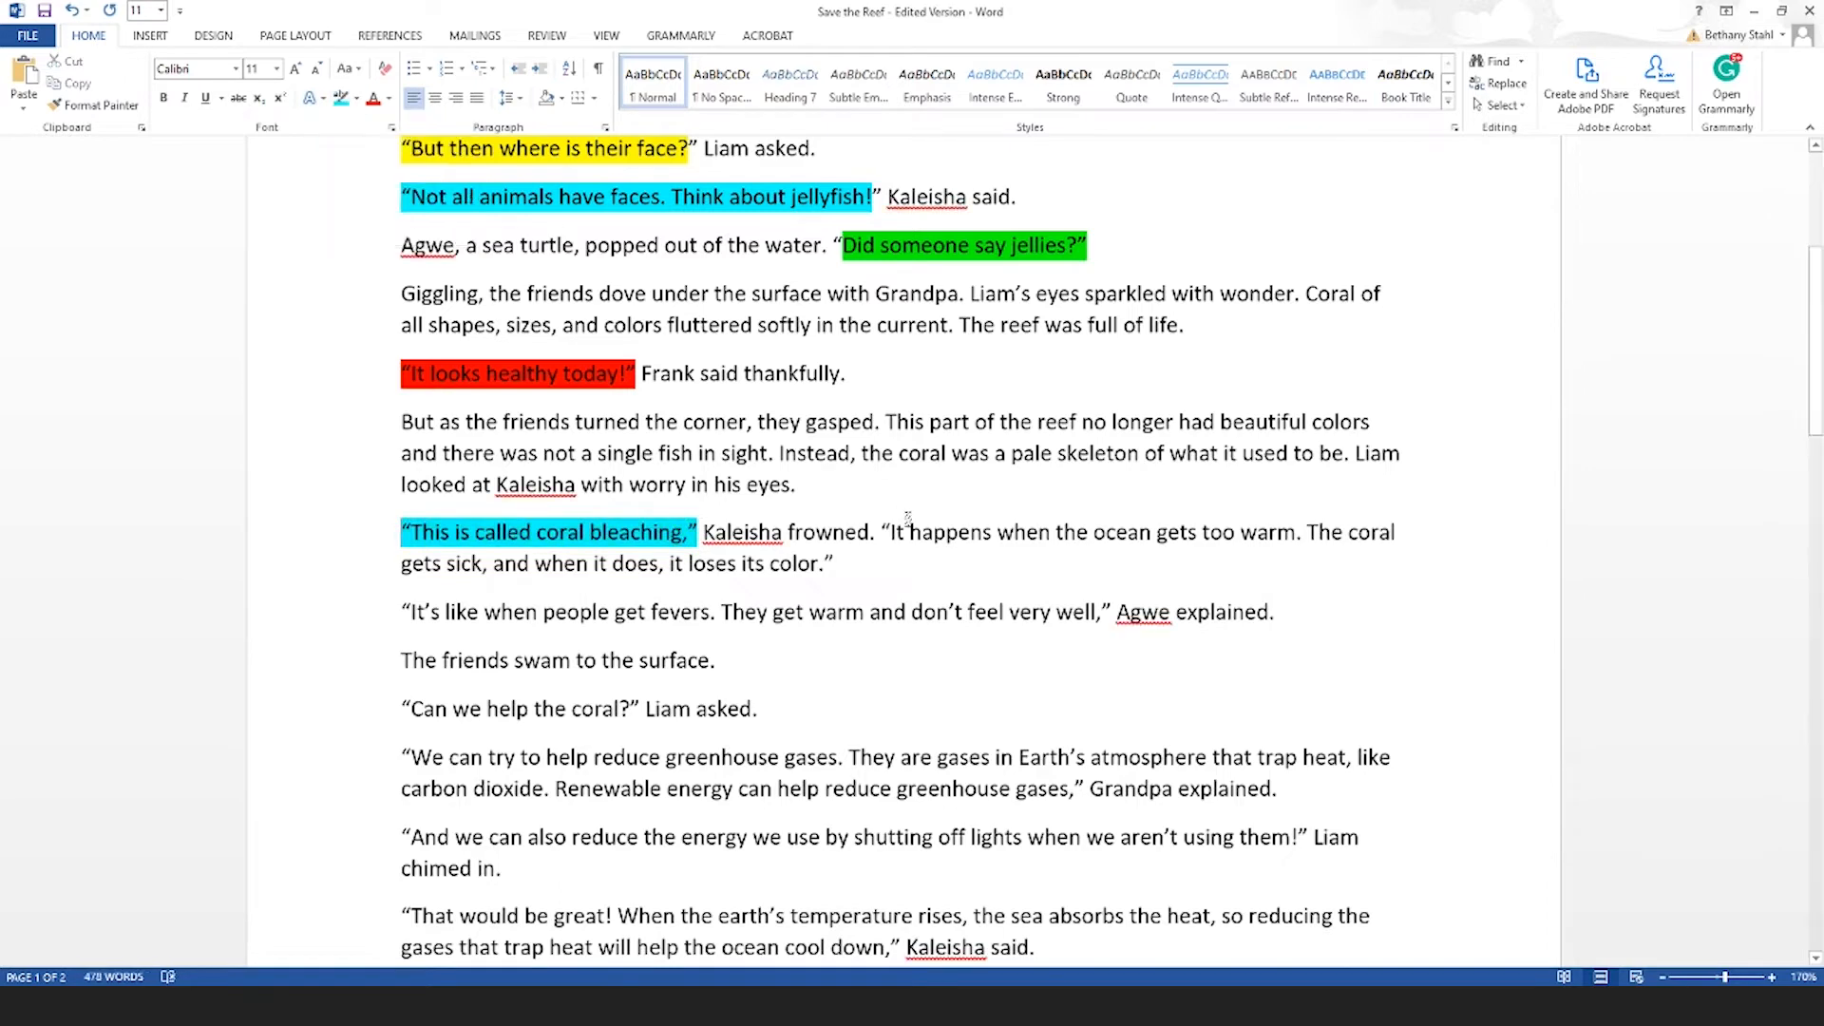
{"action": "left_click_drag", "start_coordinate": [889, 532], "coordinate": [834, 565]}
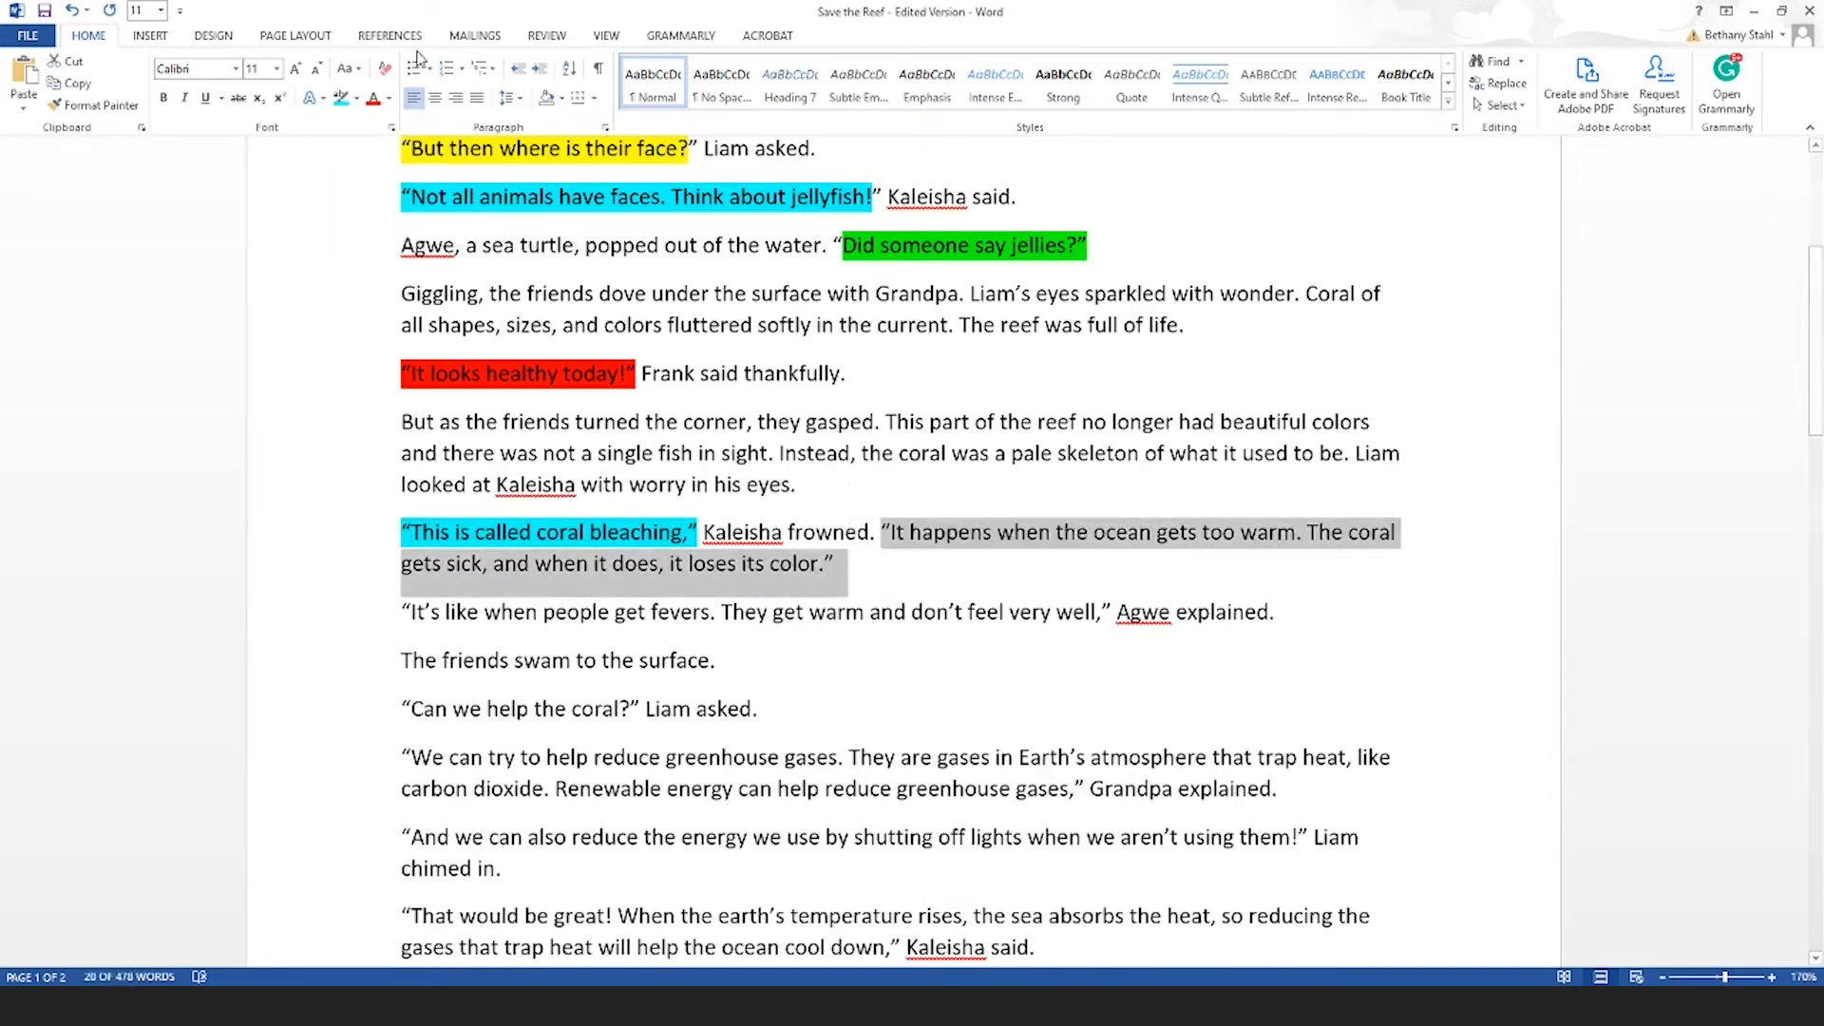
{"action": "scroll", "scroll_direction": "down", "scroll_amount": 3}
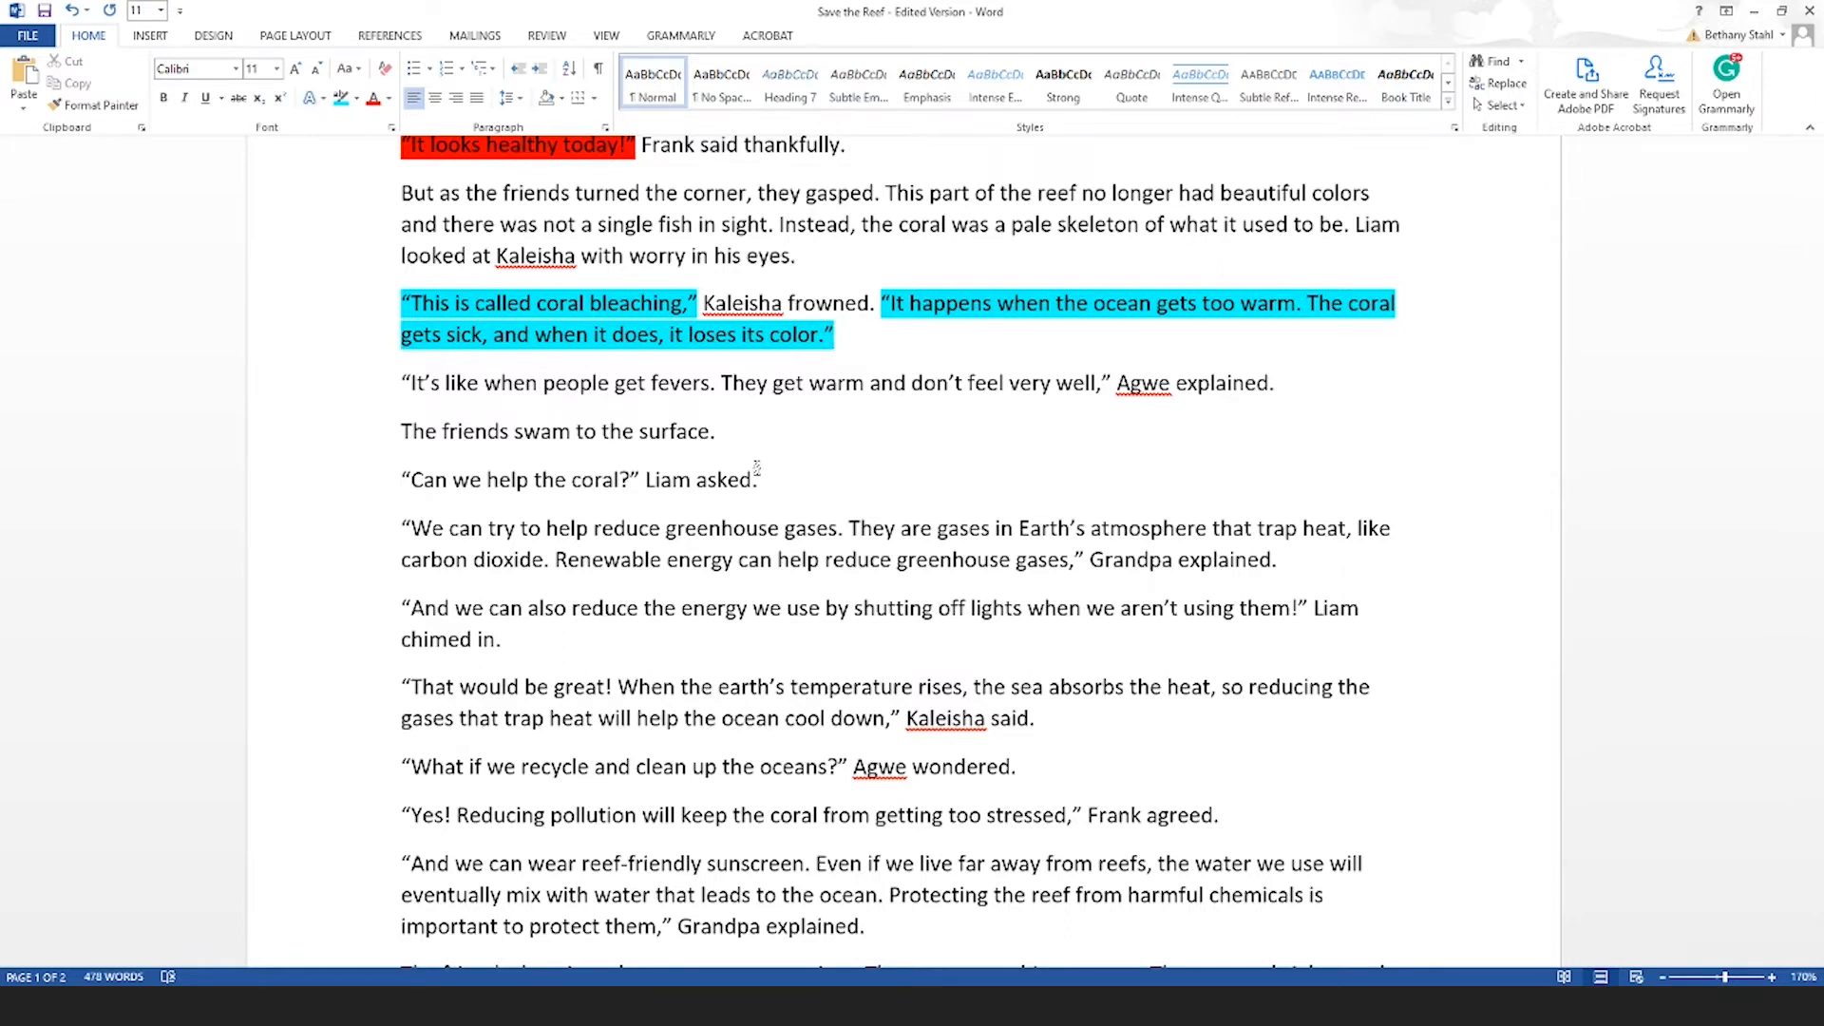
{"action": "scroll", "scroll_direction": "down", "scroll_amount": 3}
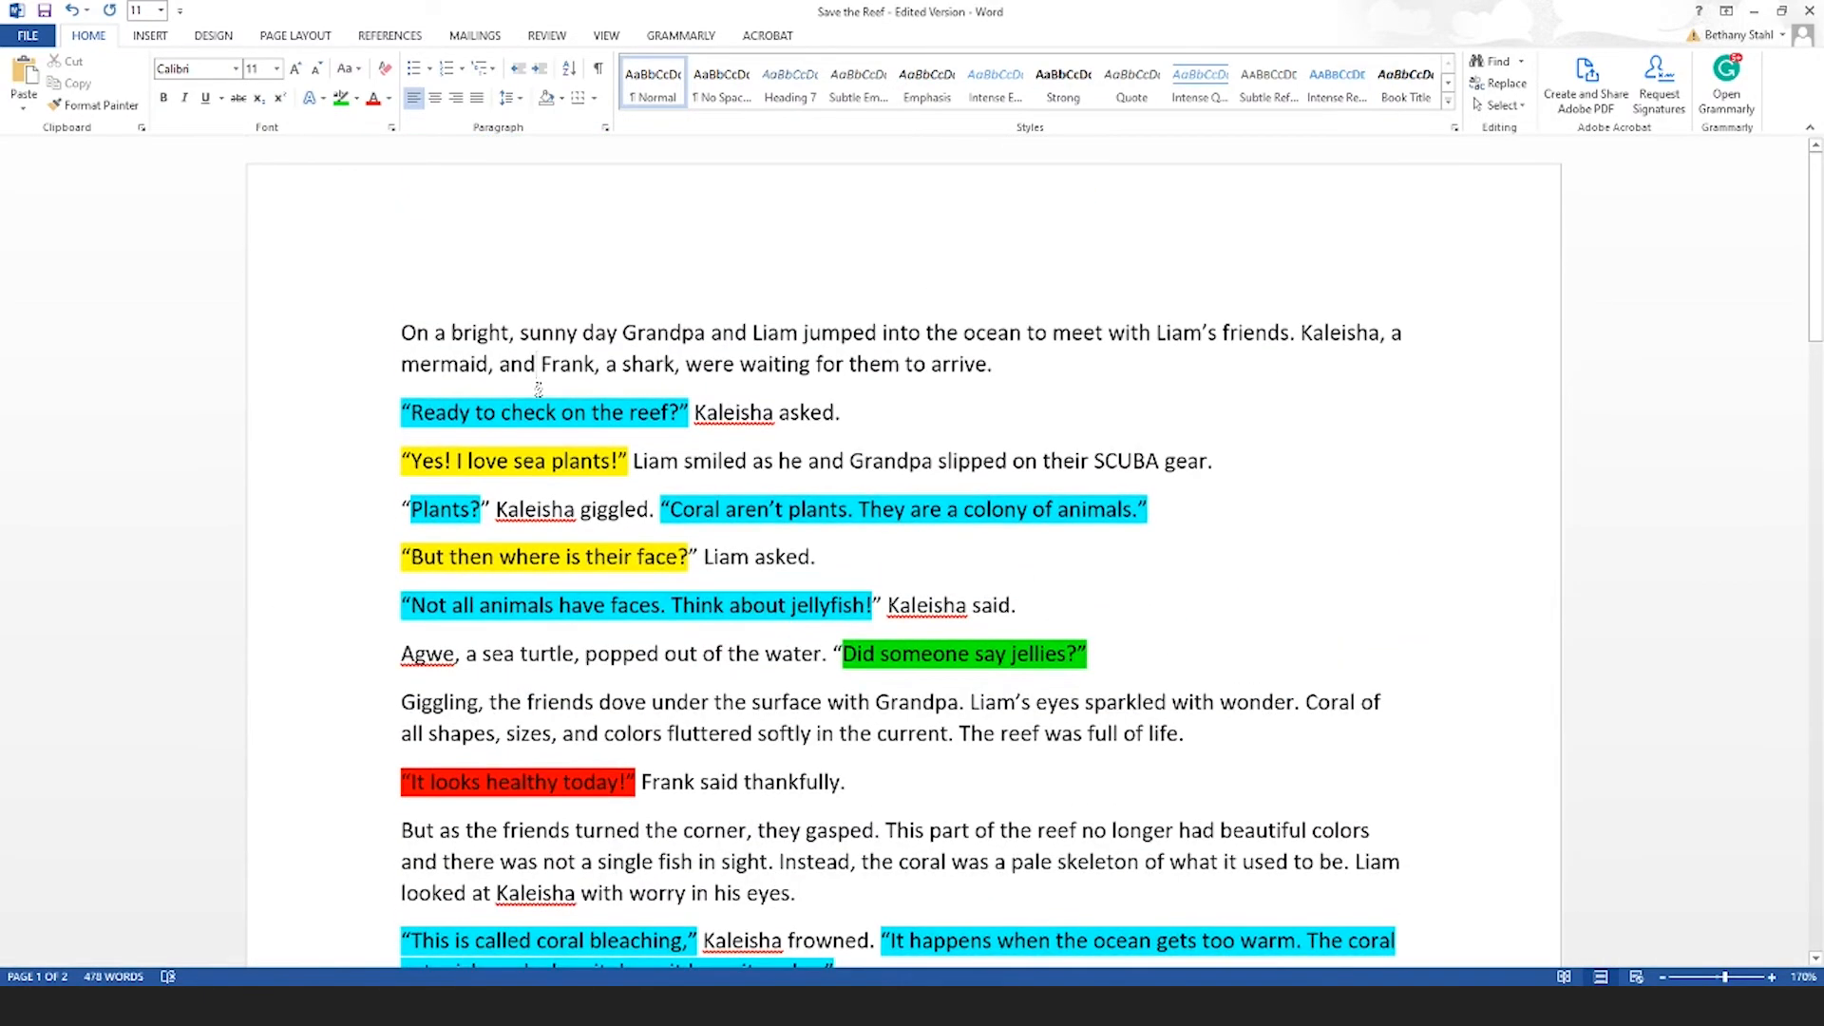
{"action": "left_click", "coordinate": [538, 364]}
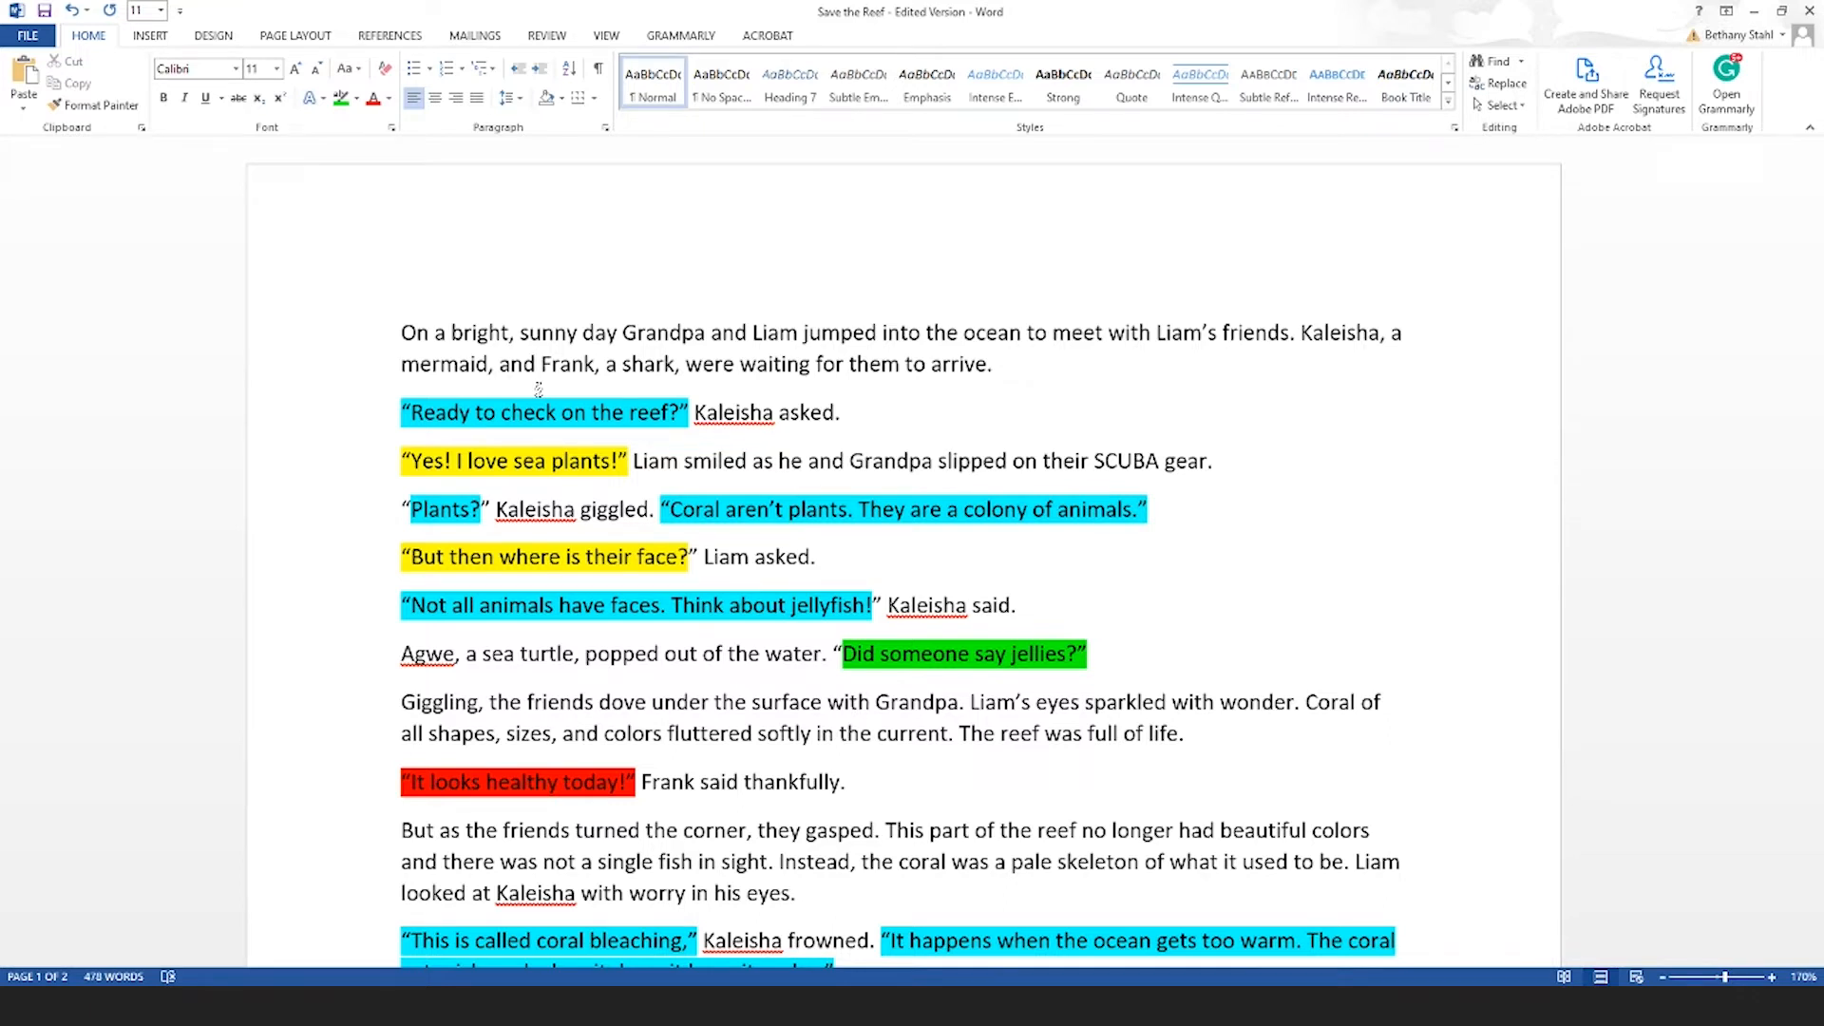
{"action": "left_click", "coordinate": [535, 364]}
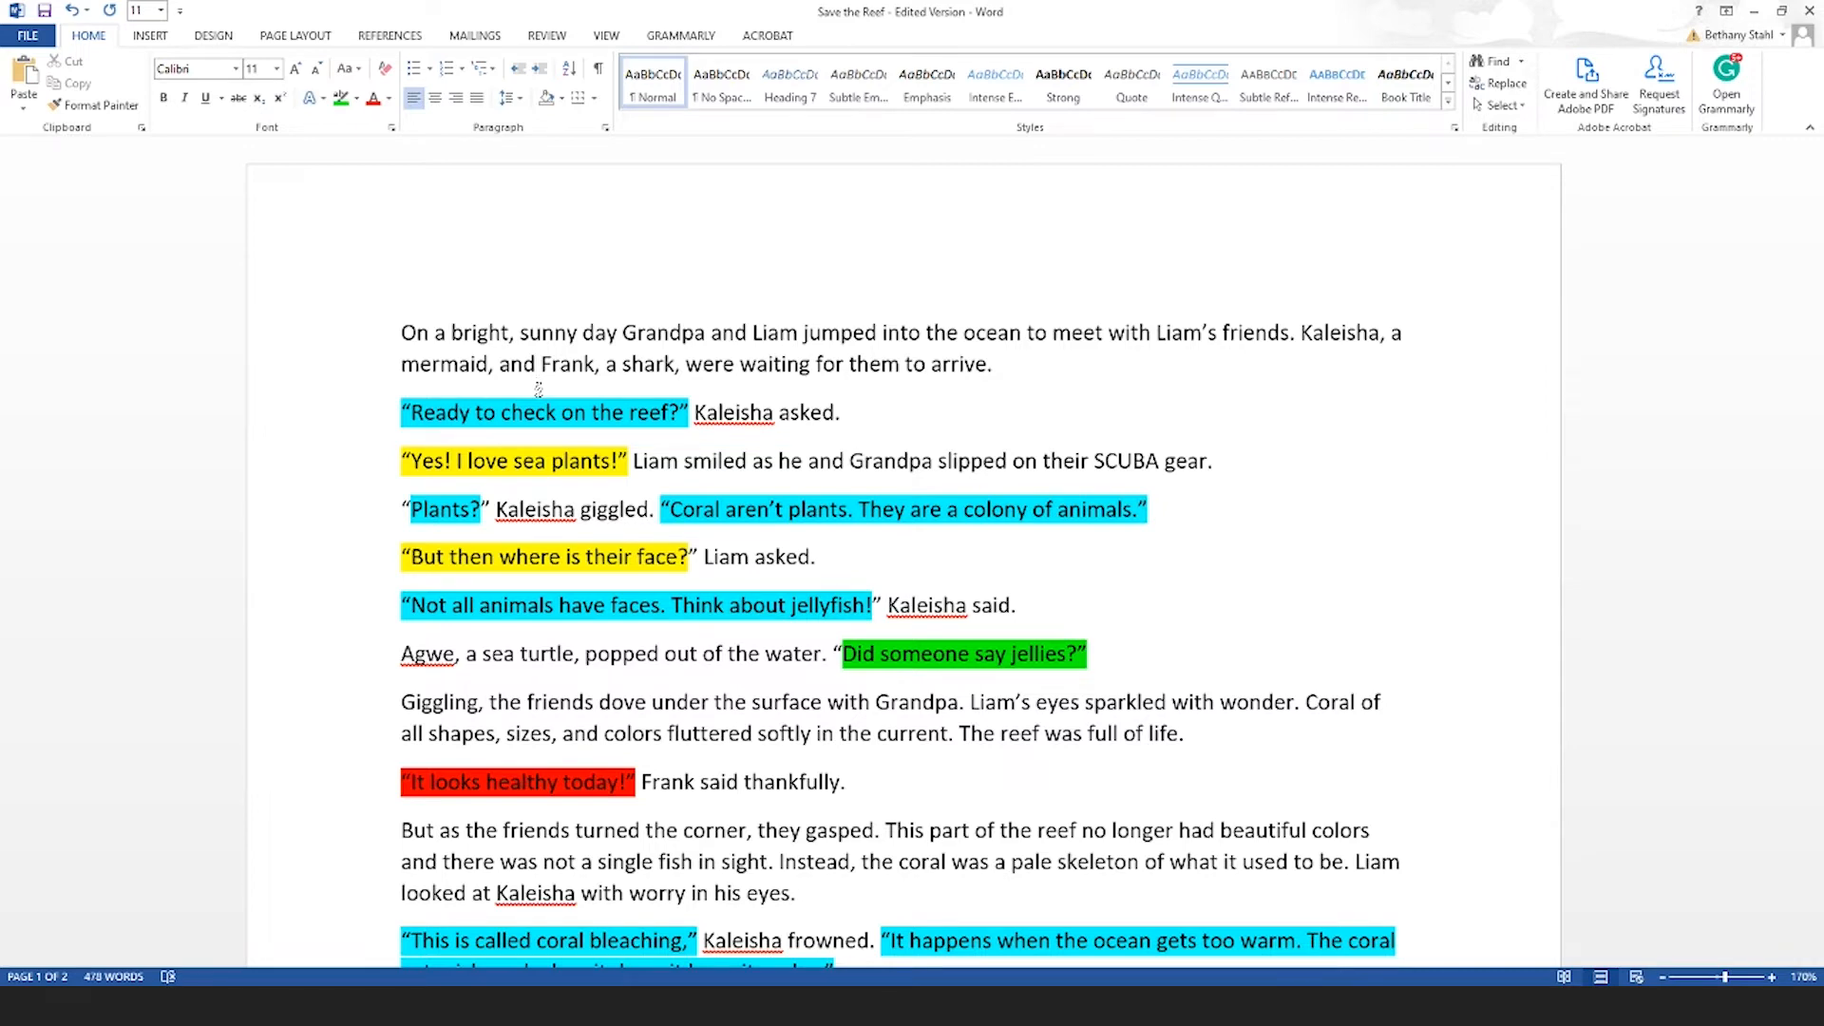
{"action": "scroll", "scroll_direction": "down", "scroll_amount": 3}
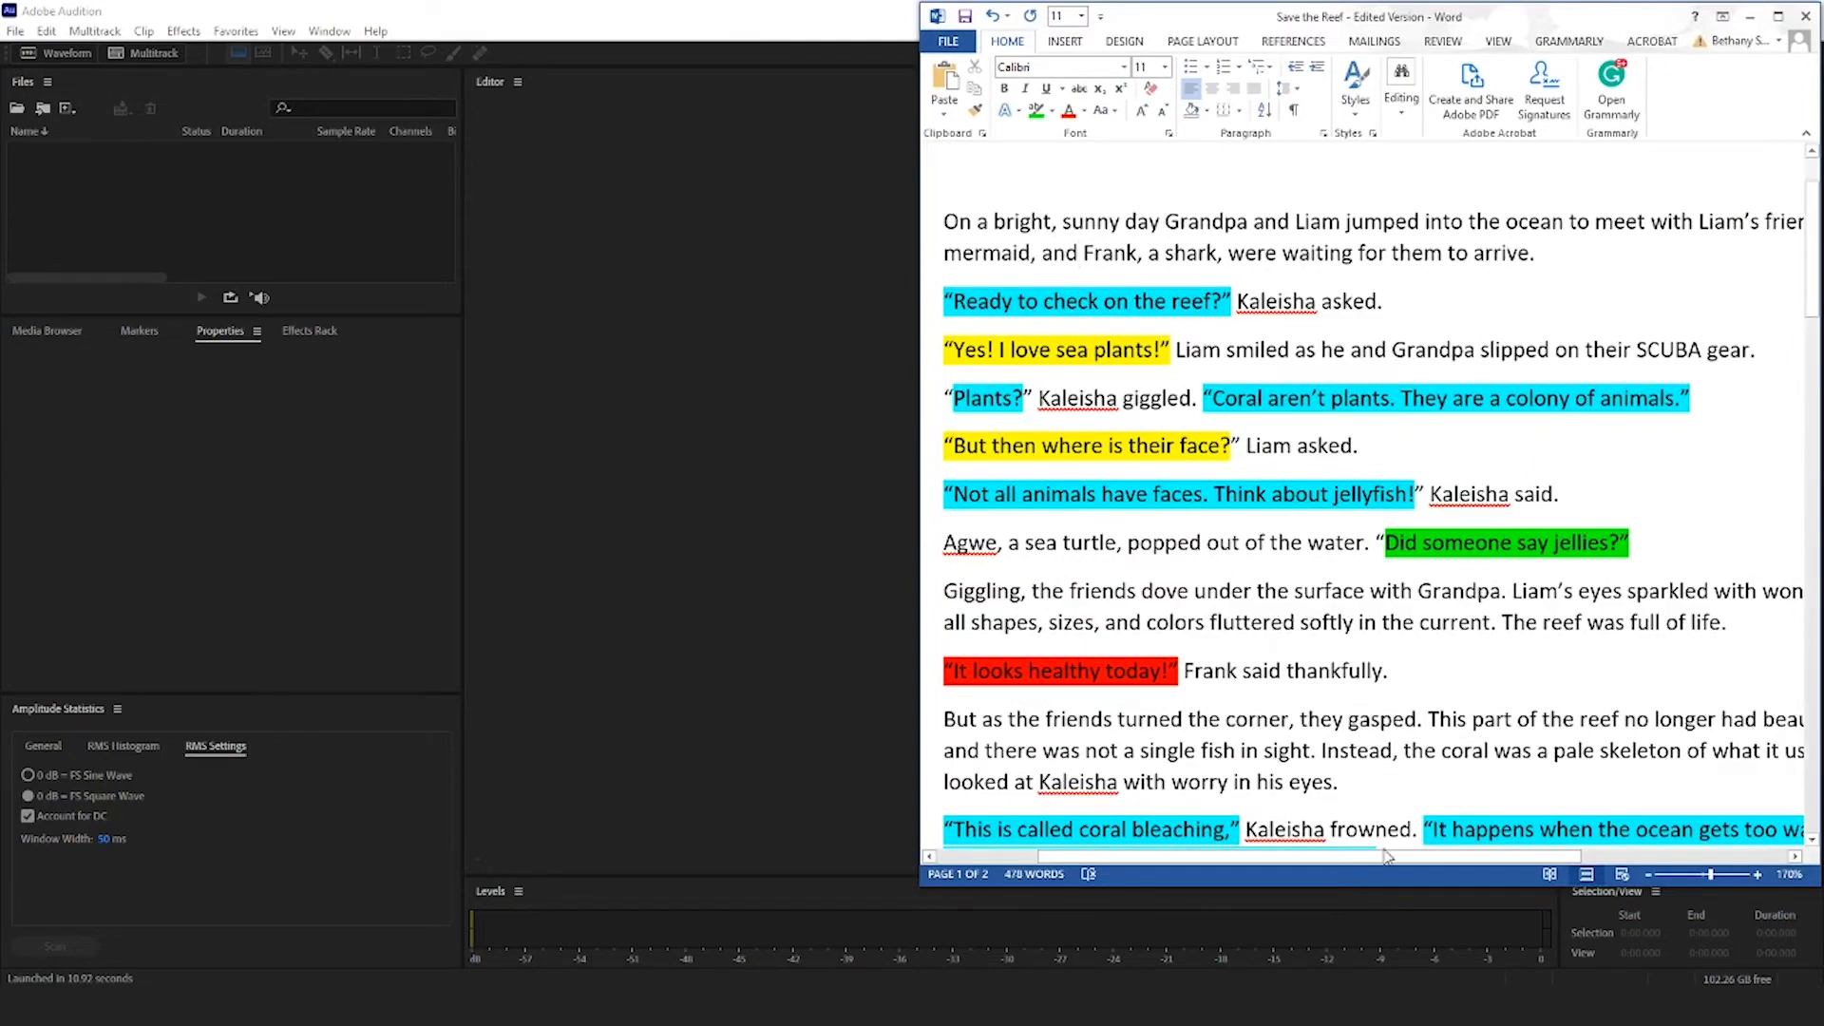
Scroll through the highlighted story in Word beside the Audition window.
{"action": "scroll", "scroll_direction": "down", "scroll_amount": 3}
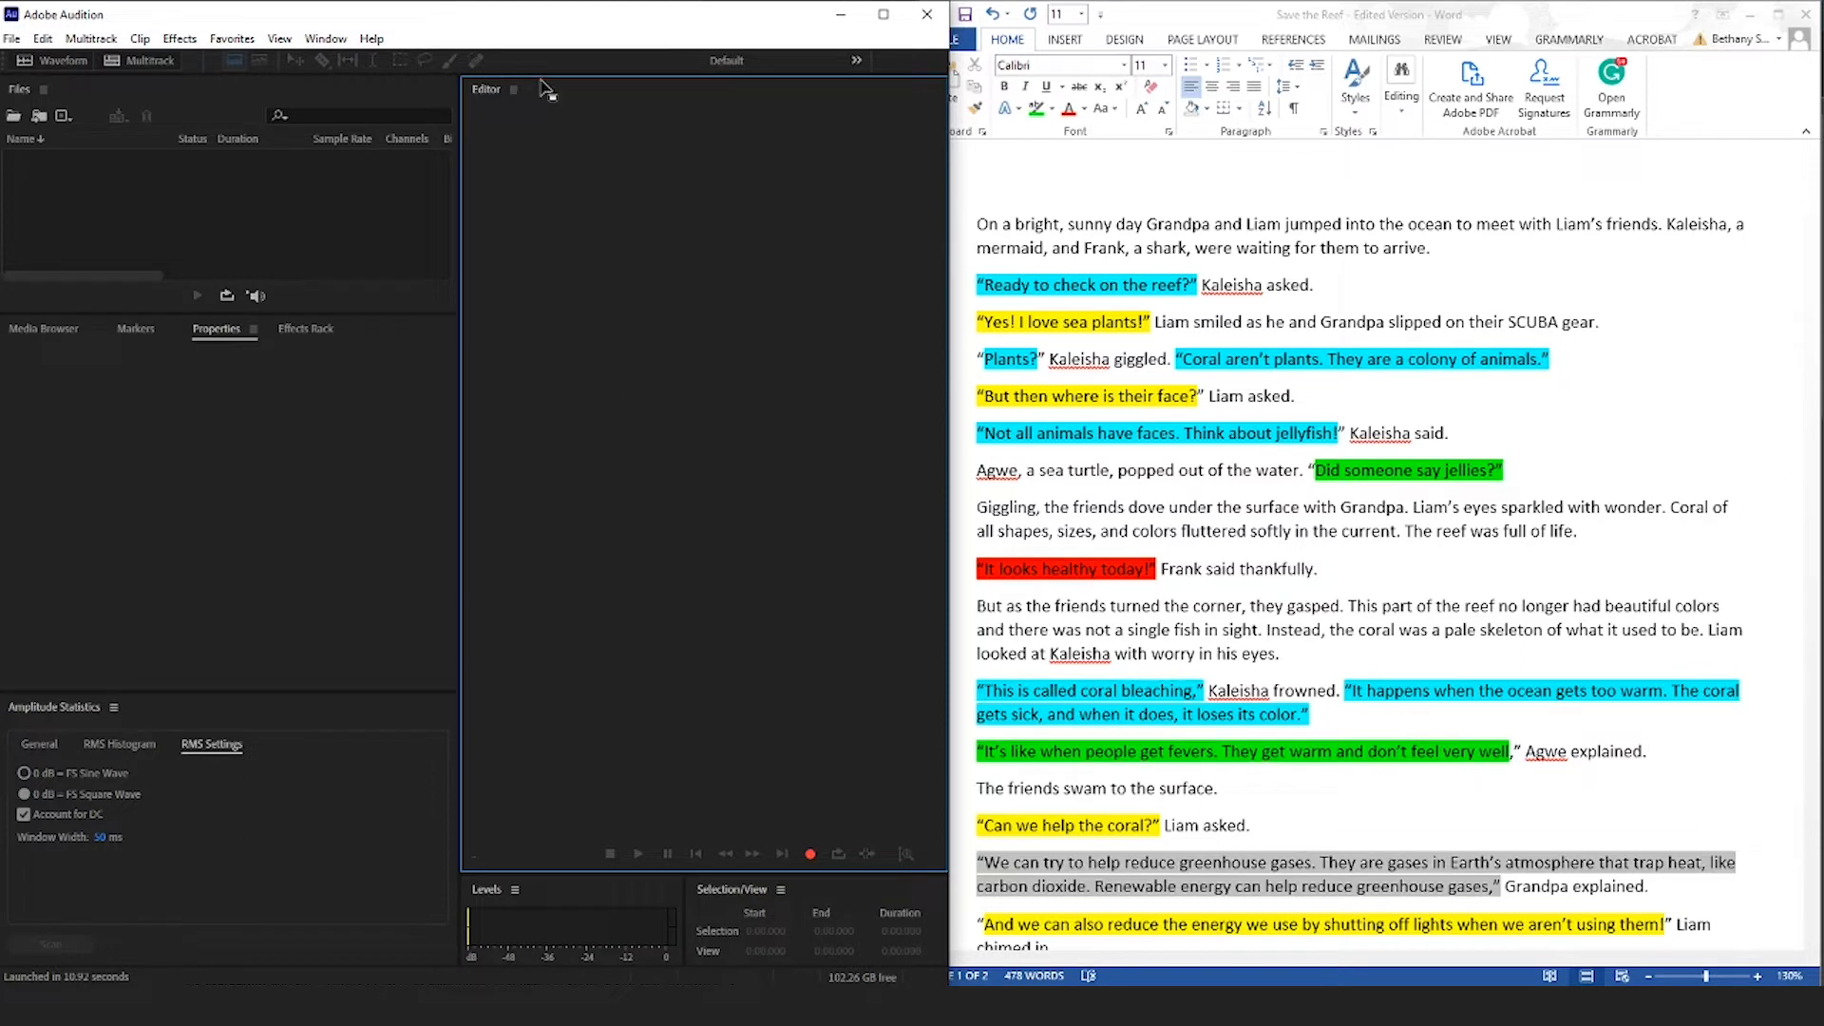
{"action": "mouse_move", "coordinate": [95, 130]}
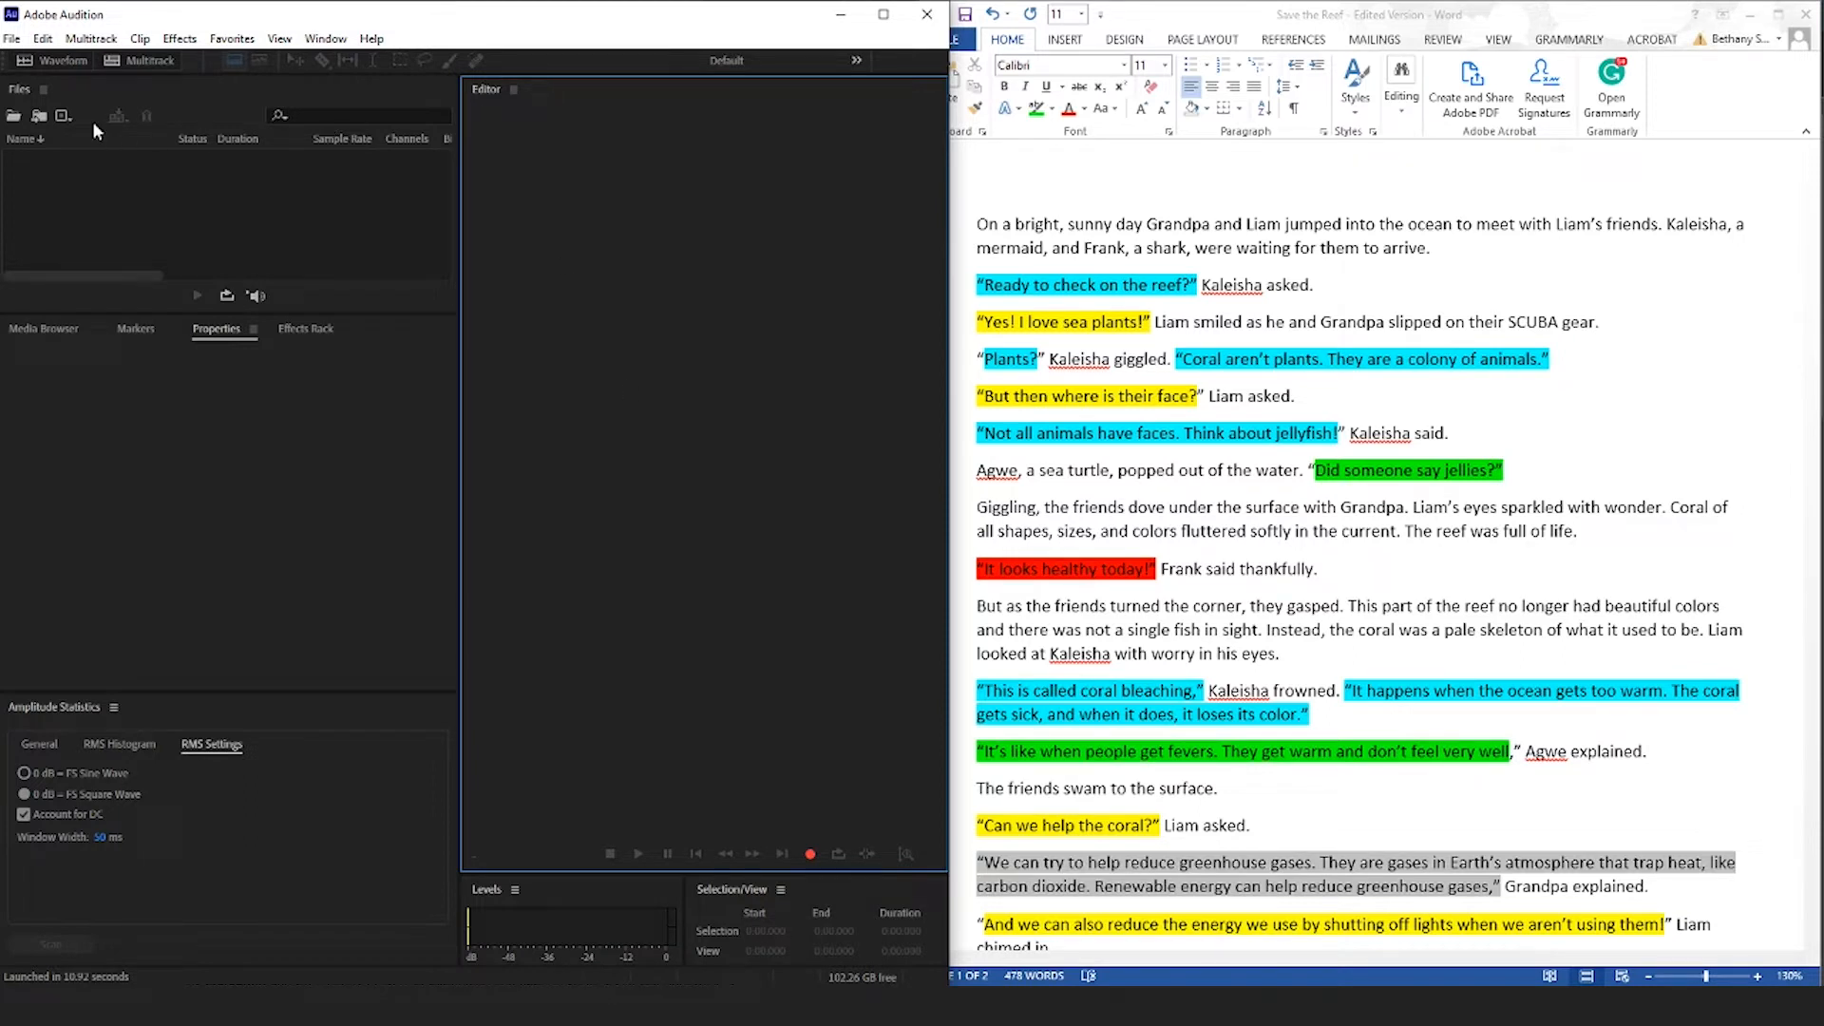
{"action": "mouse_move", "coordinate": [63, 115]}
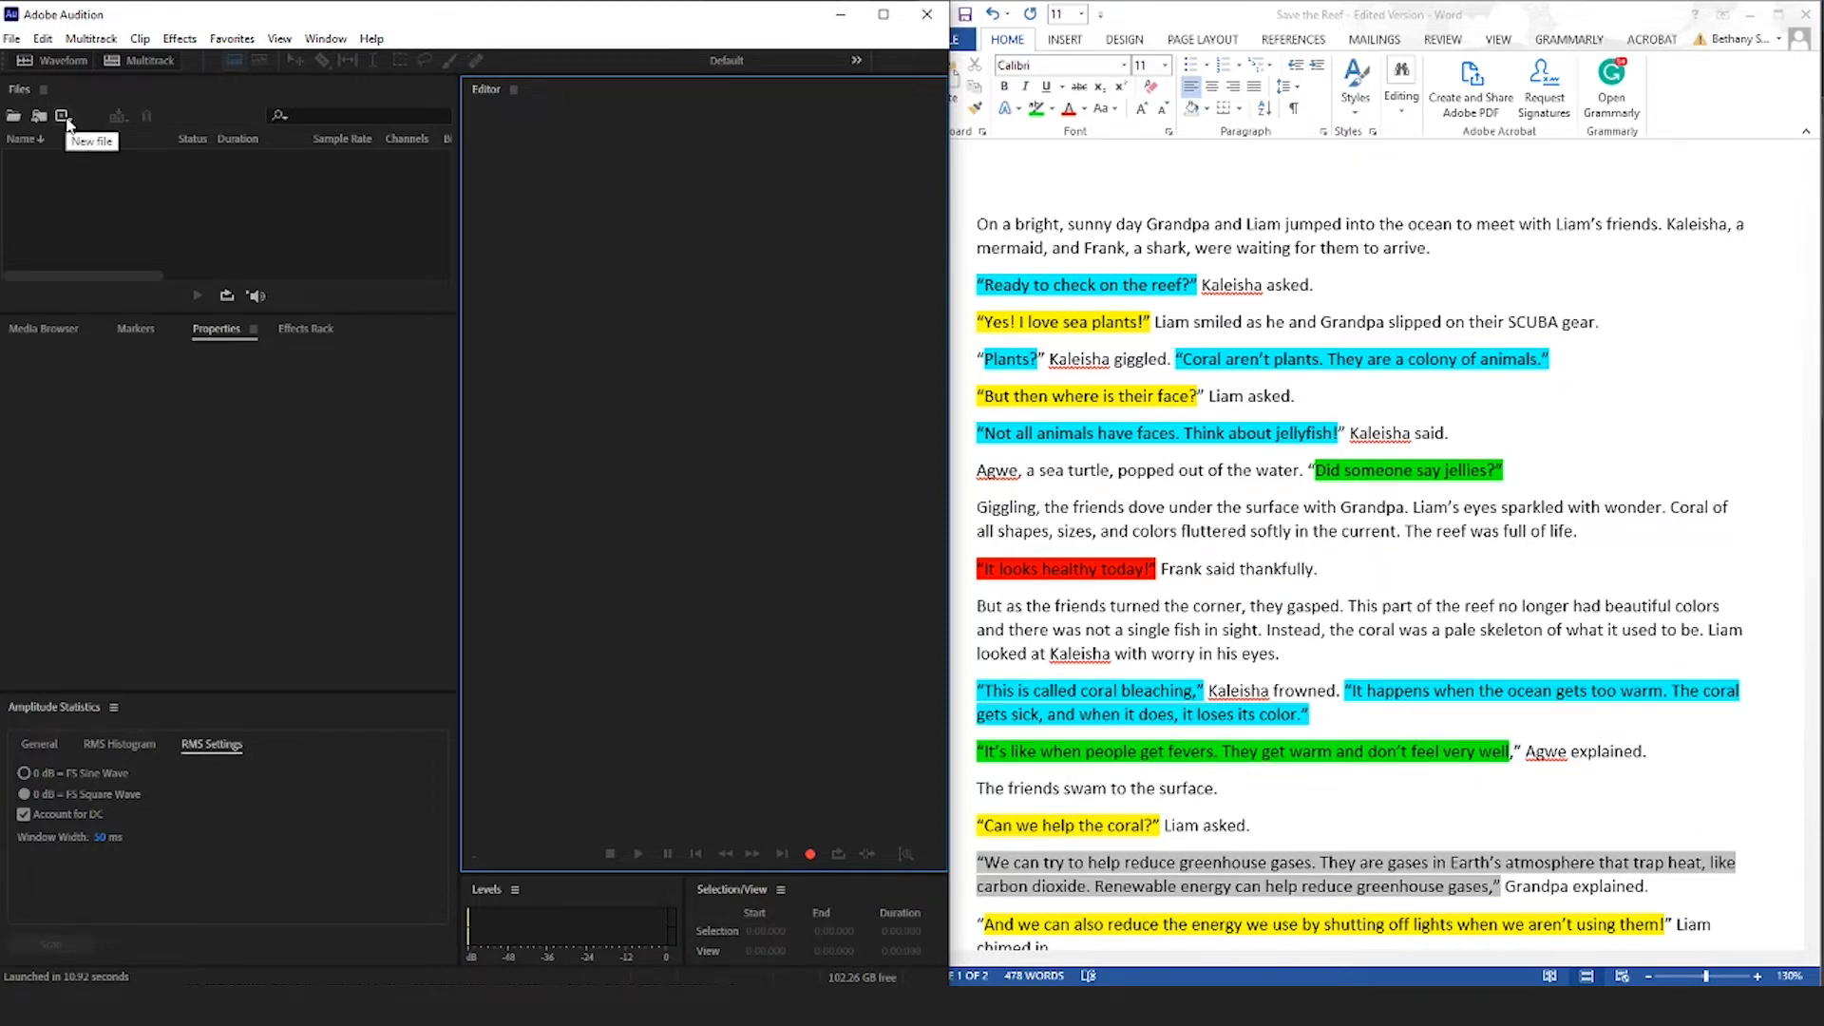
Start a new audio file named 'Narration 1' at 48000 Hz, stereo, 32-bit float.
{"action": "left_click", "coordinate": [63, 115]}
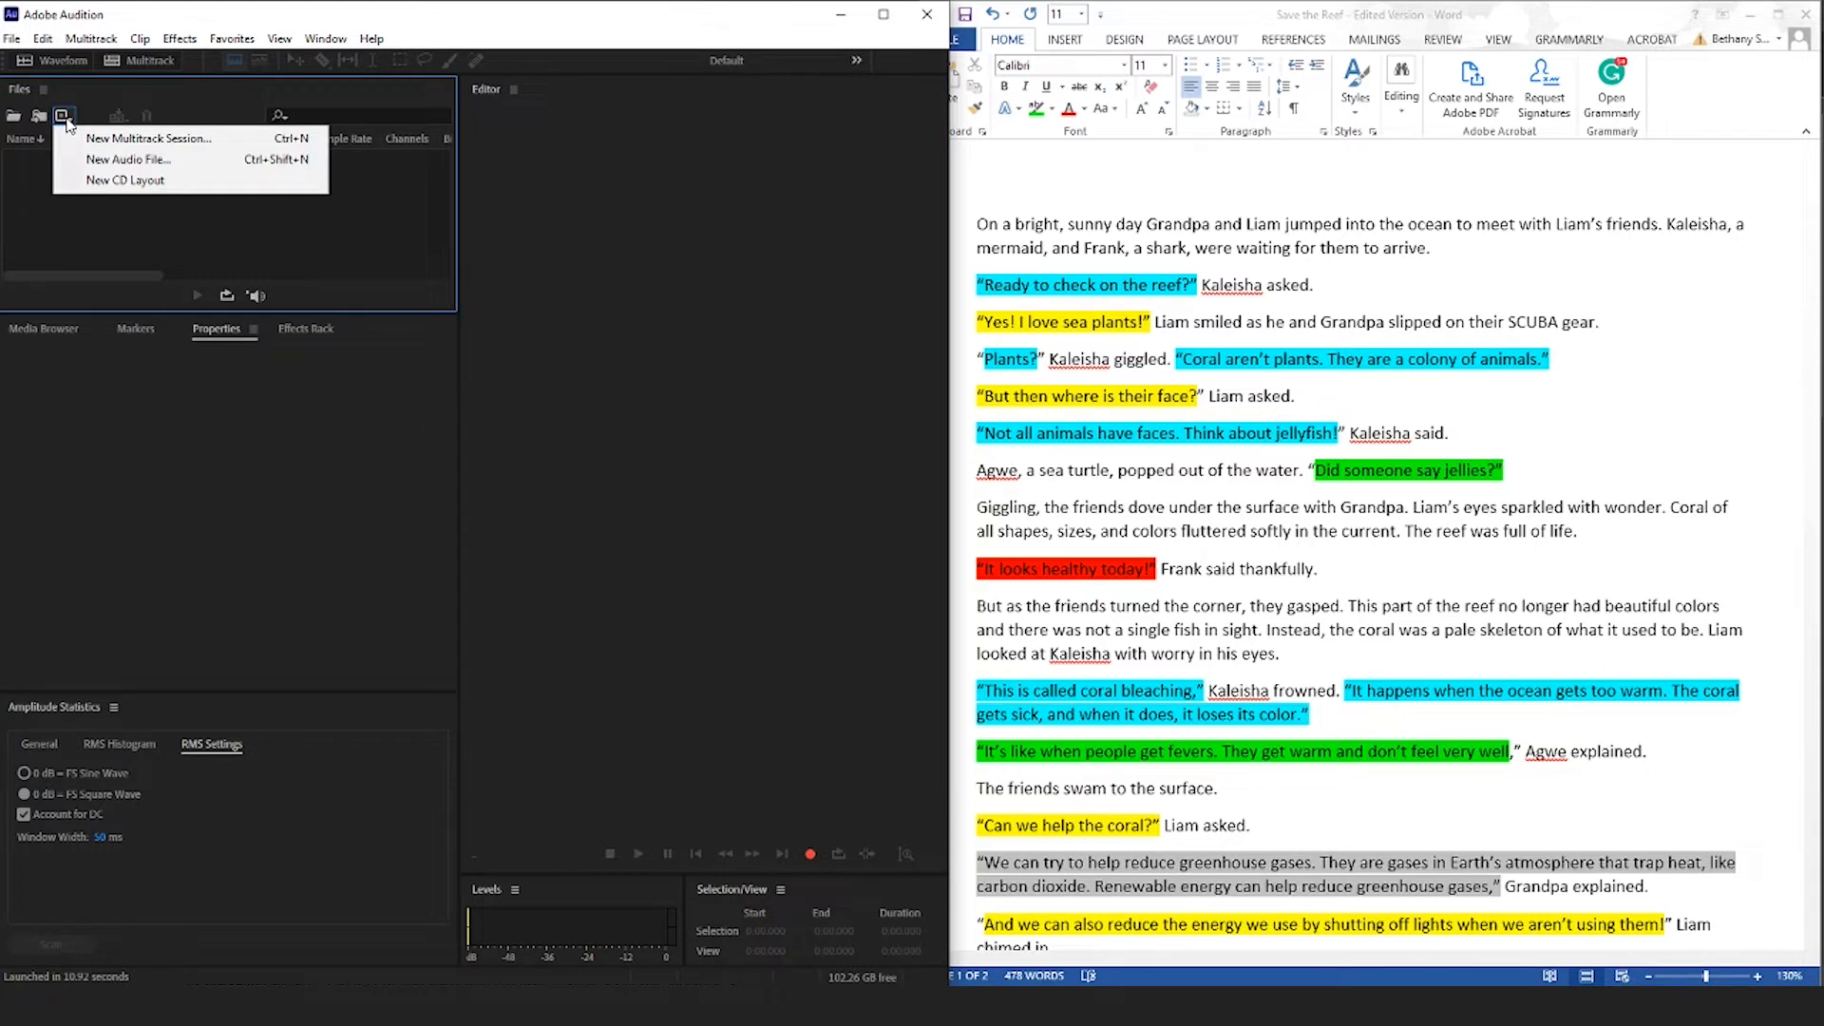
{"action": "mouse_move", "coordinate": [128, 159]}
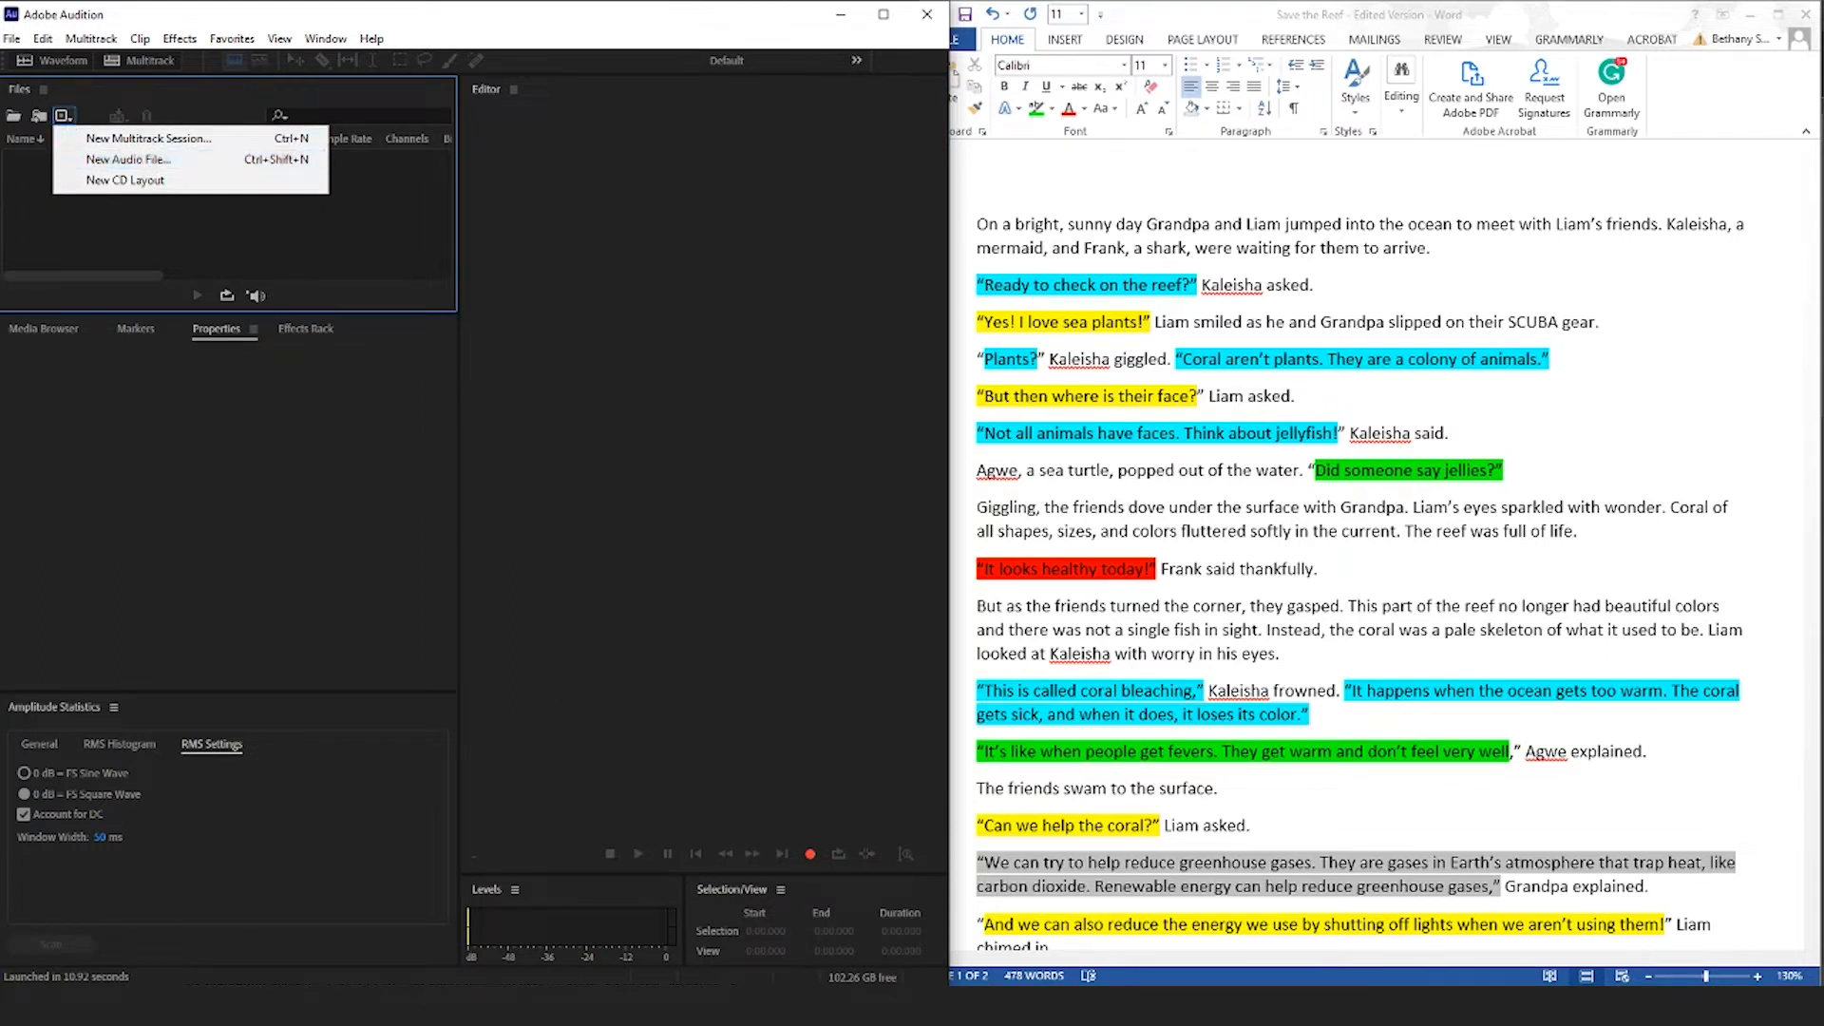
{"action": "mouse_move", "coordinate": [149, 139]}
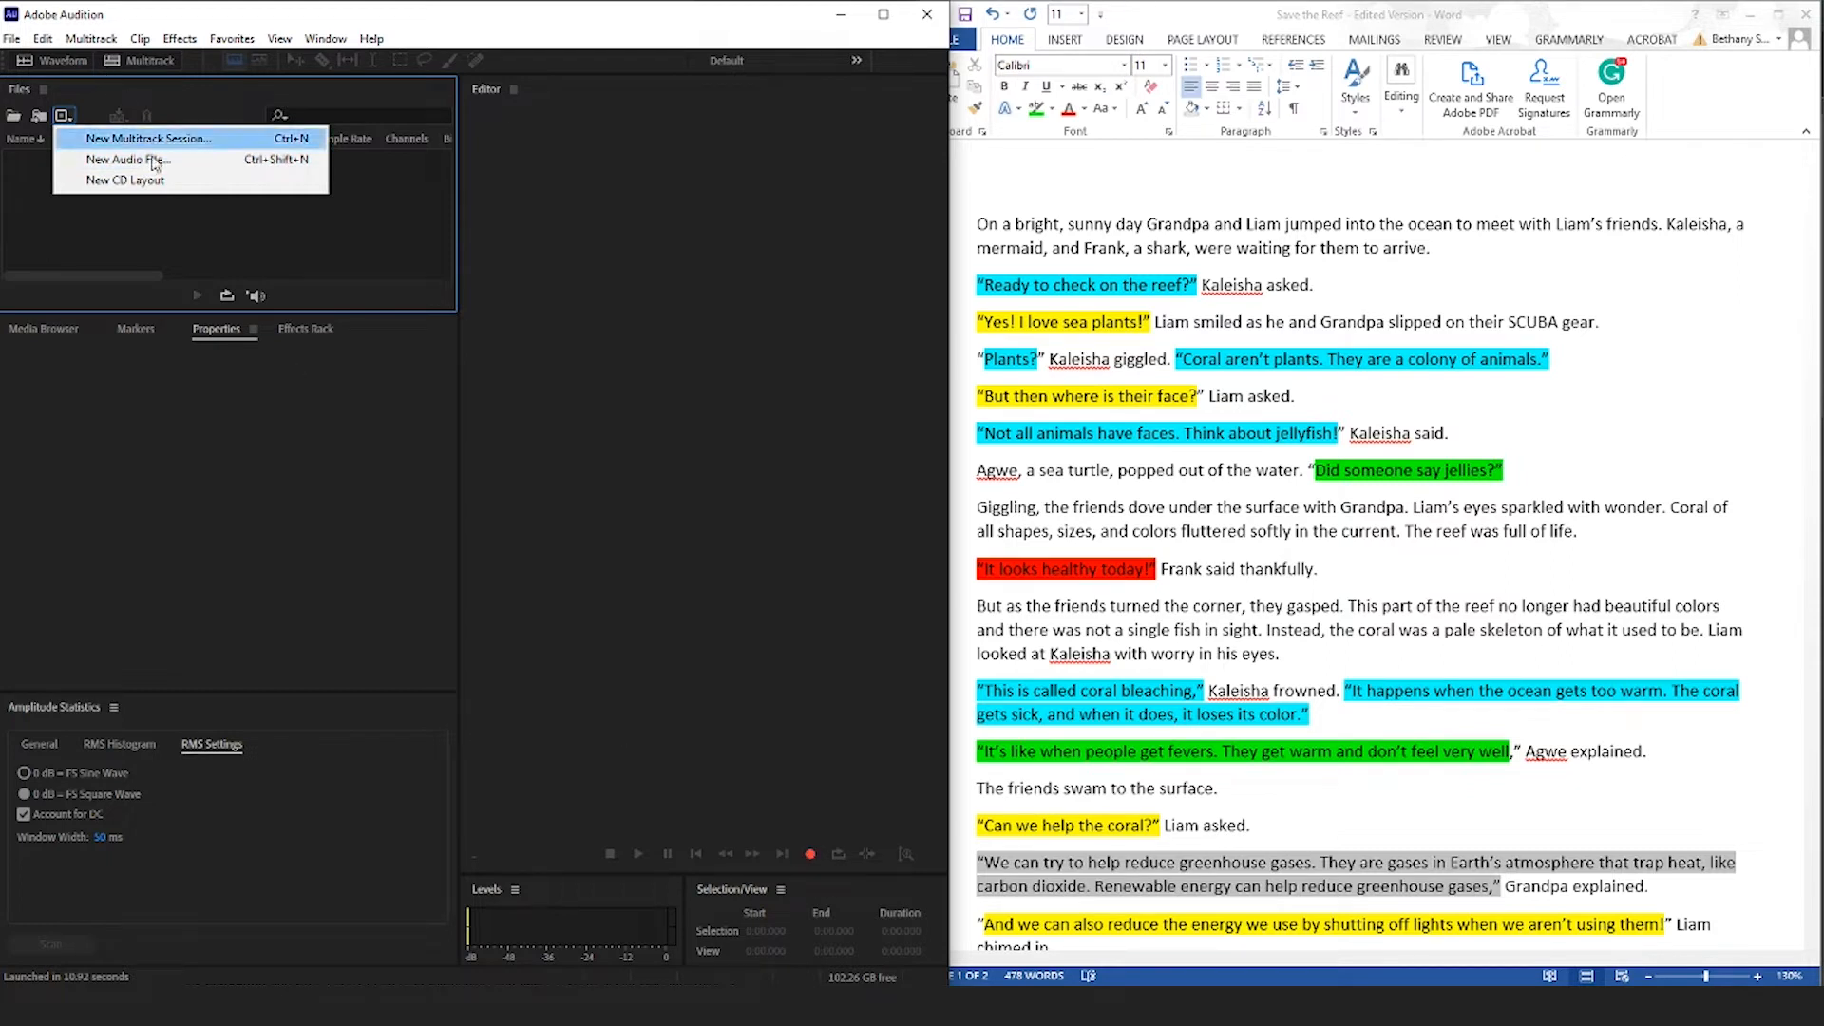
{"action": "mouse_move", "coordinate": [128, 159]}
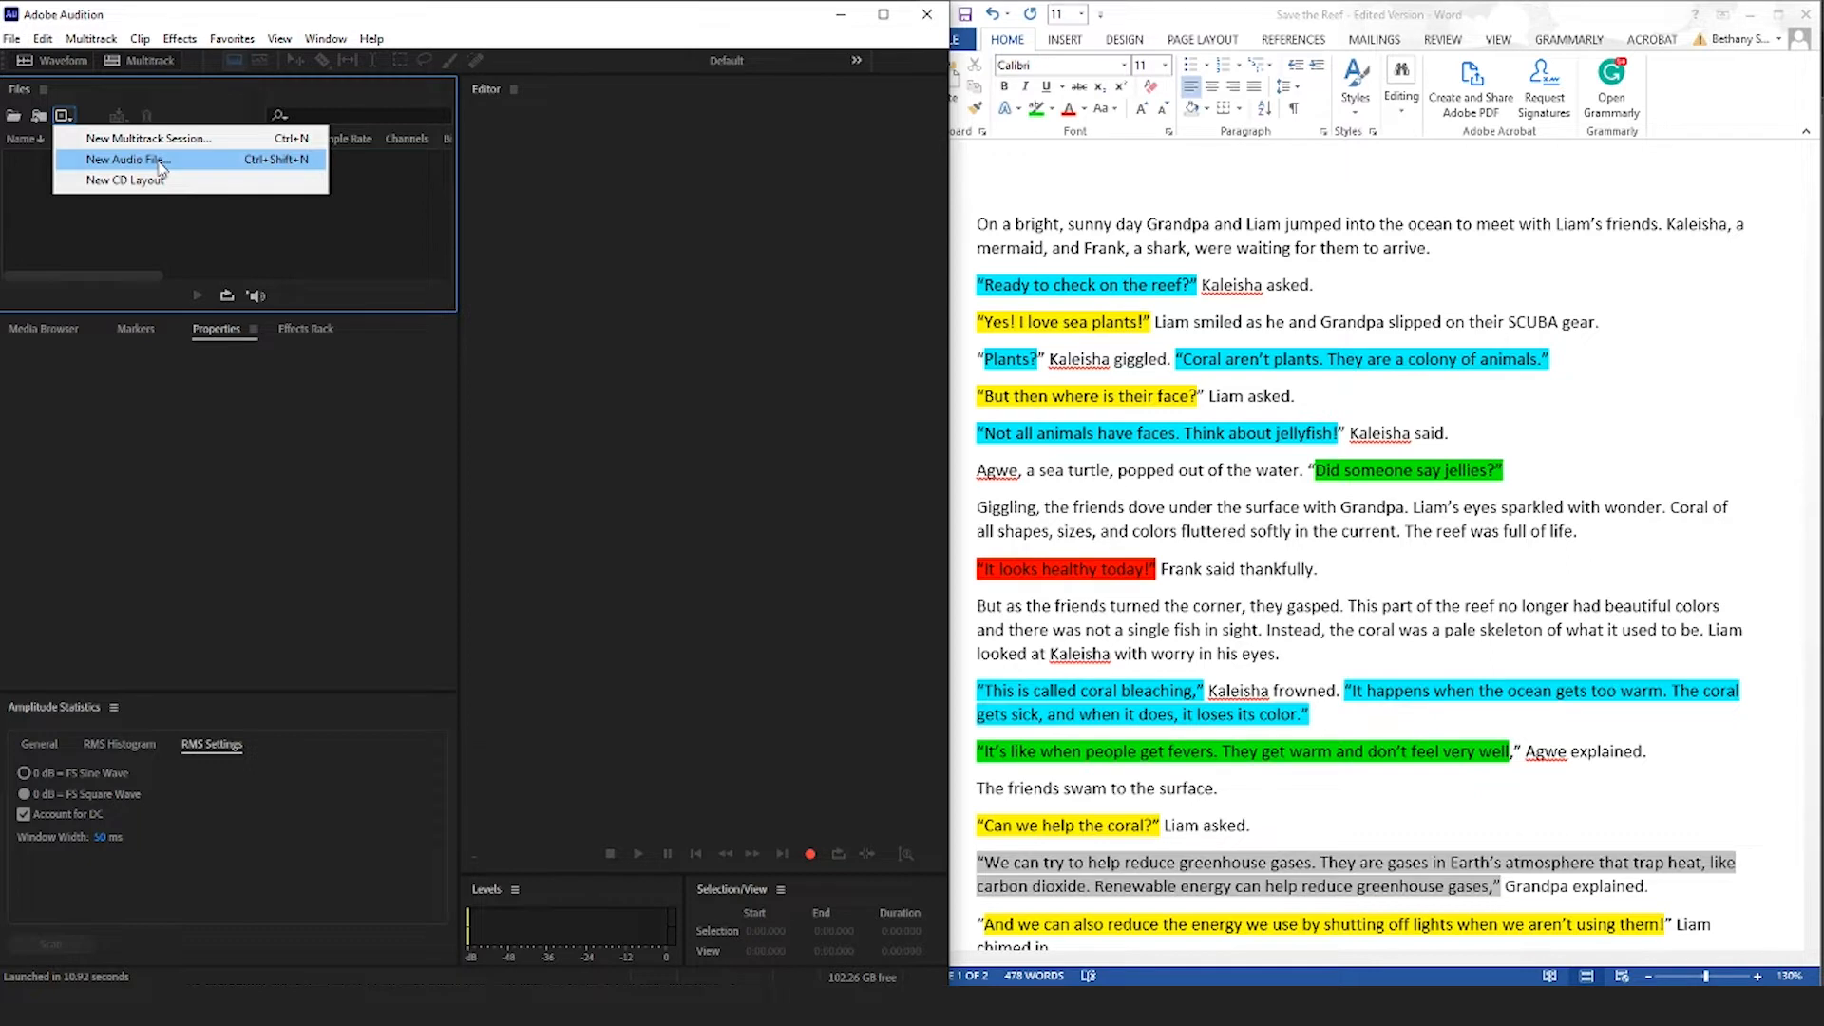
{"action": "left_click", "coordinate": [123, 159]}
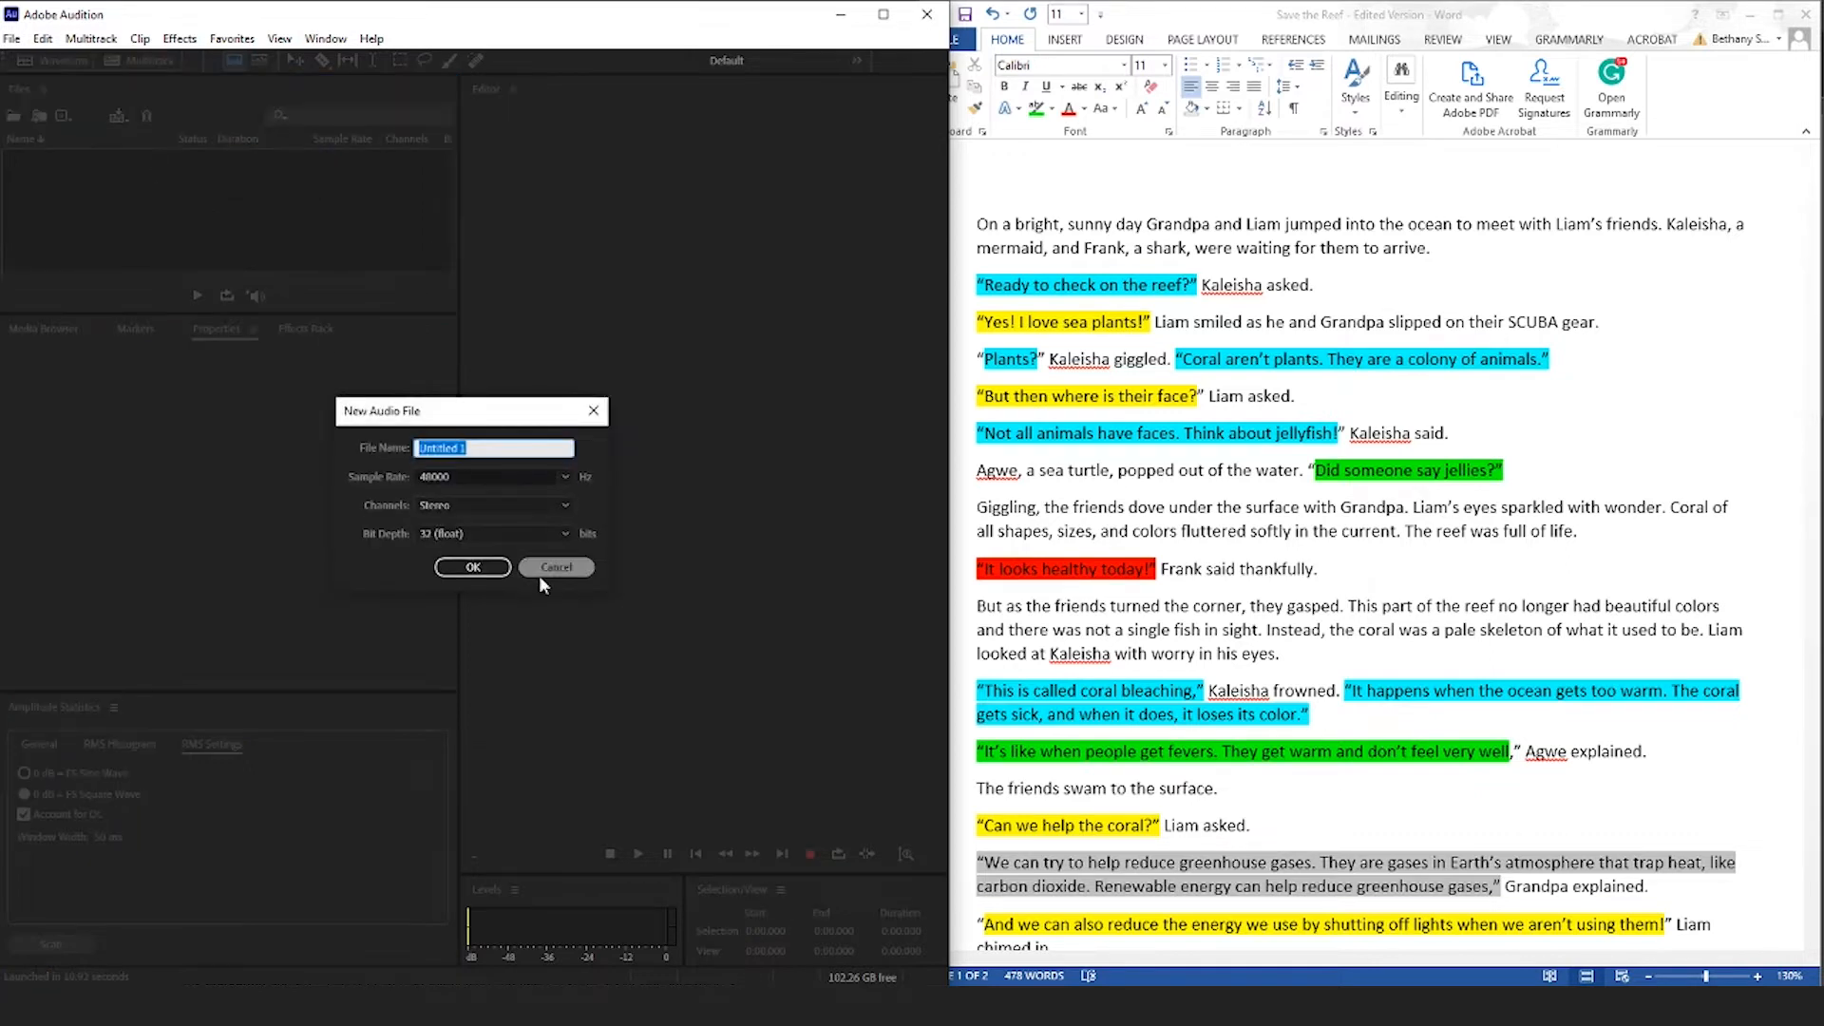
{"action": "type", "text": "Narr"}
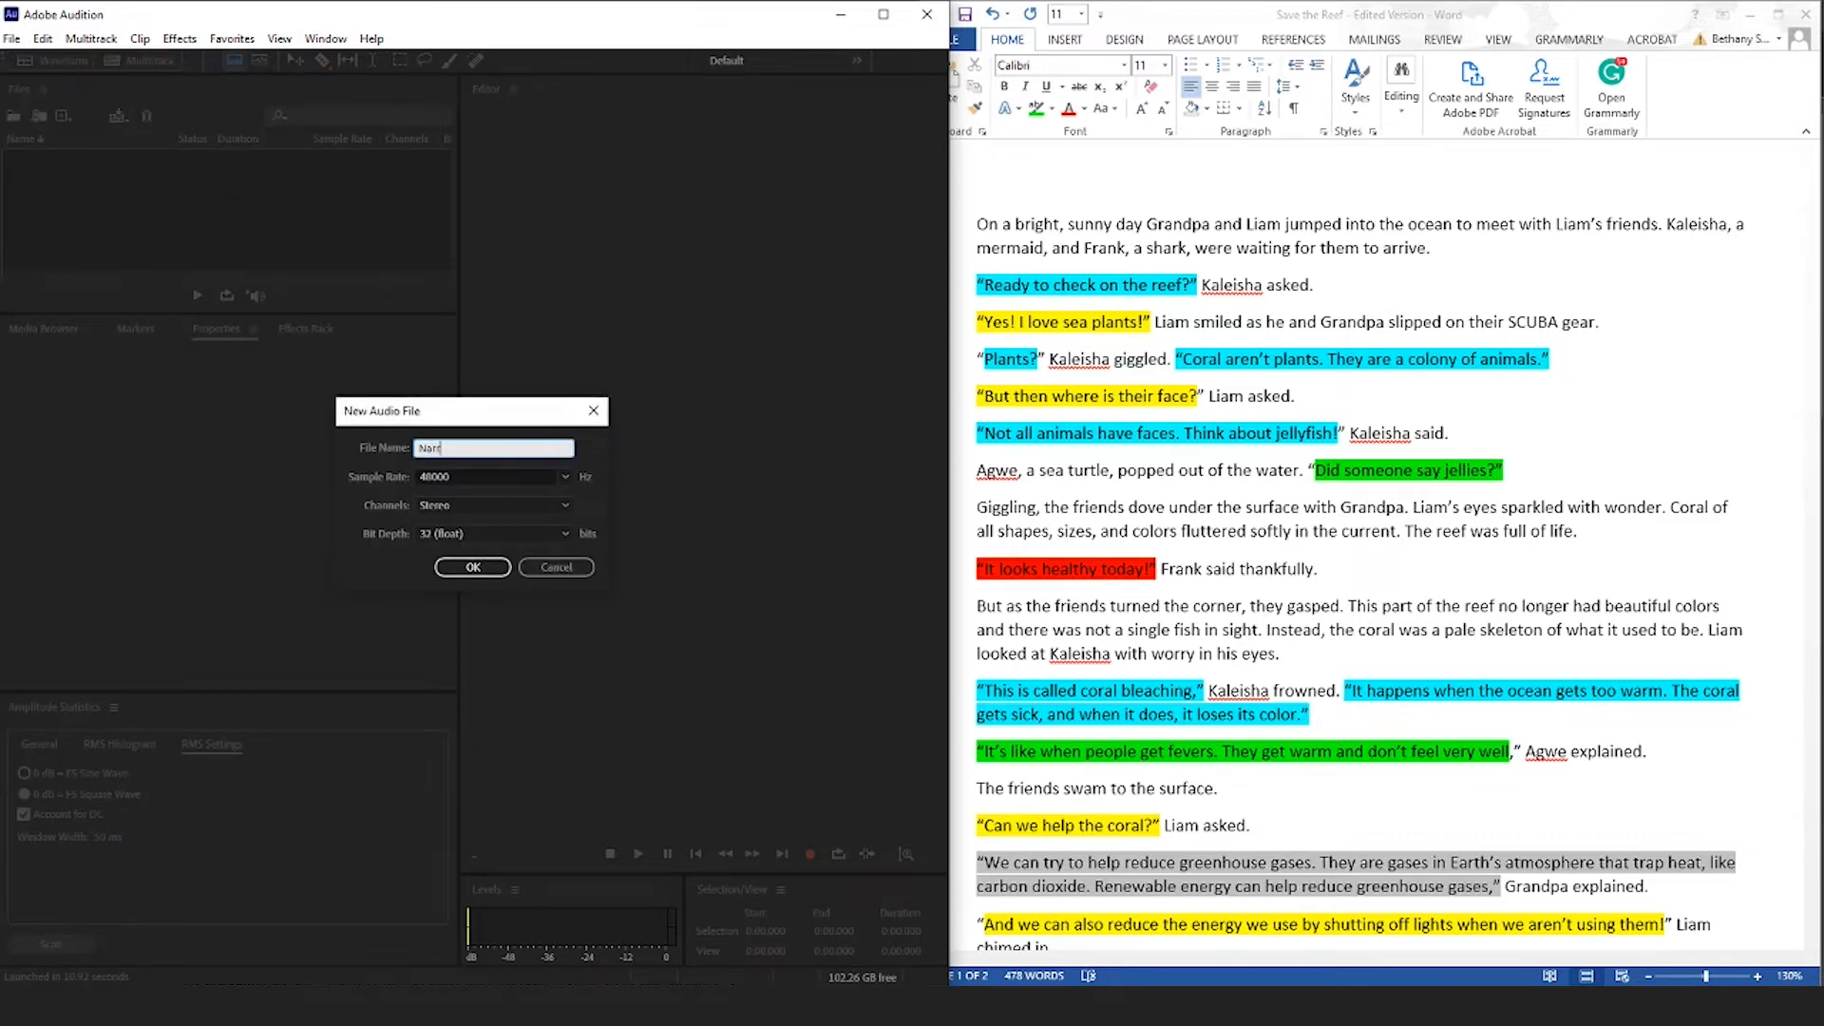
{"action": "type", "text": "Narration 1"}
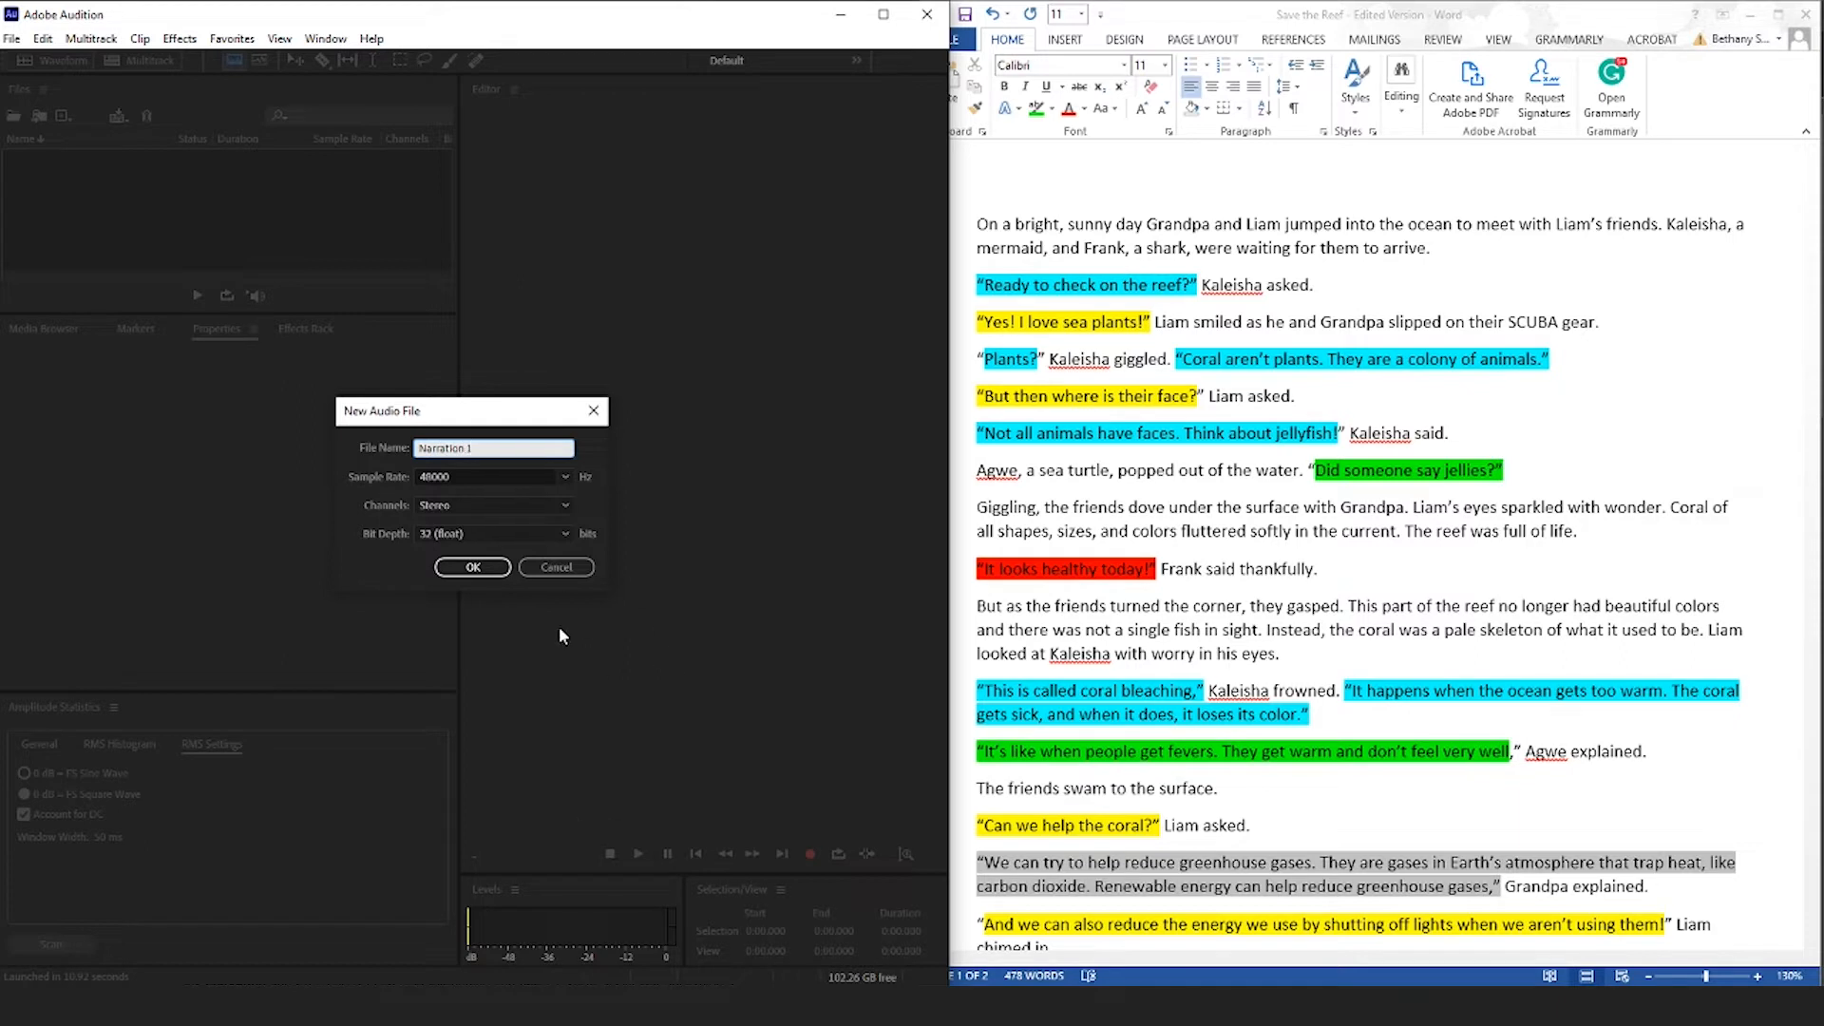
{"action": "mouse_move", "coordinate": [522, 504]}
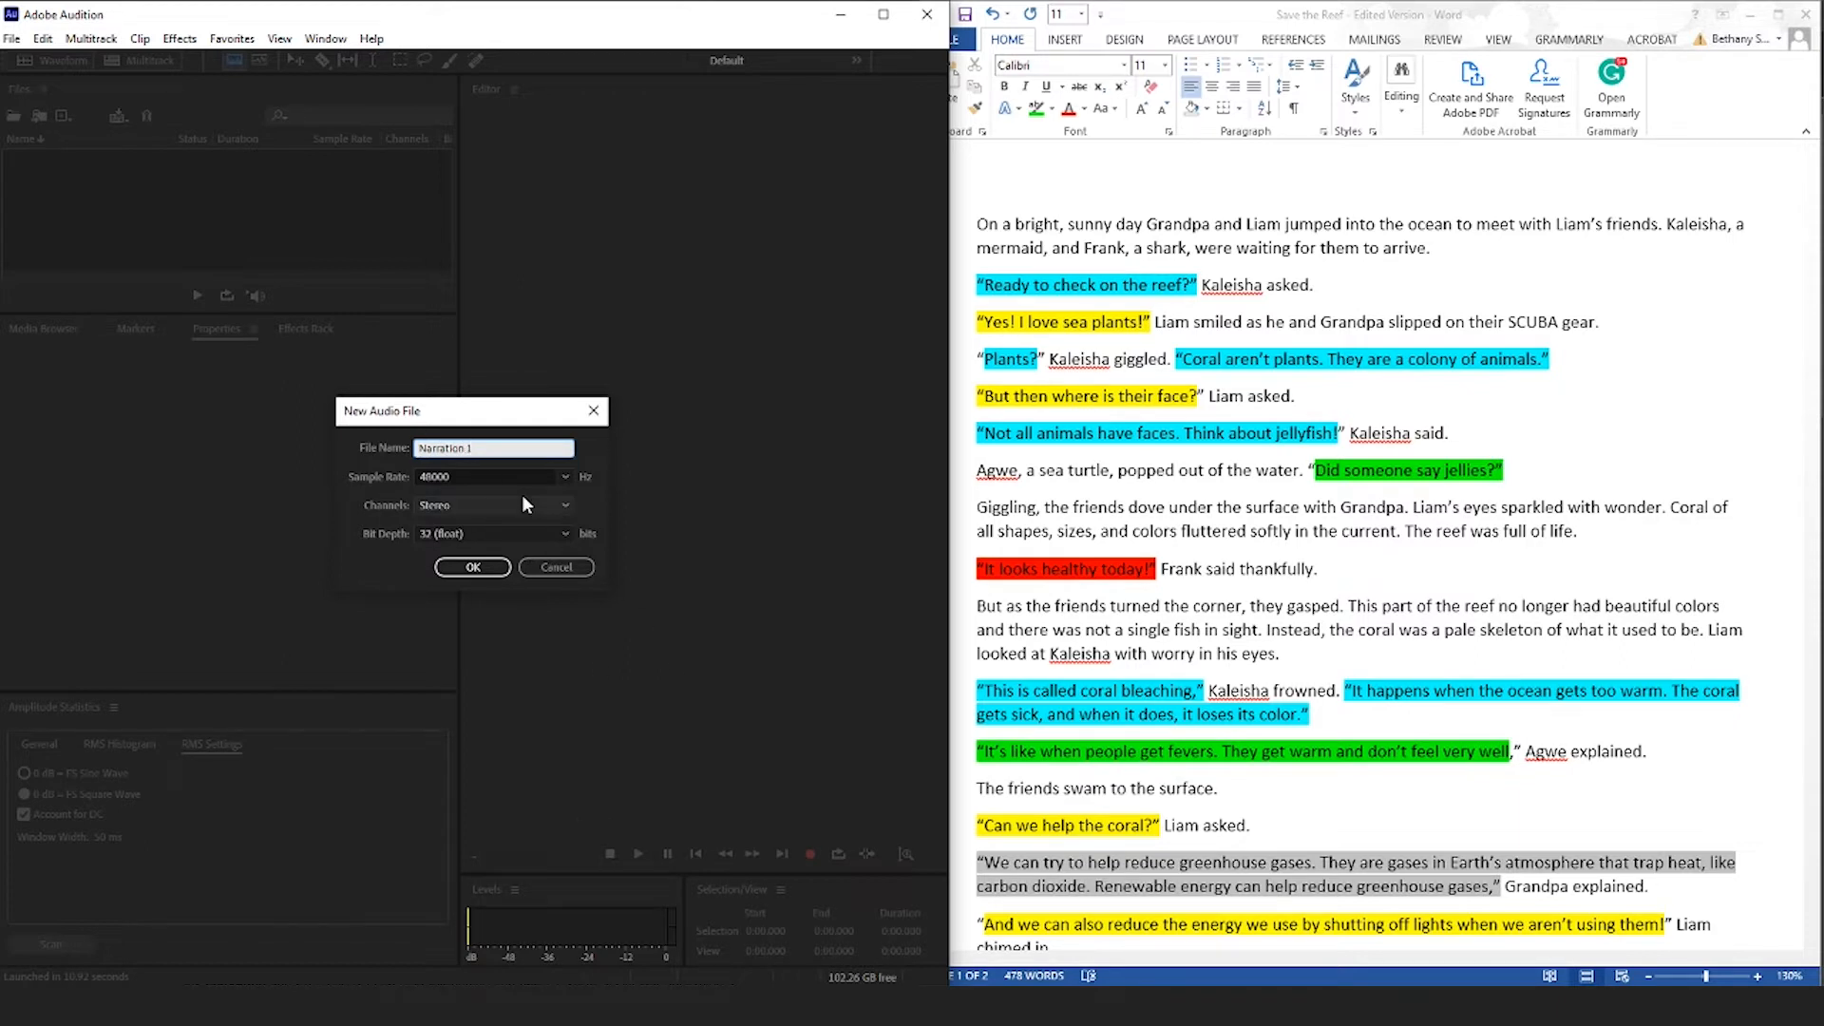
{"action": "mouse_move", "coordinate": [485, 539]}
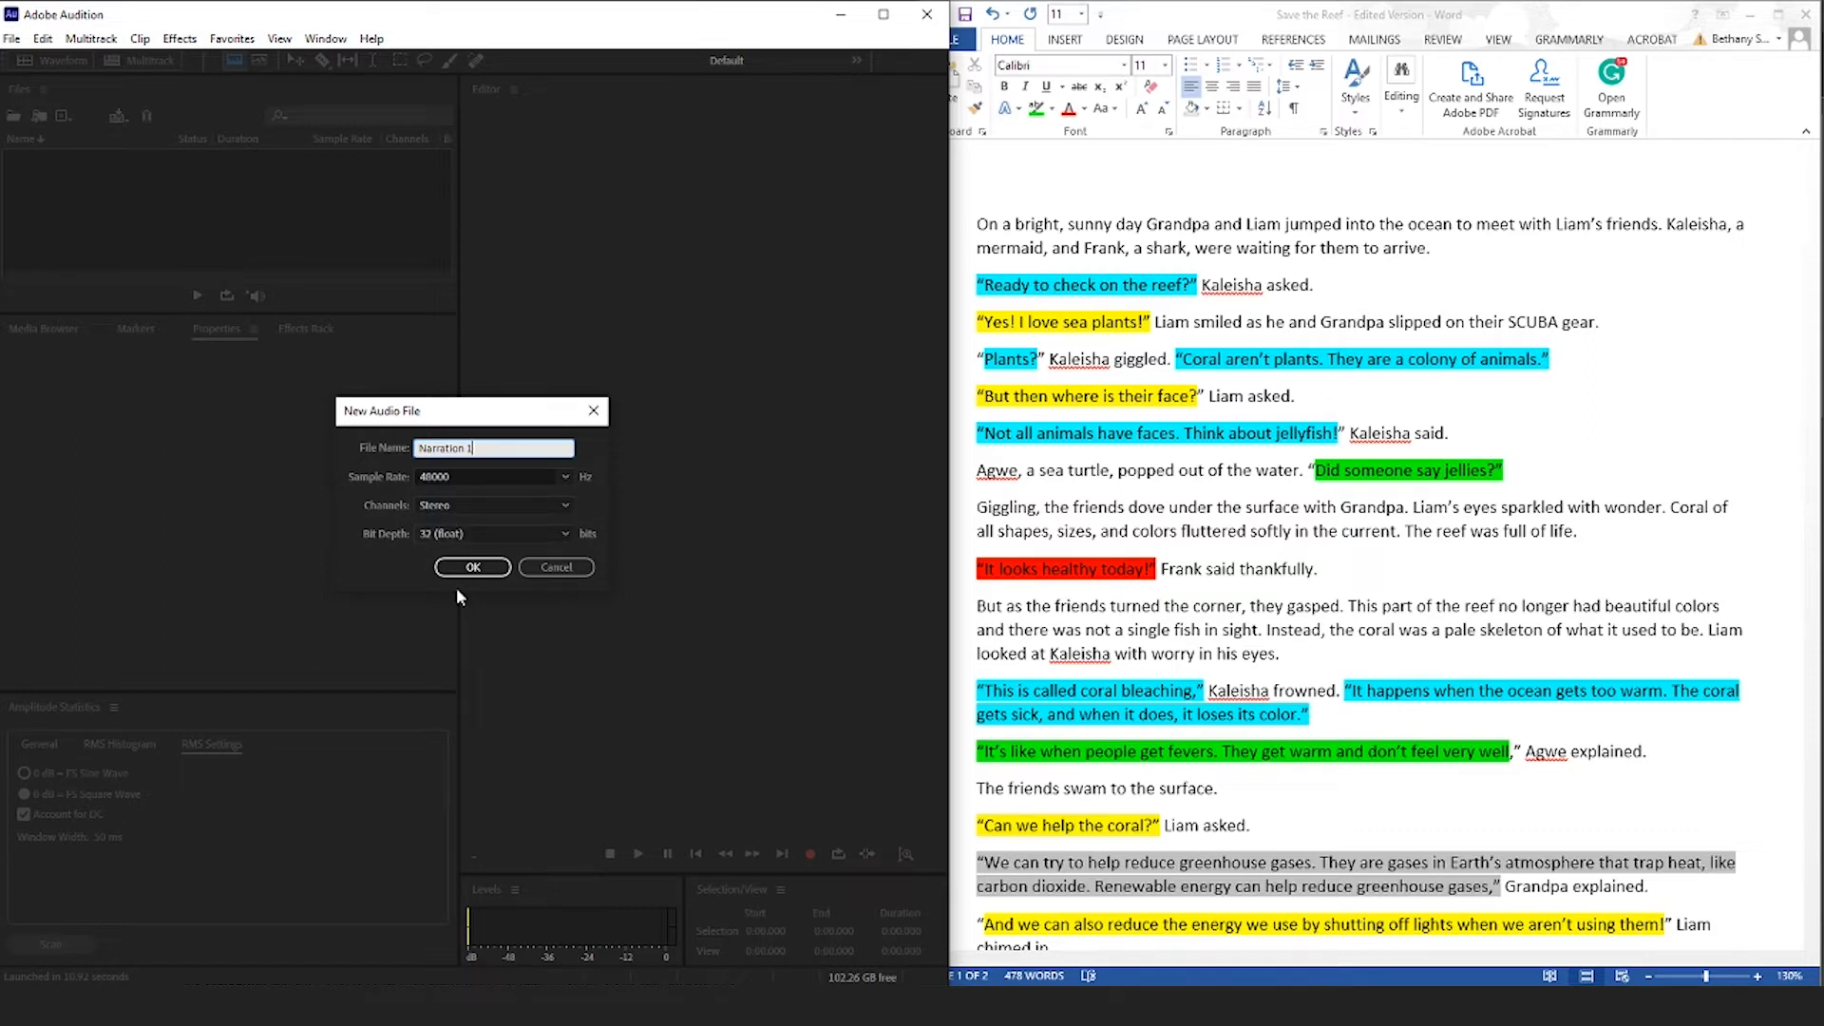
Confirm the New Audio File dialog to create the empty Narration 1 file.
{"action": "left_click", "coordinate": [471, 566]}
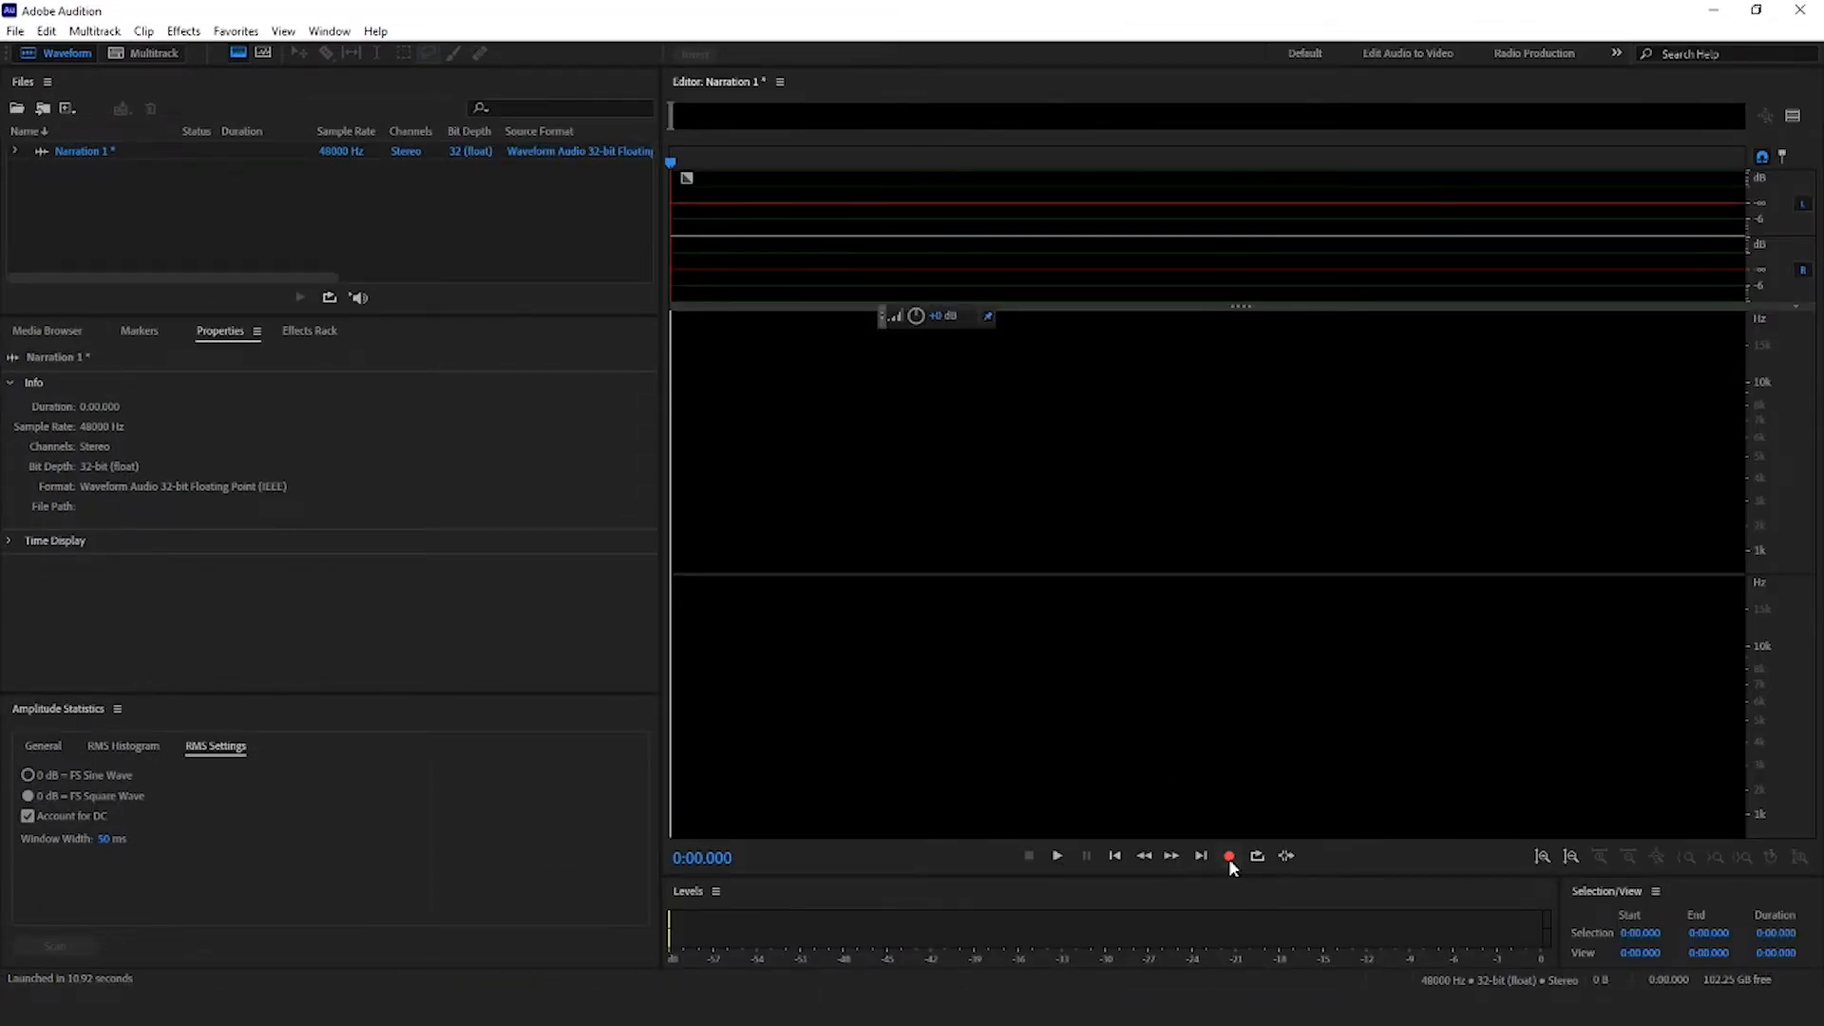
Record about six minutes of story narration into Narration 1.
{"action": "left_click", "coordinate": [1228, 856]}
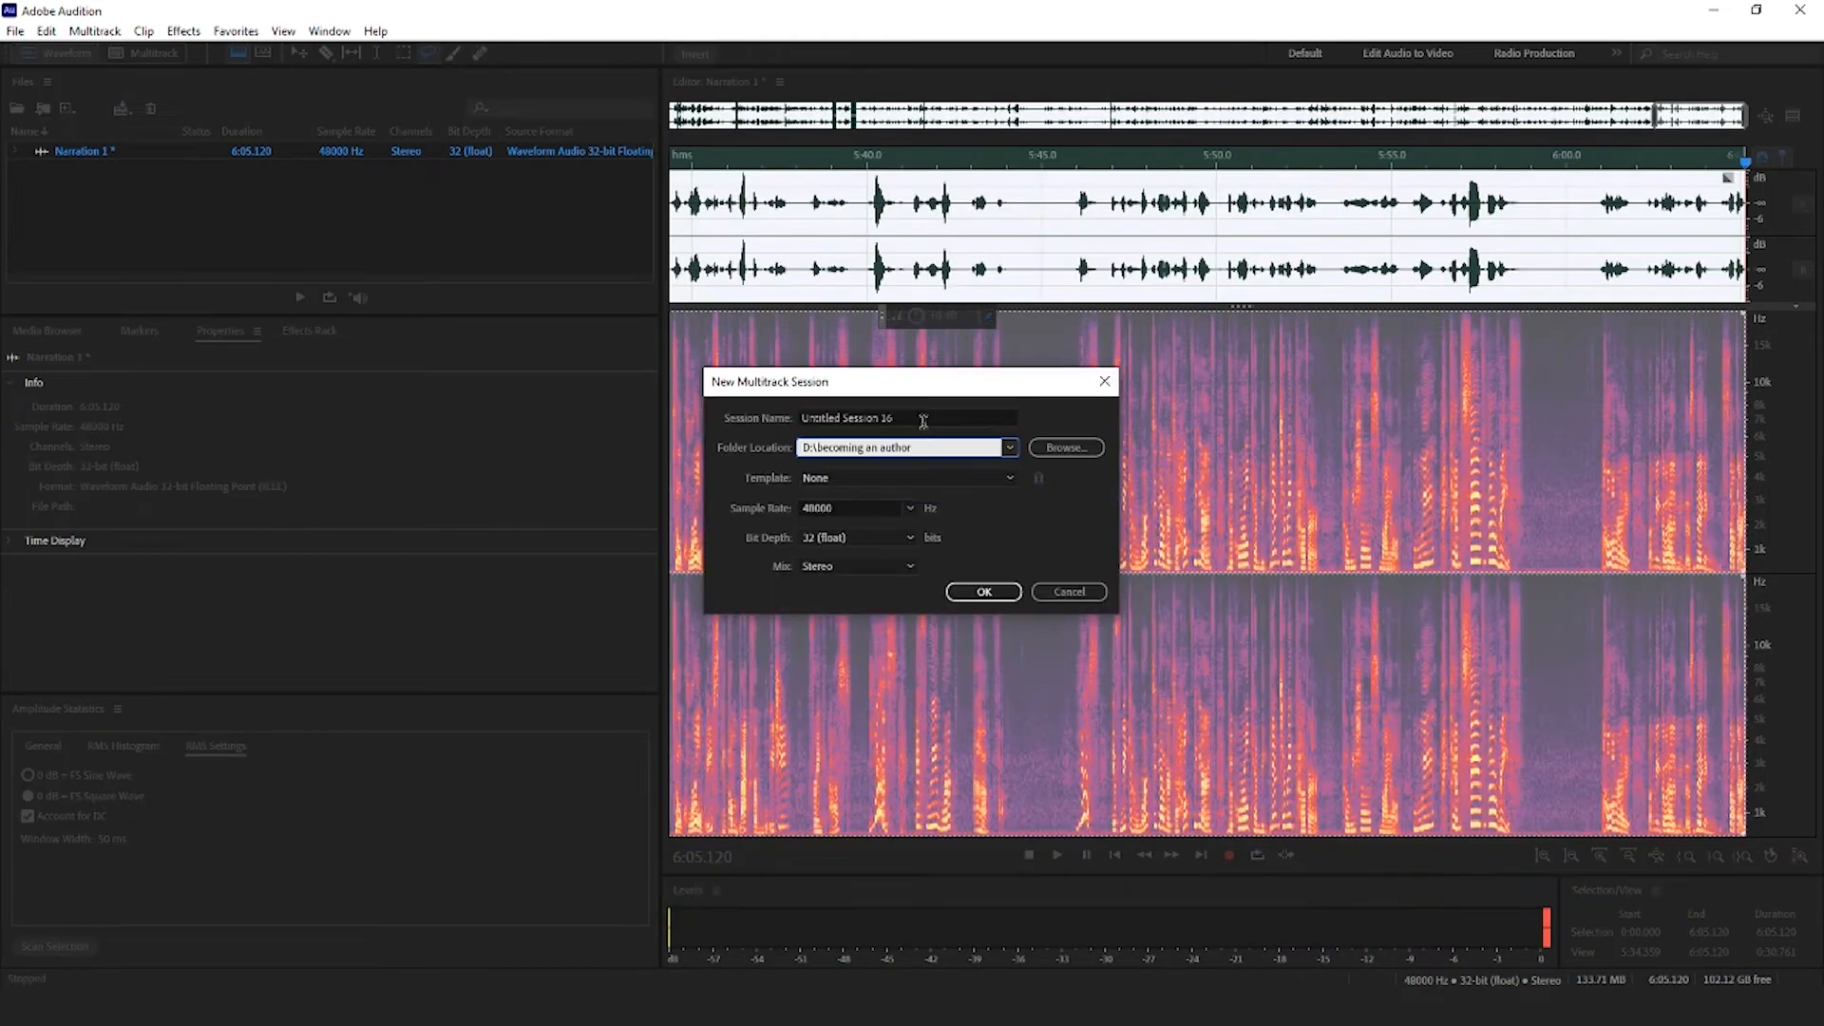
Name the multitrack session 'Save the Reef' and create it.
{"action": "type", "text": "Save the Reef"}
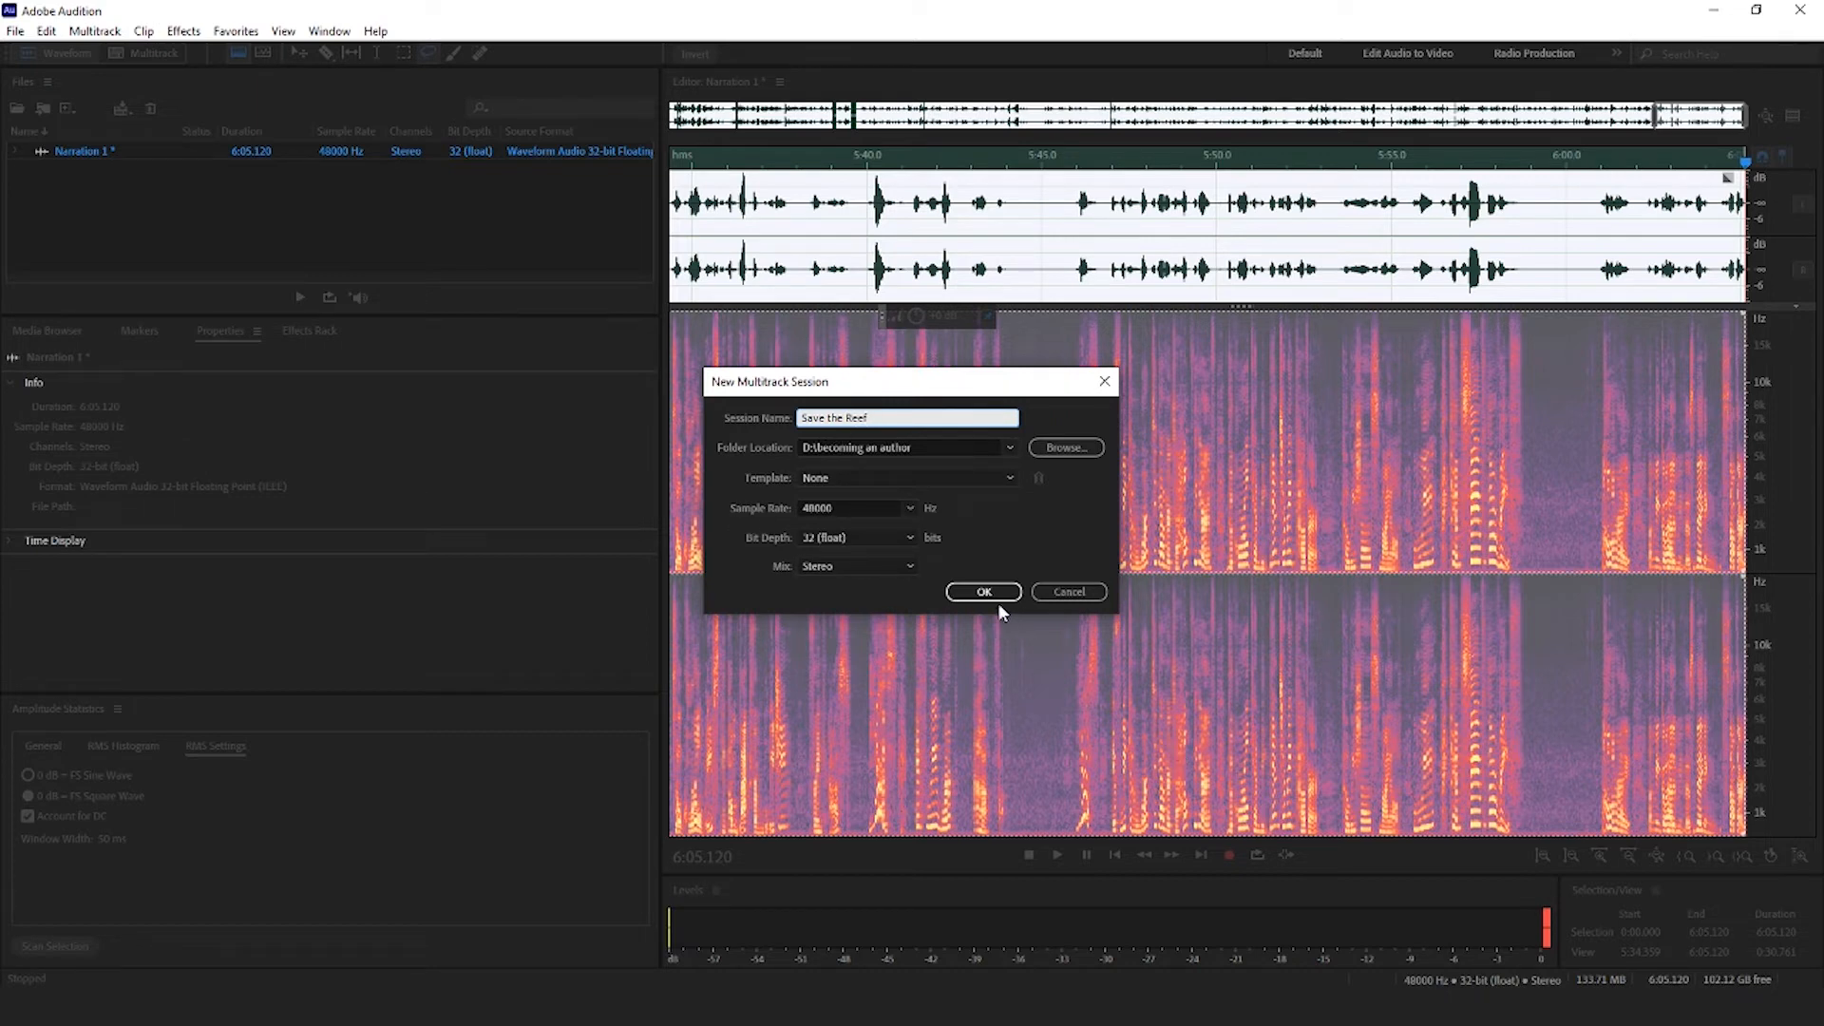
{"action": "left_click", "coordinate": [982, 592]}
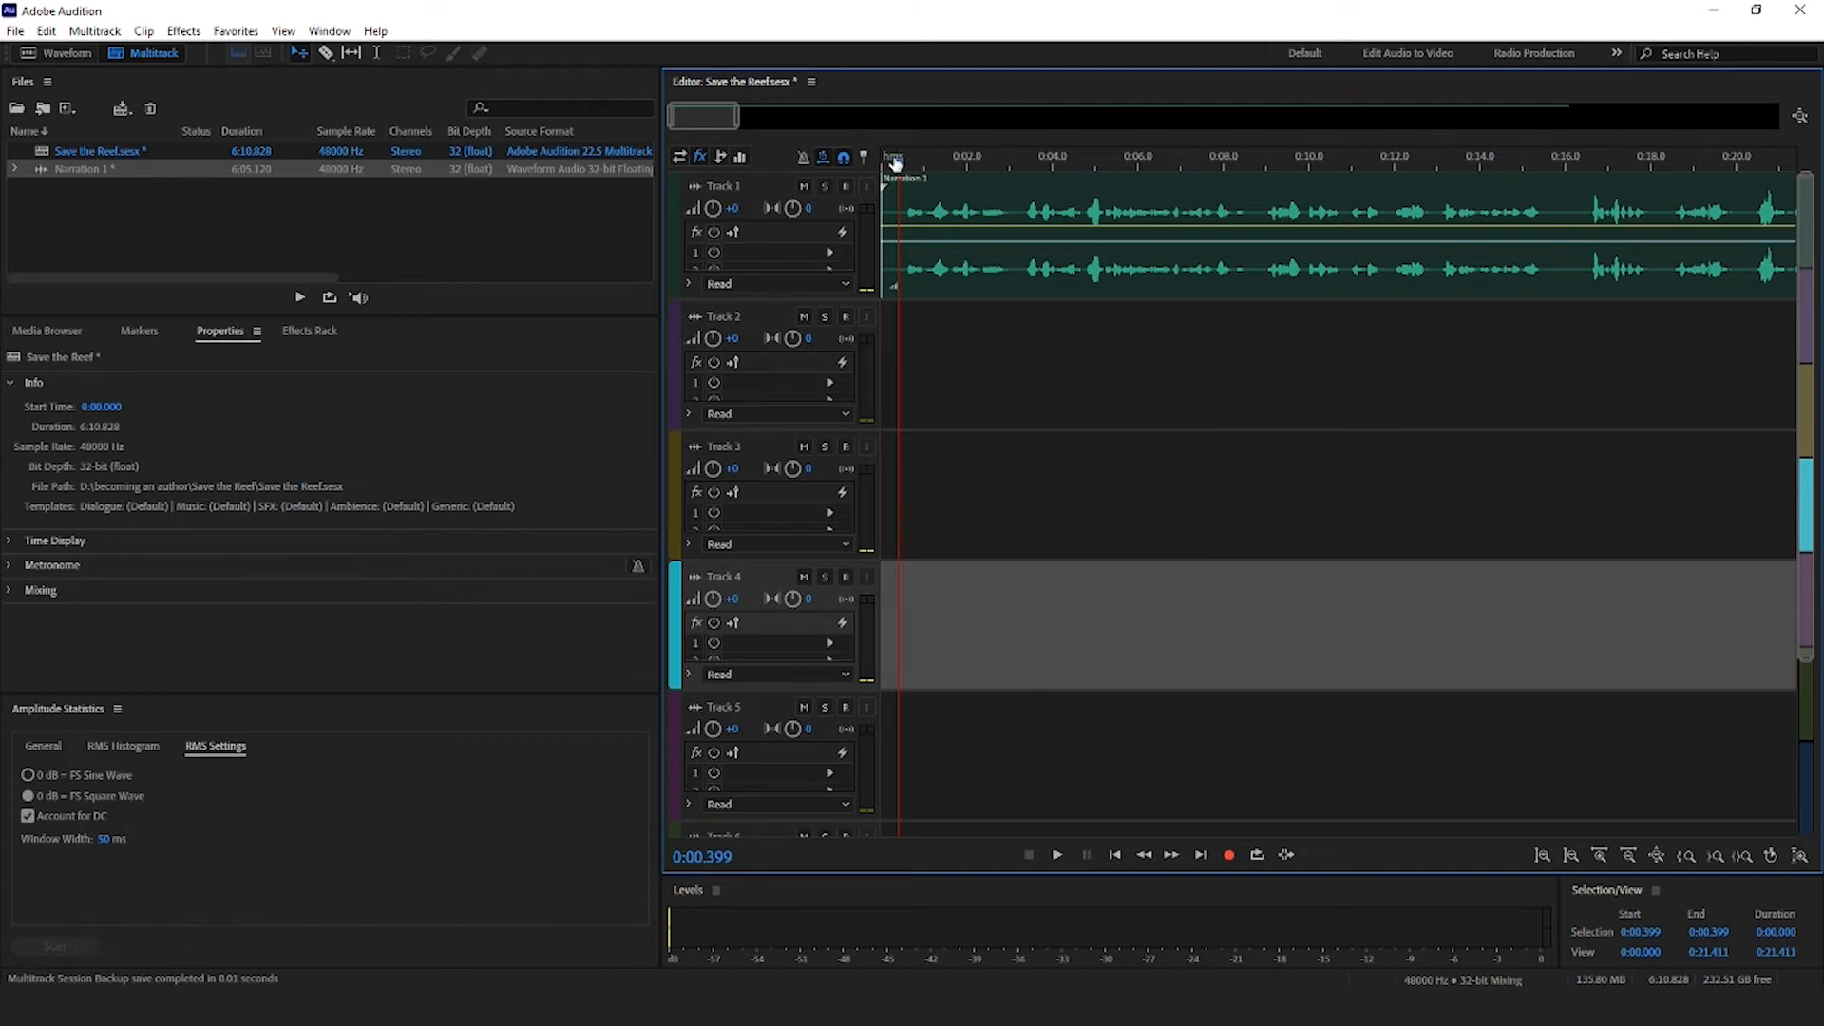
Select the Narration 1 clip on Track 1 and play it from the start.
{"action": "left_click", "coordinate": [878, 156]}
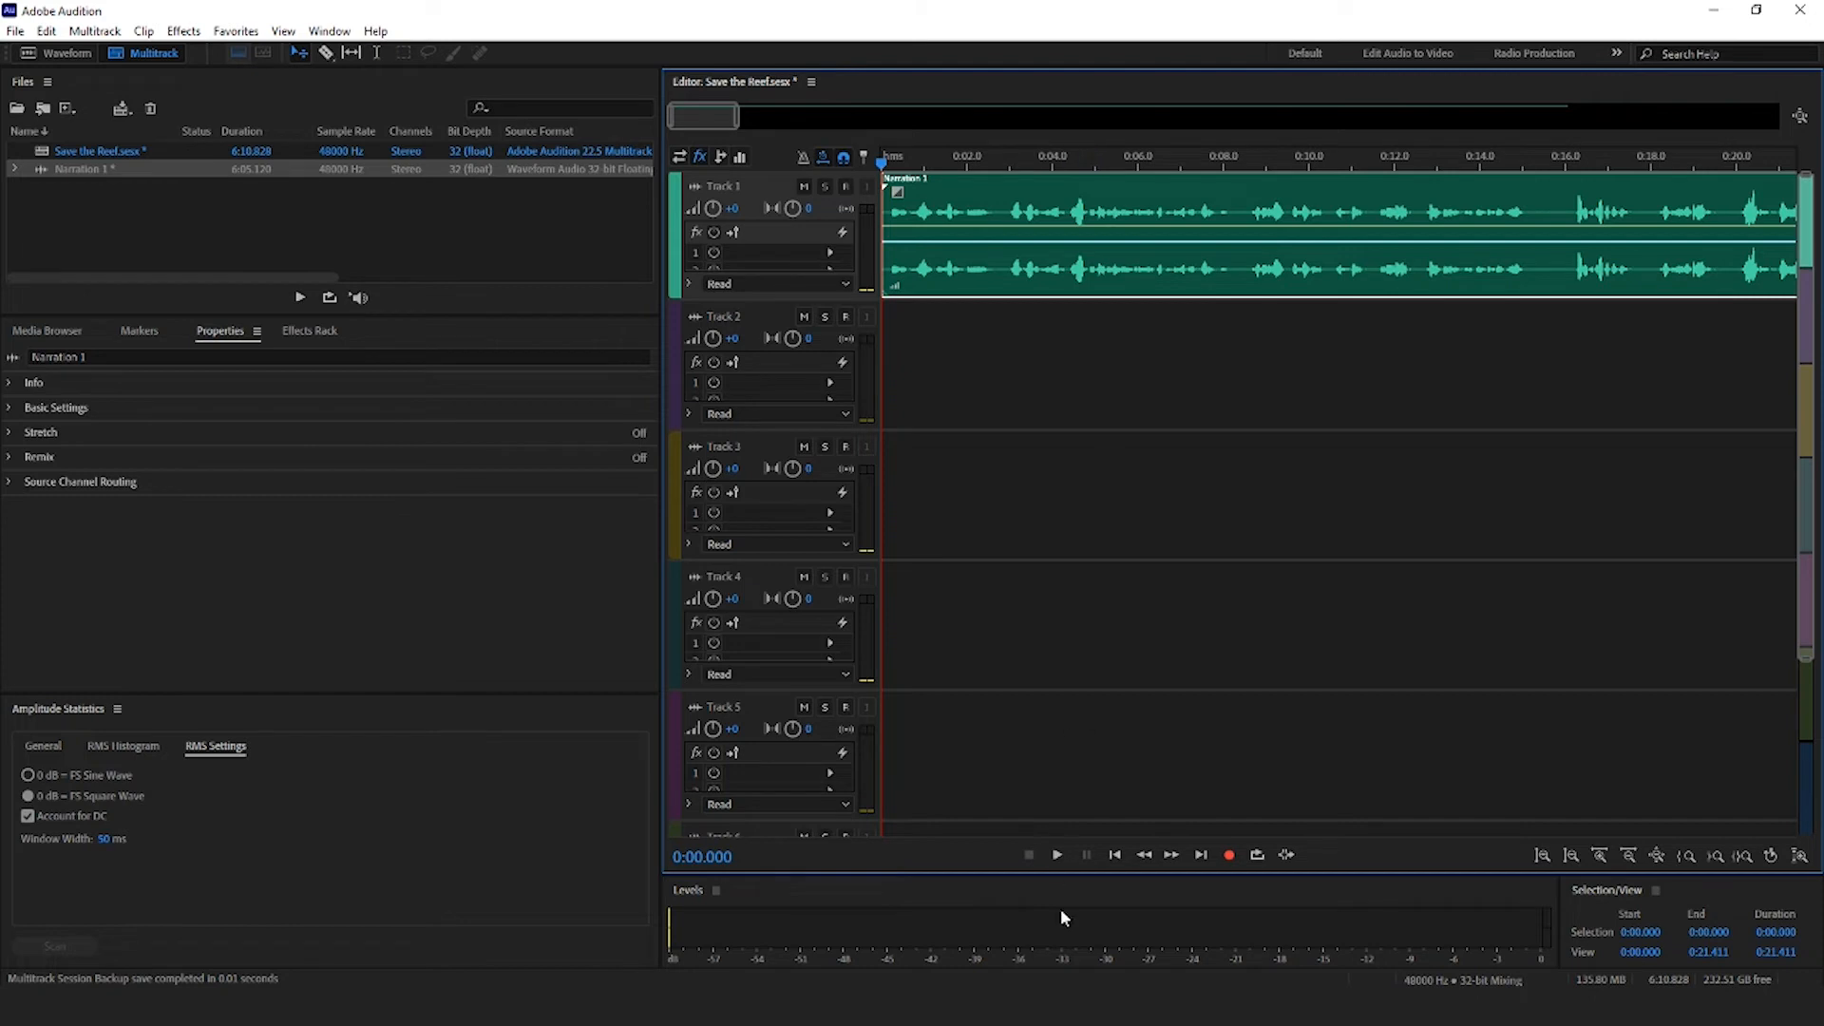
{"action": "mouse_move", "coordinate": [1055, 855]}
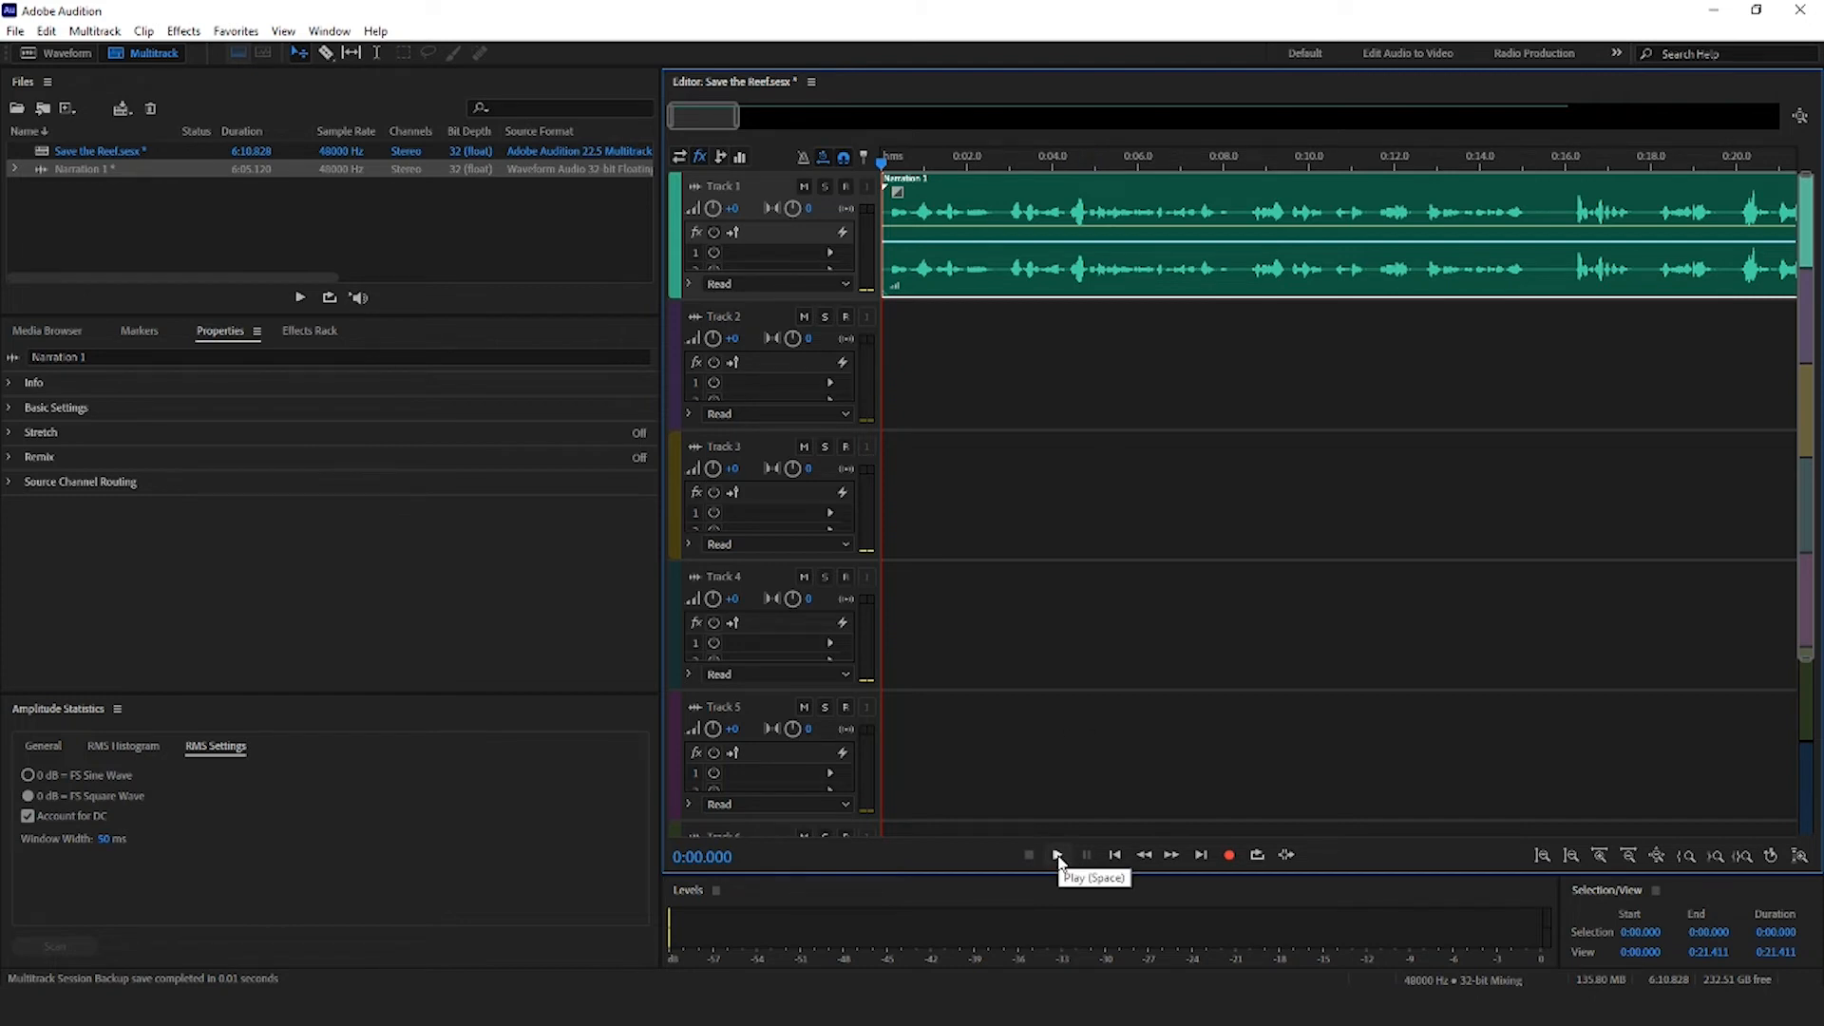
{"action": "left_click", "coordinate": [1053, 855]}
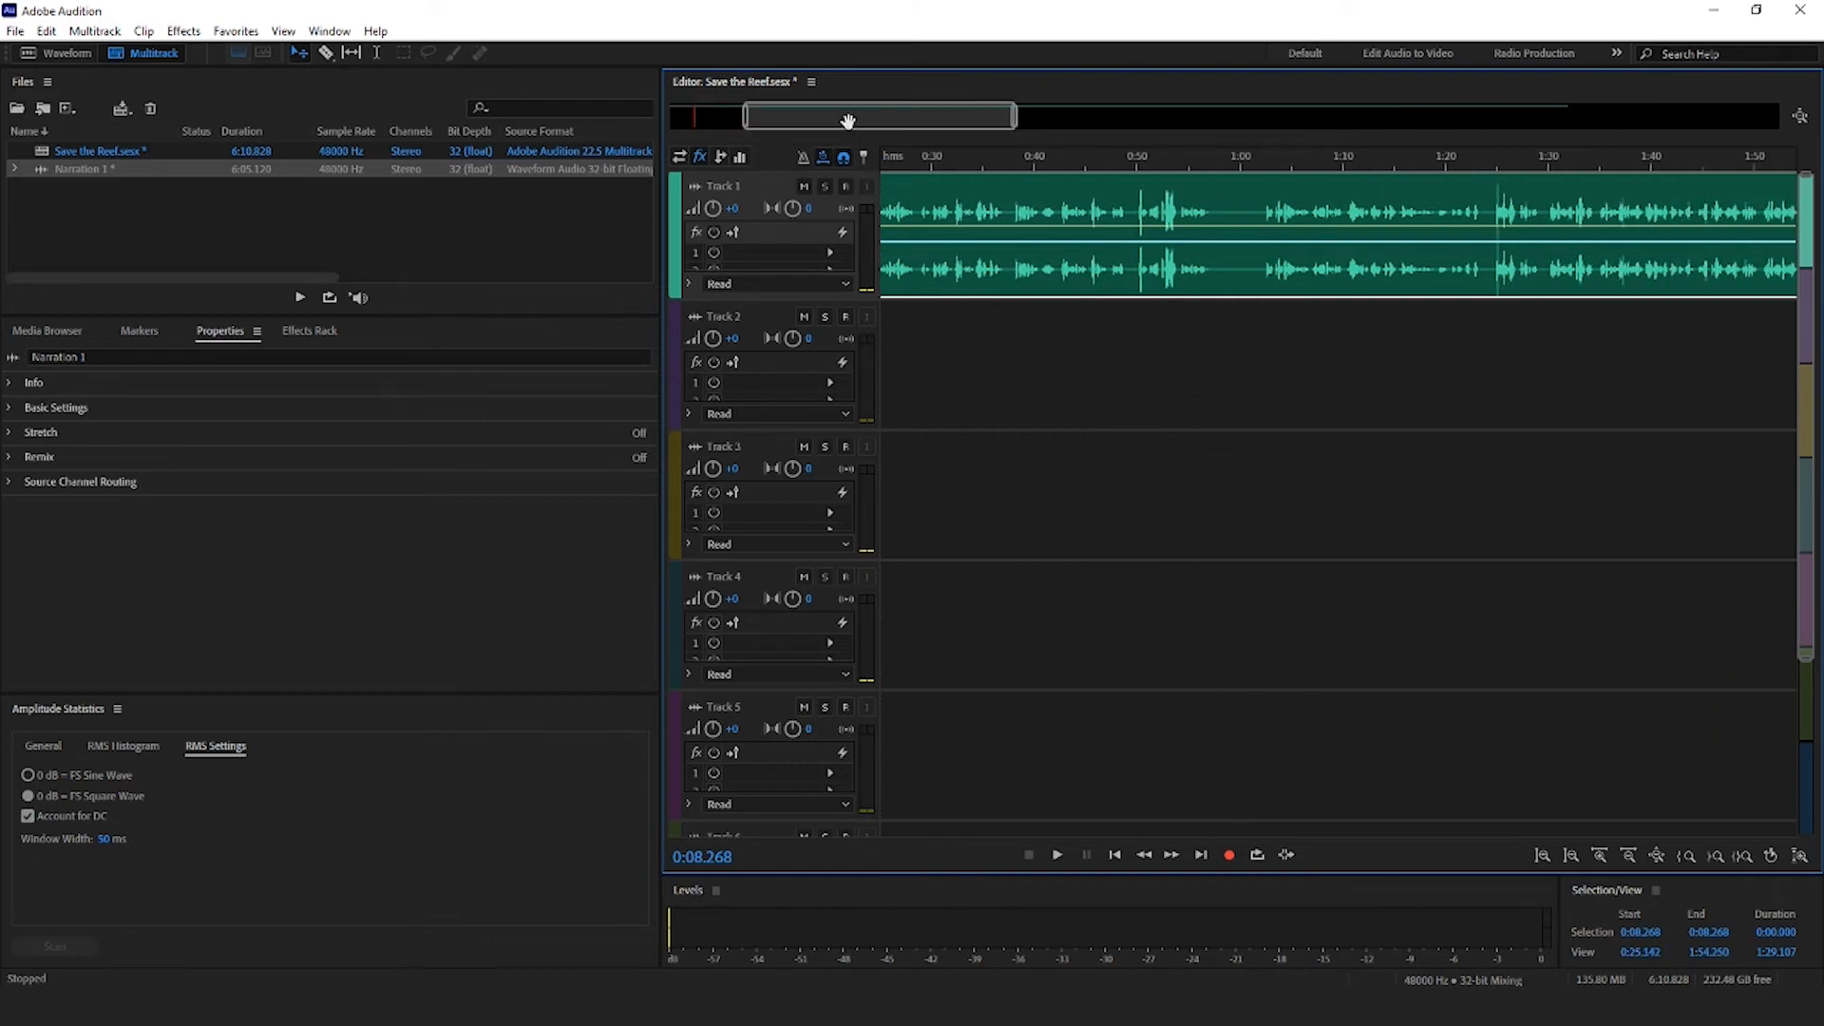
Split the narration near 4:35, drop the unwanted part, and slide the later clip left.
{"action": "left_click_drag", "start_coordinate": [878, 115], "coordinate": [1024, 115]}
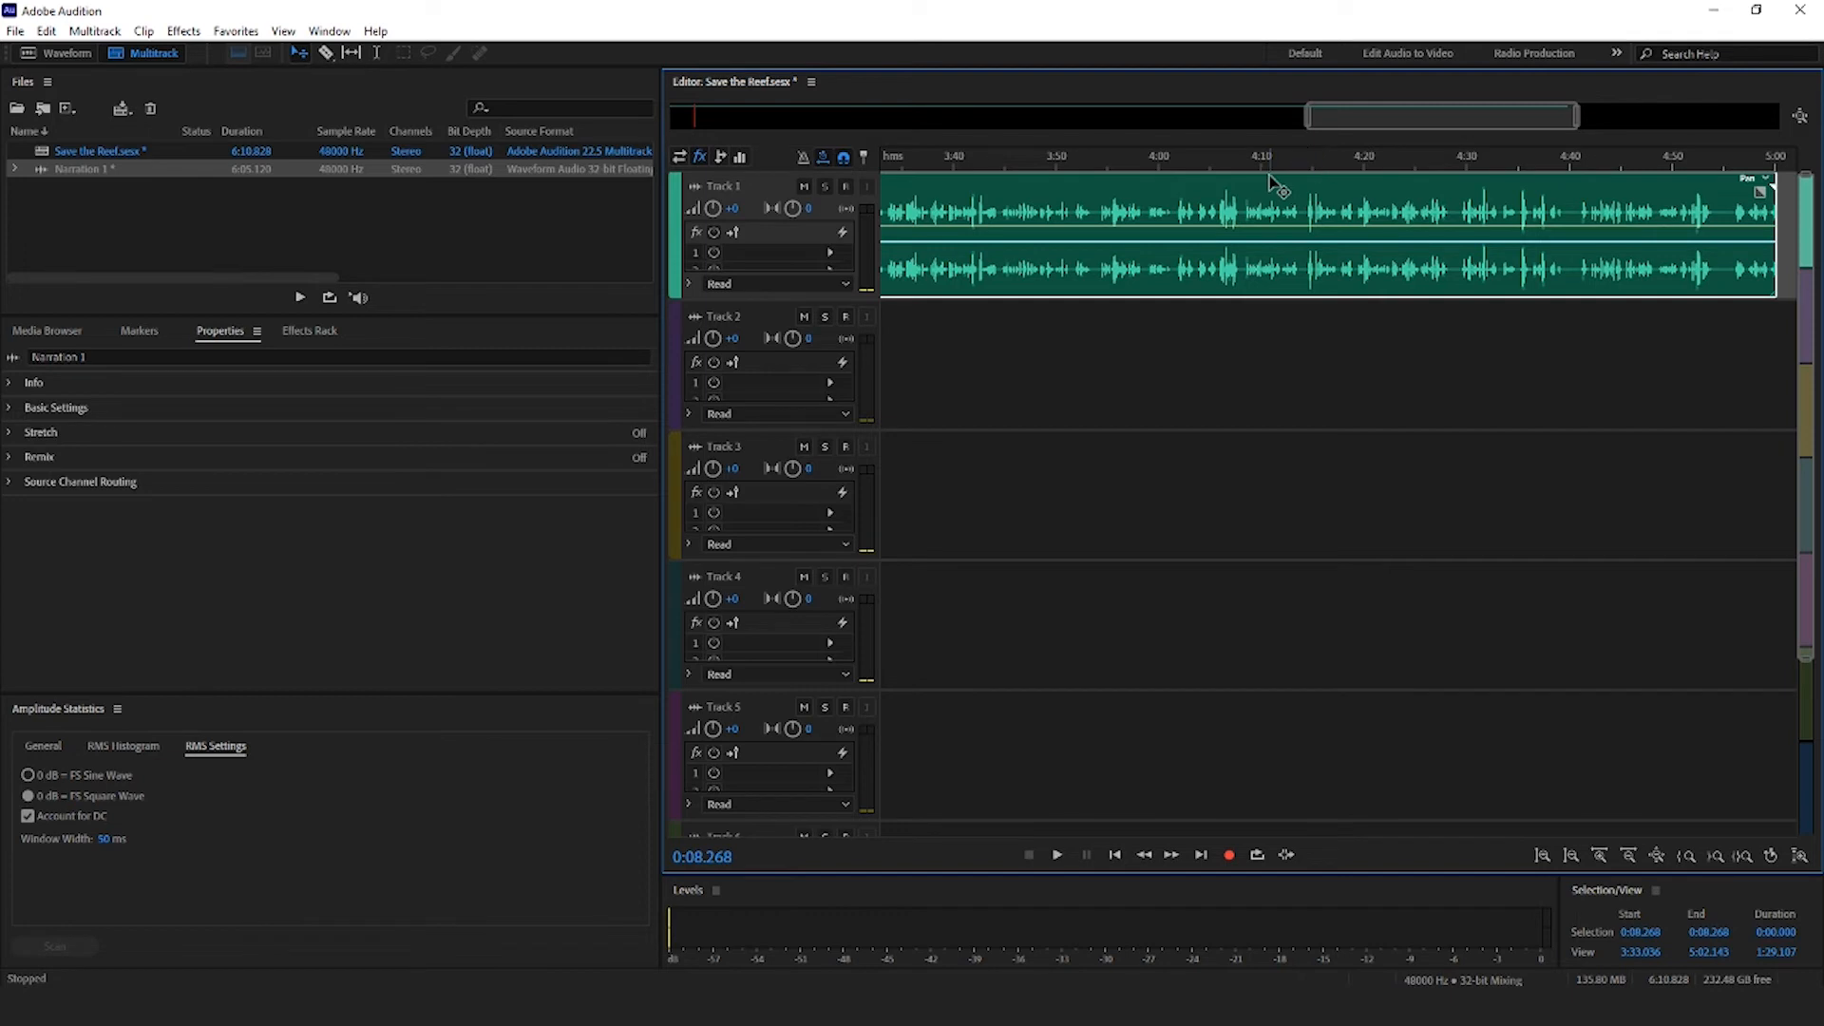
{"action": "left_click", "coordinate": [1295, 157]}
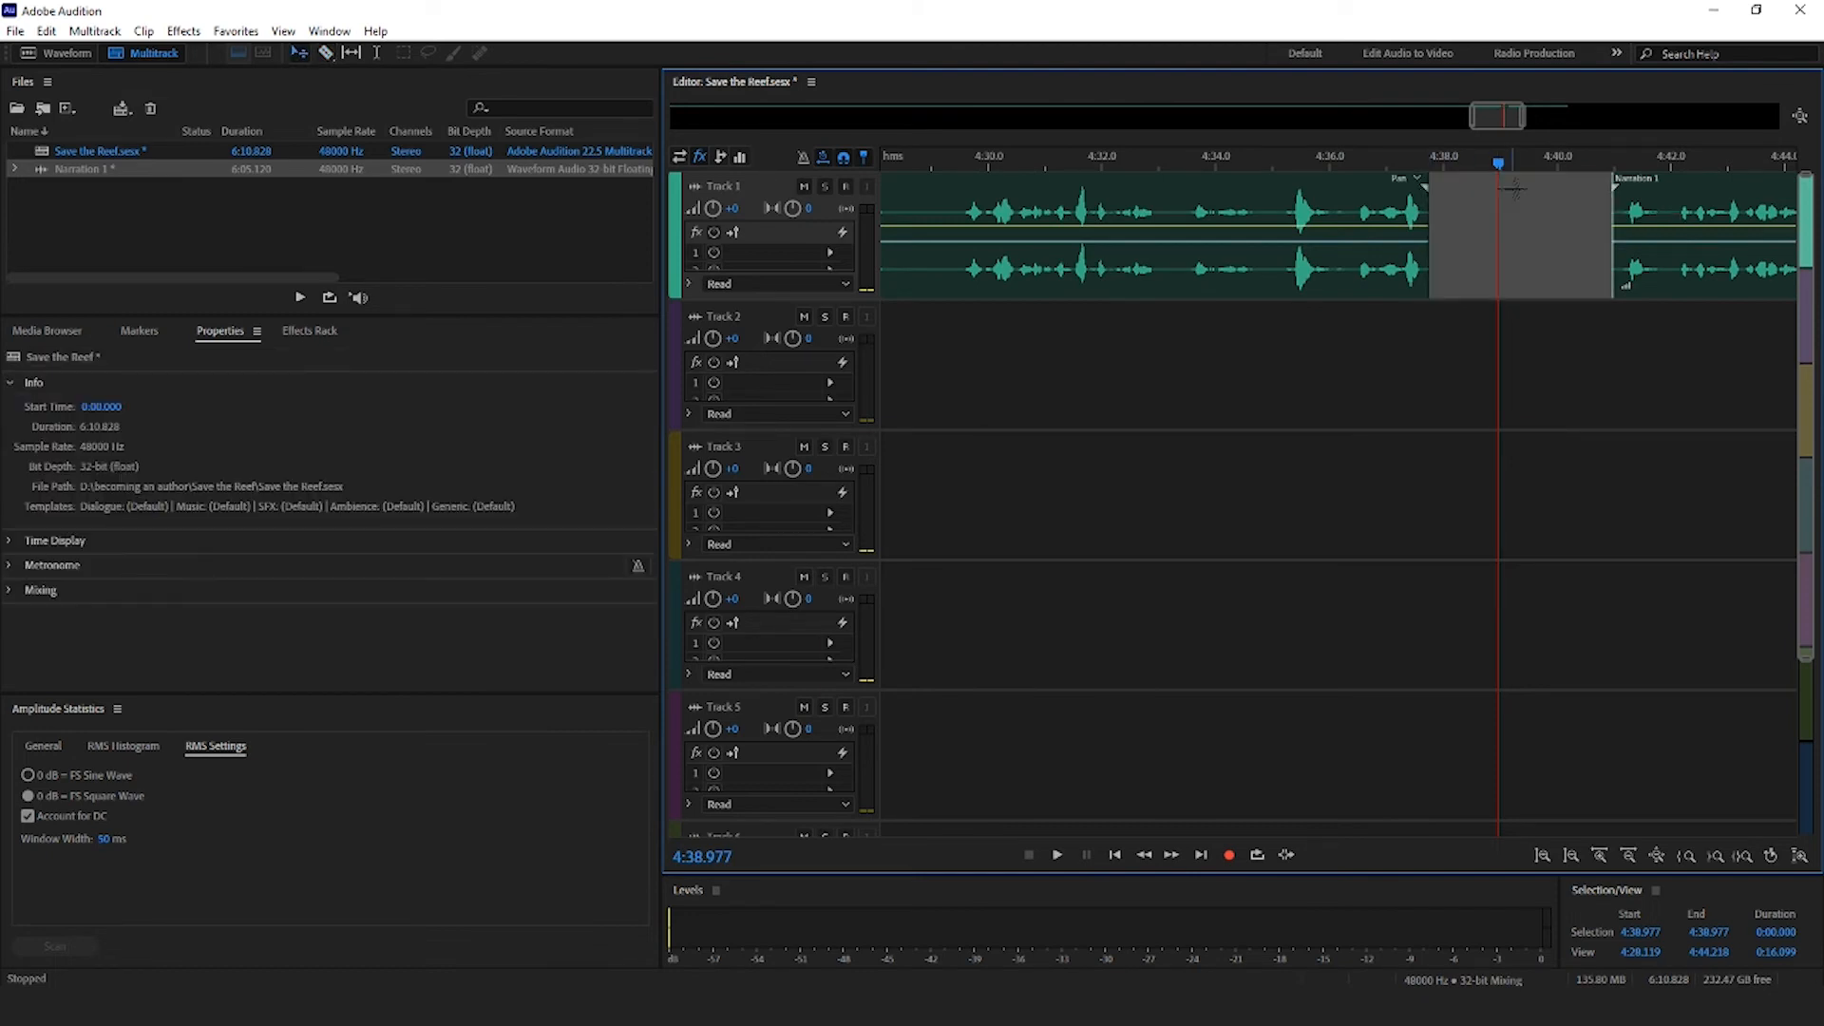
{"action": "left_click", "coordinate": [1512, 233]}
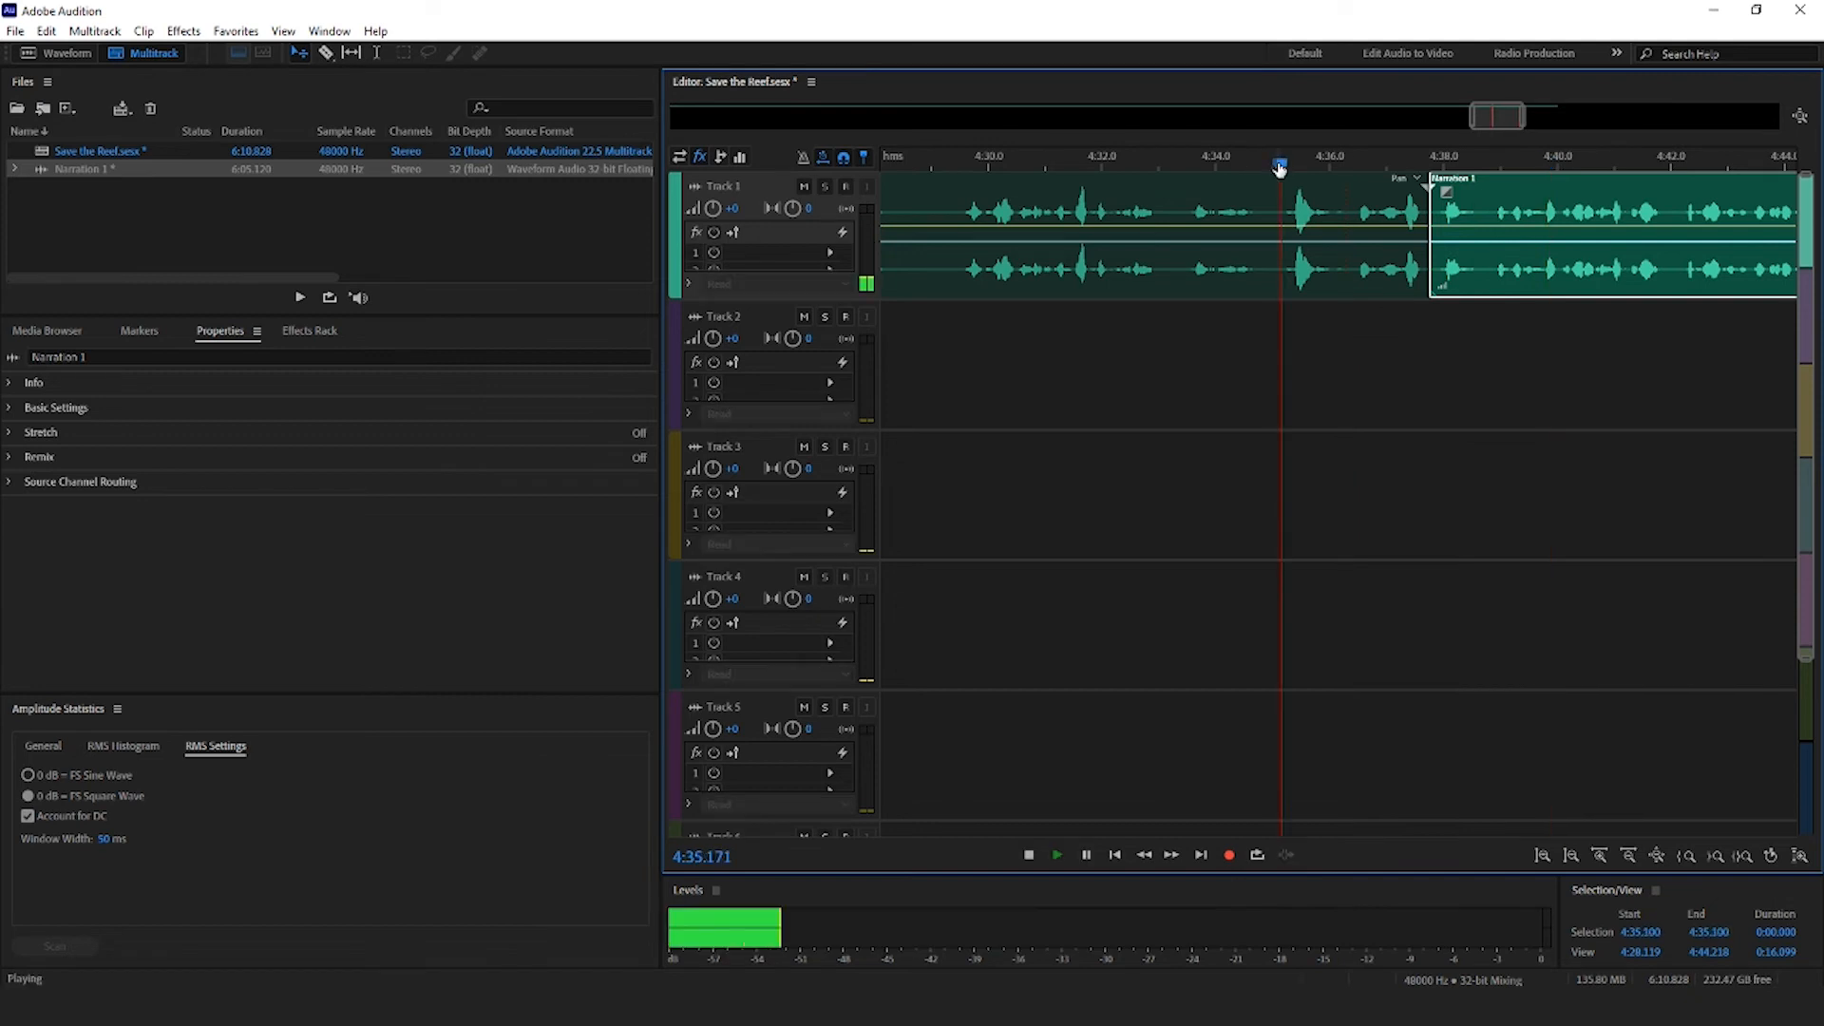
{"action": "left_click", "coordinate": [1027, 854]}
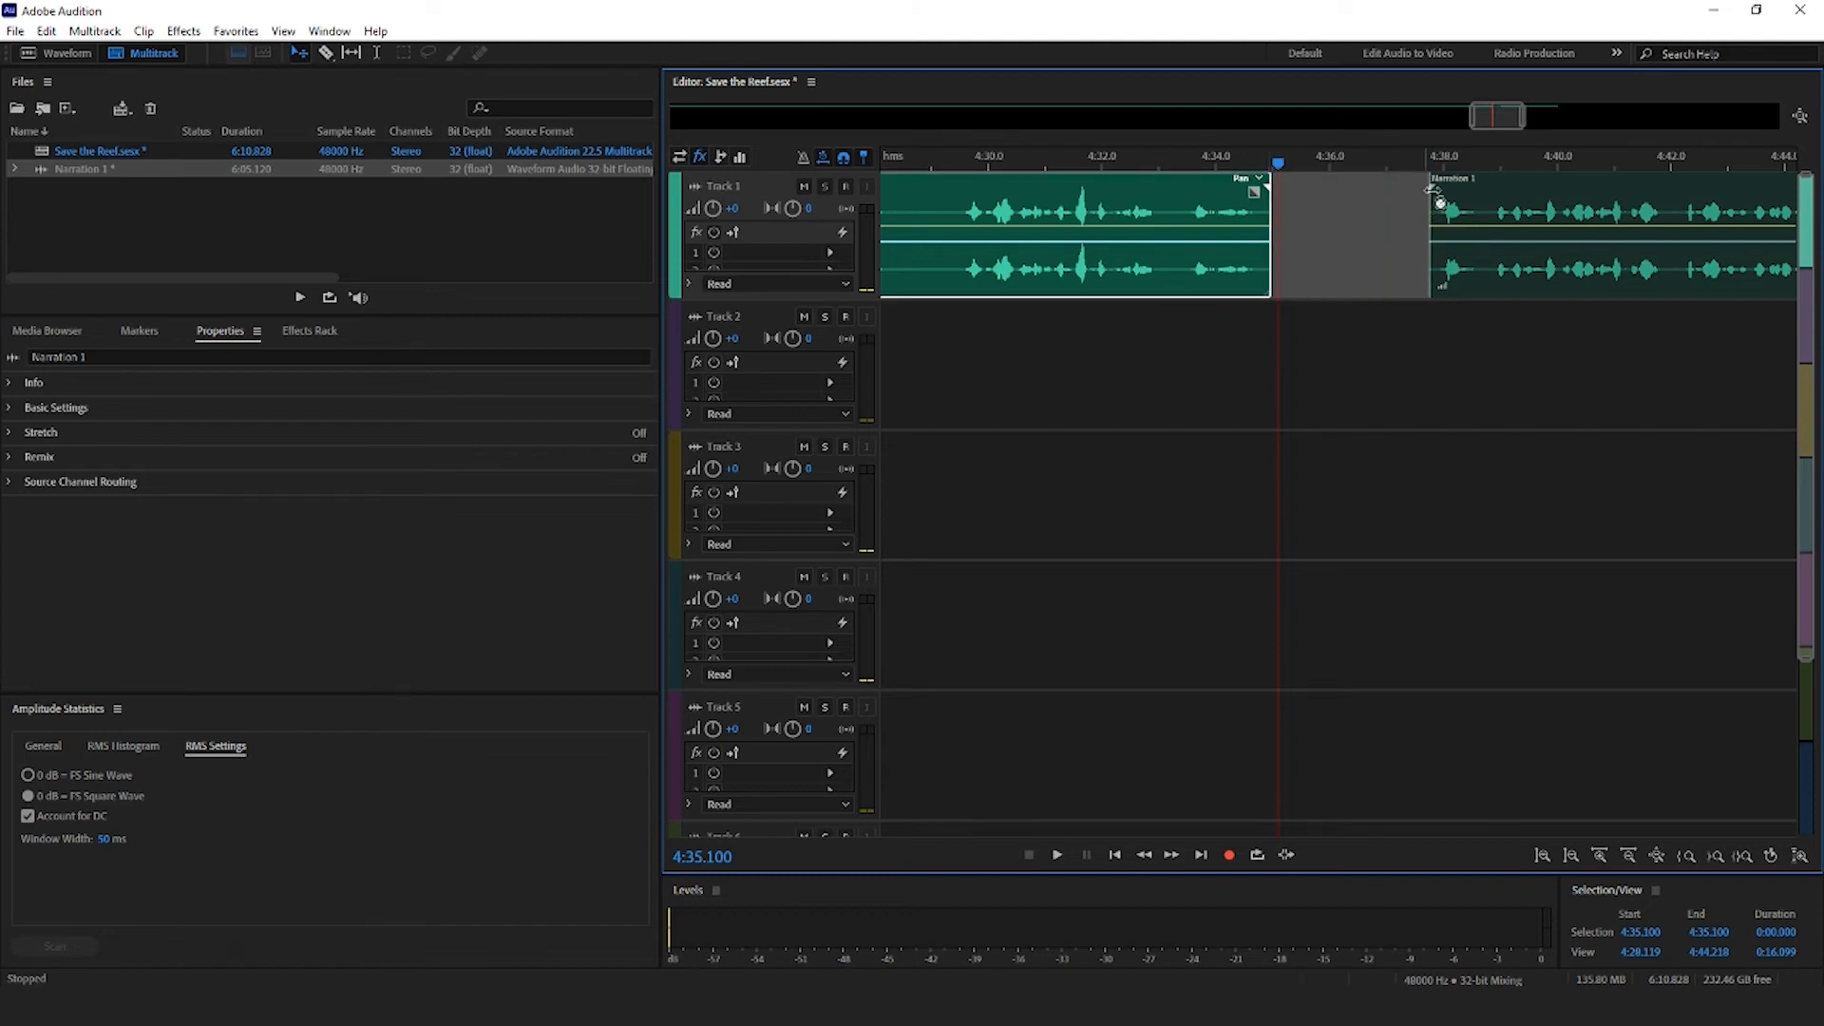
{"action": "left_click_drag", "start_coordinate": [1442, 209], "coordinate": [1274, 209]}
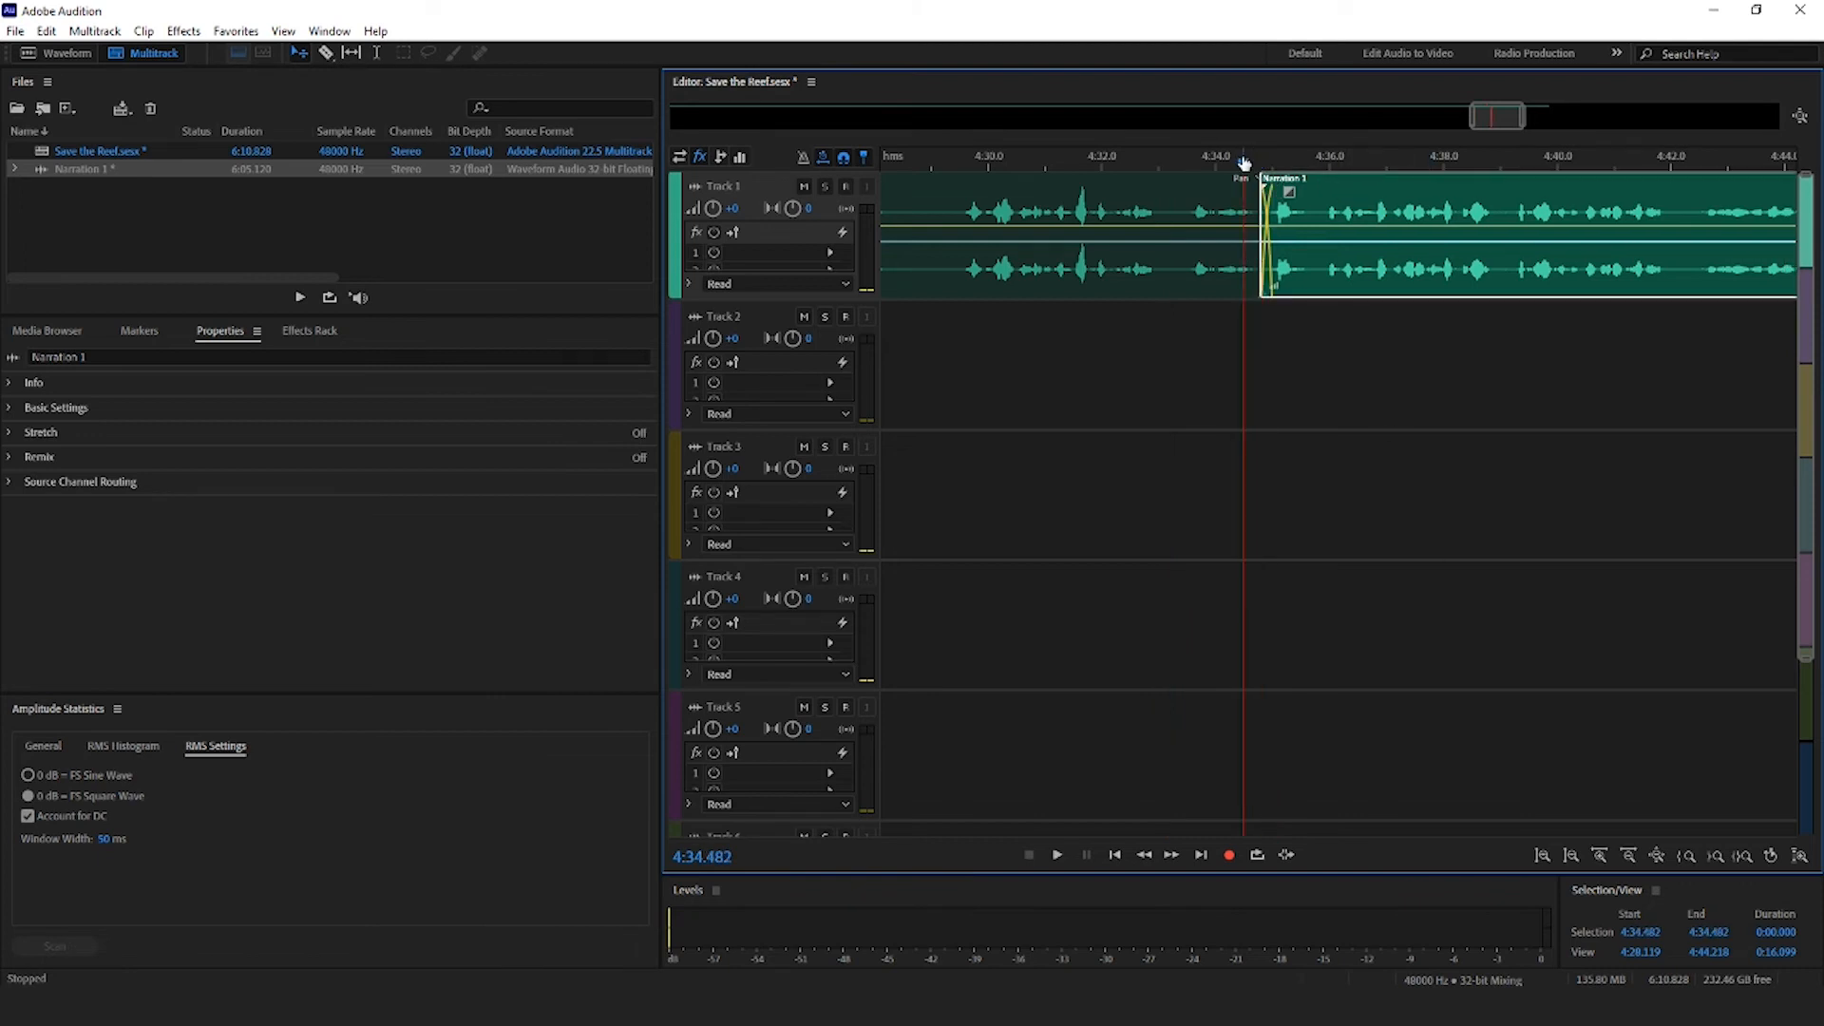
{"action": "left_click", "coordinate": [1056, 855]}
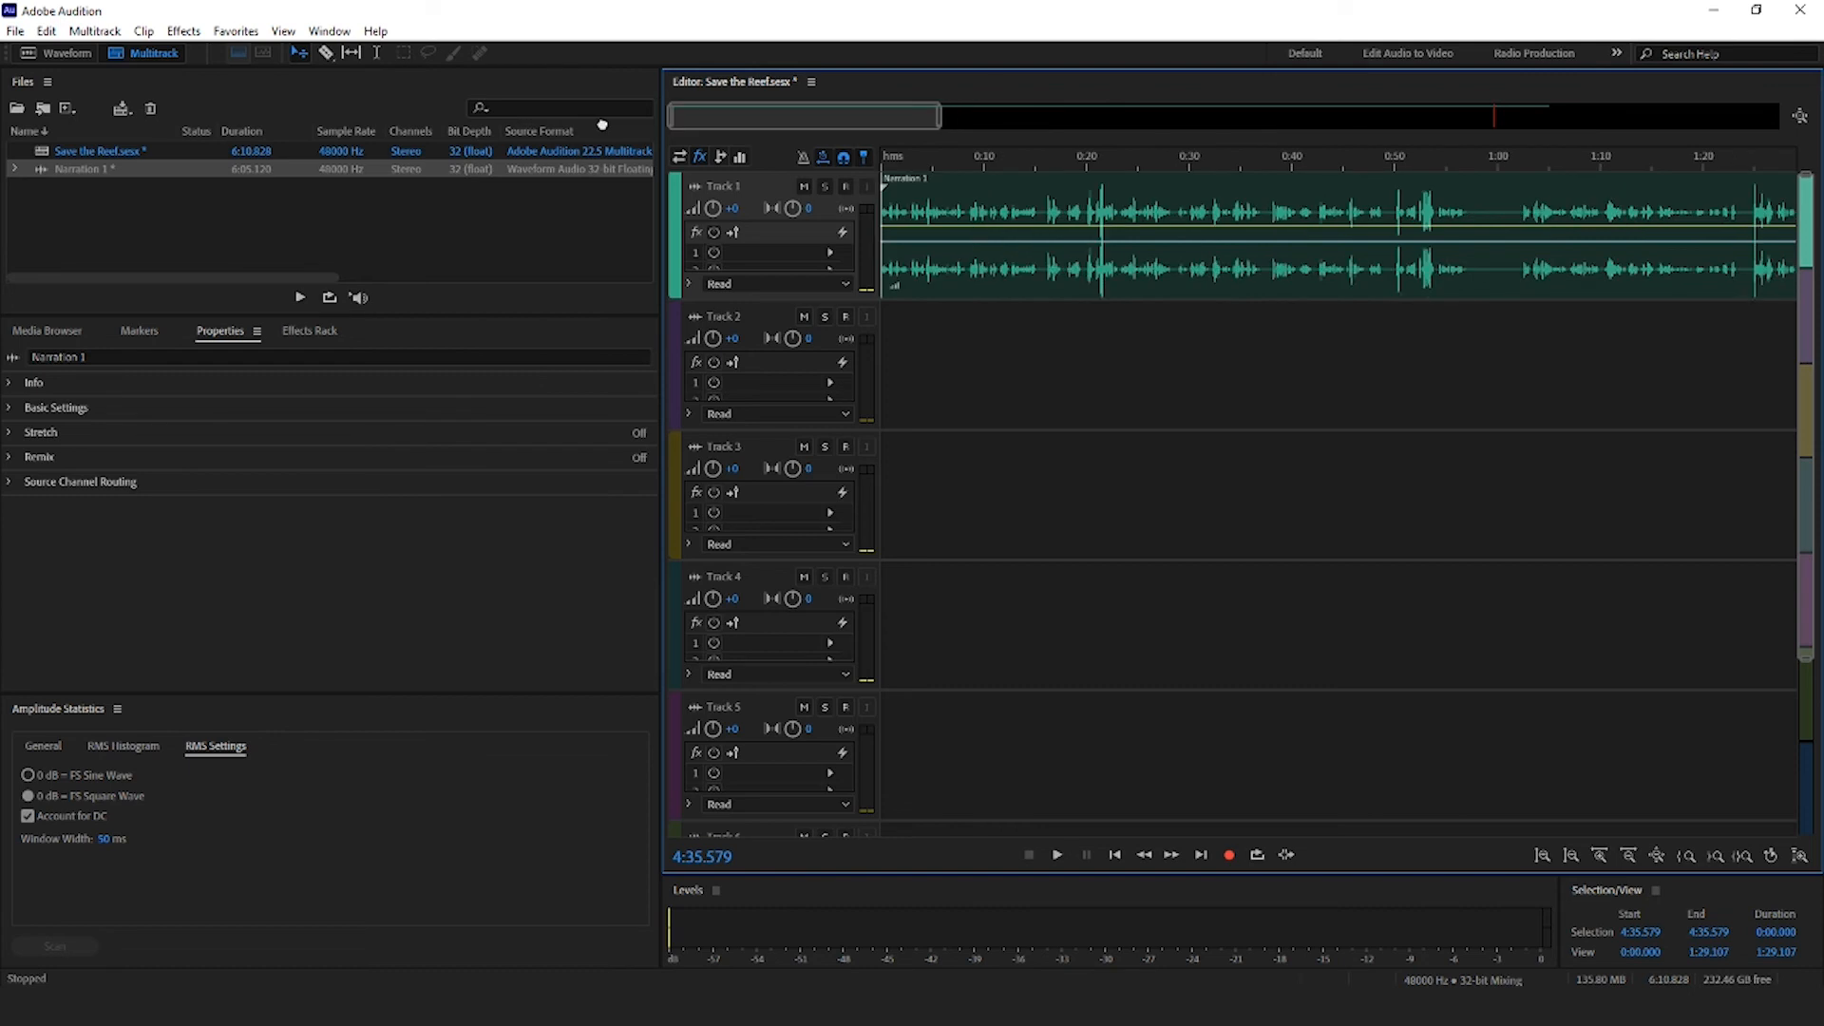
Split the clip around 0:58 and 1:02 and delete the piece between.
{"action": "left_click", "coordinate": [1113, 855]}
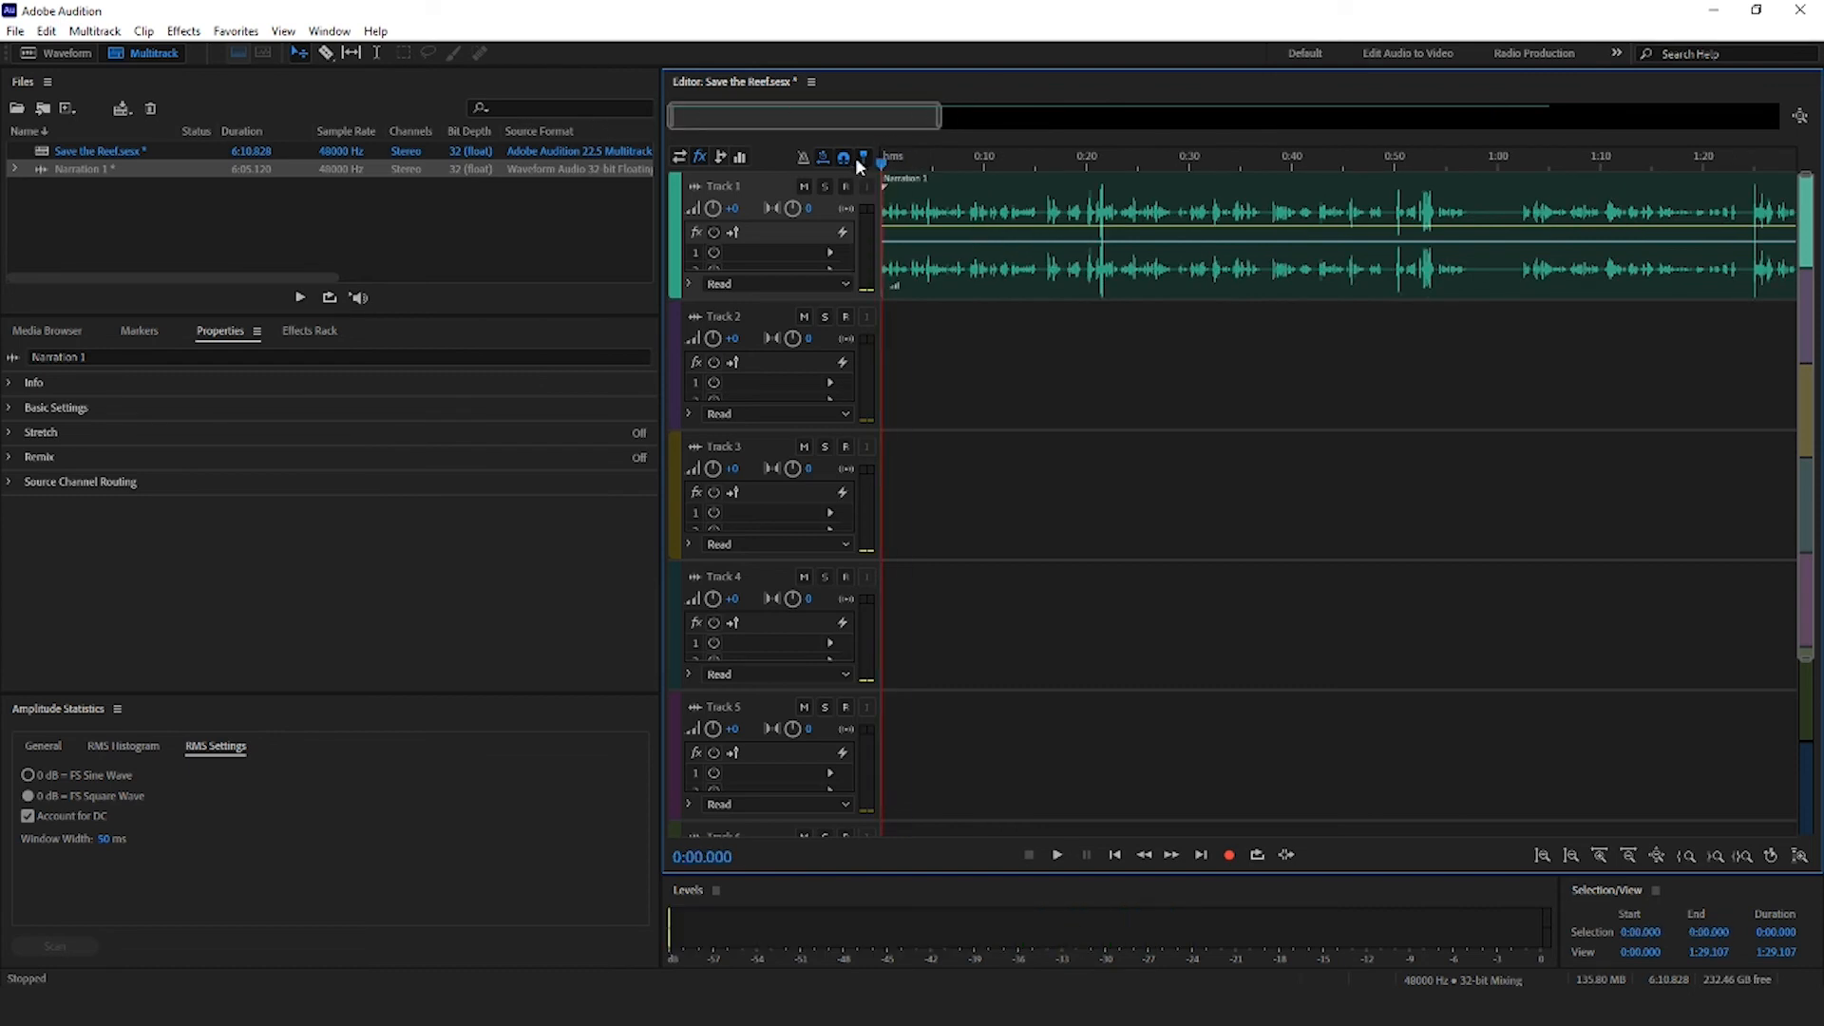
{"action": "left_click", "coordinate": [1054, 854]}
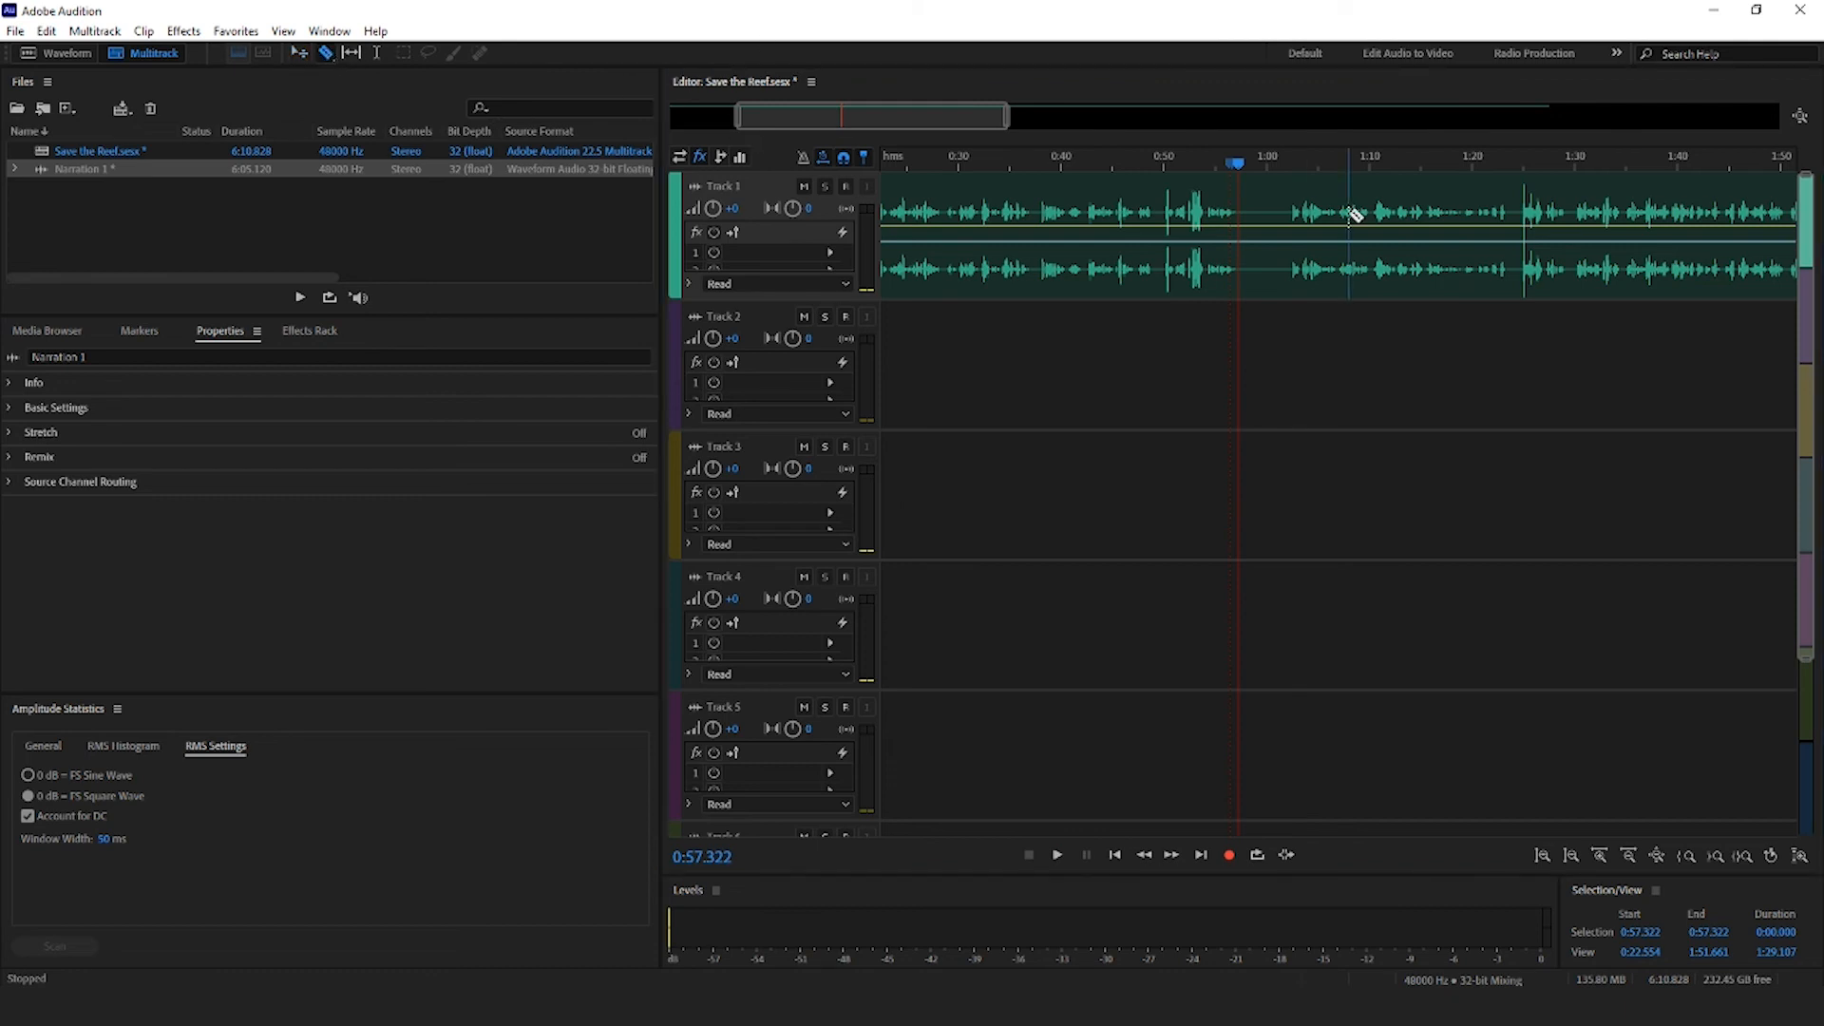
{"action": "left_click", "coordinate": [1054, 855]}
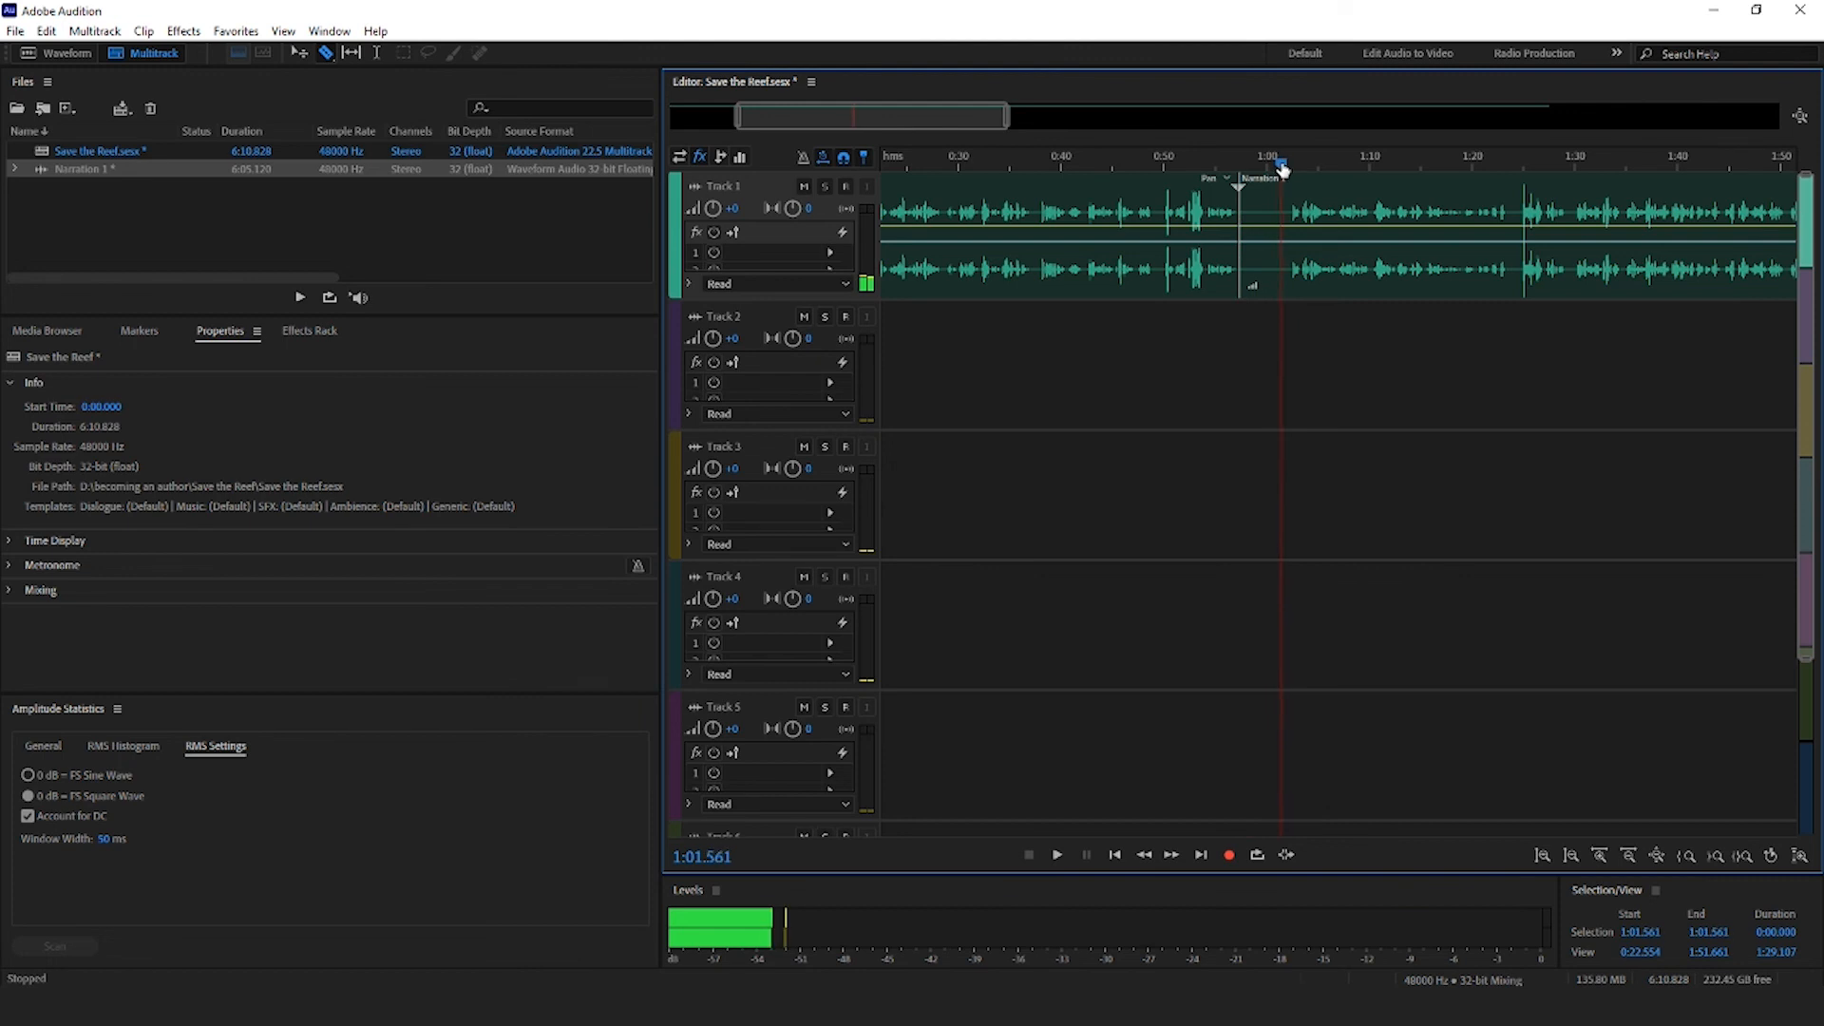
{"action": "left_click", "coordinate": [1262, 233]}
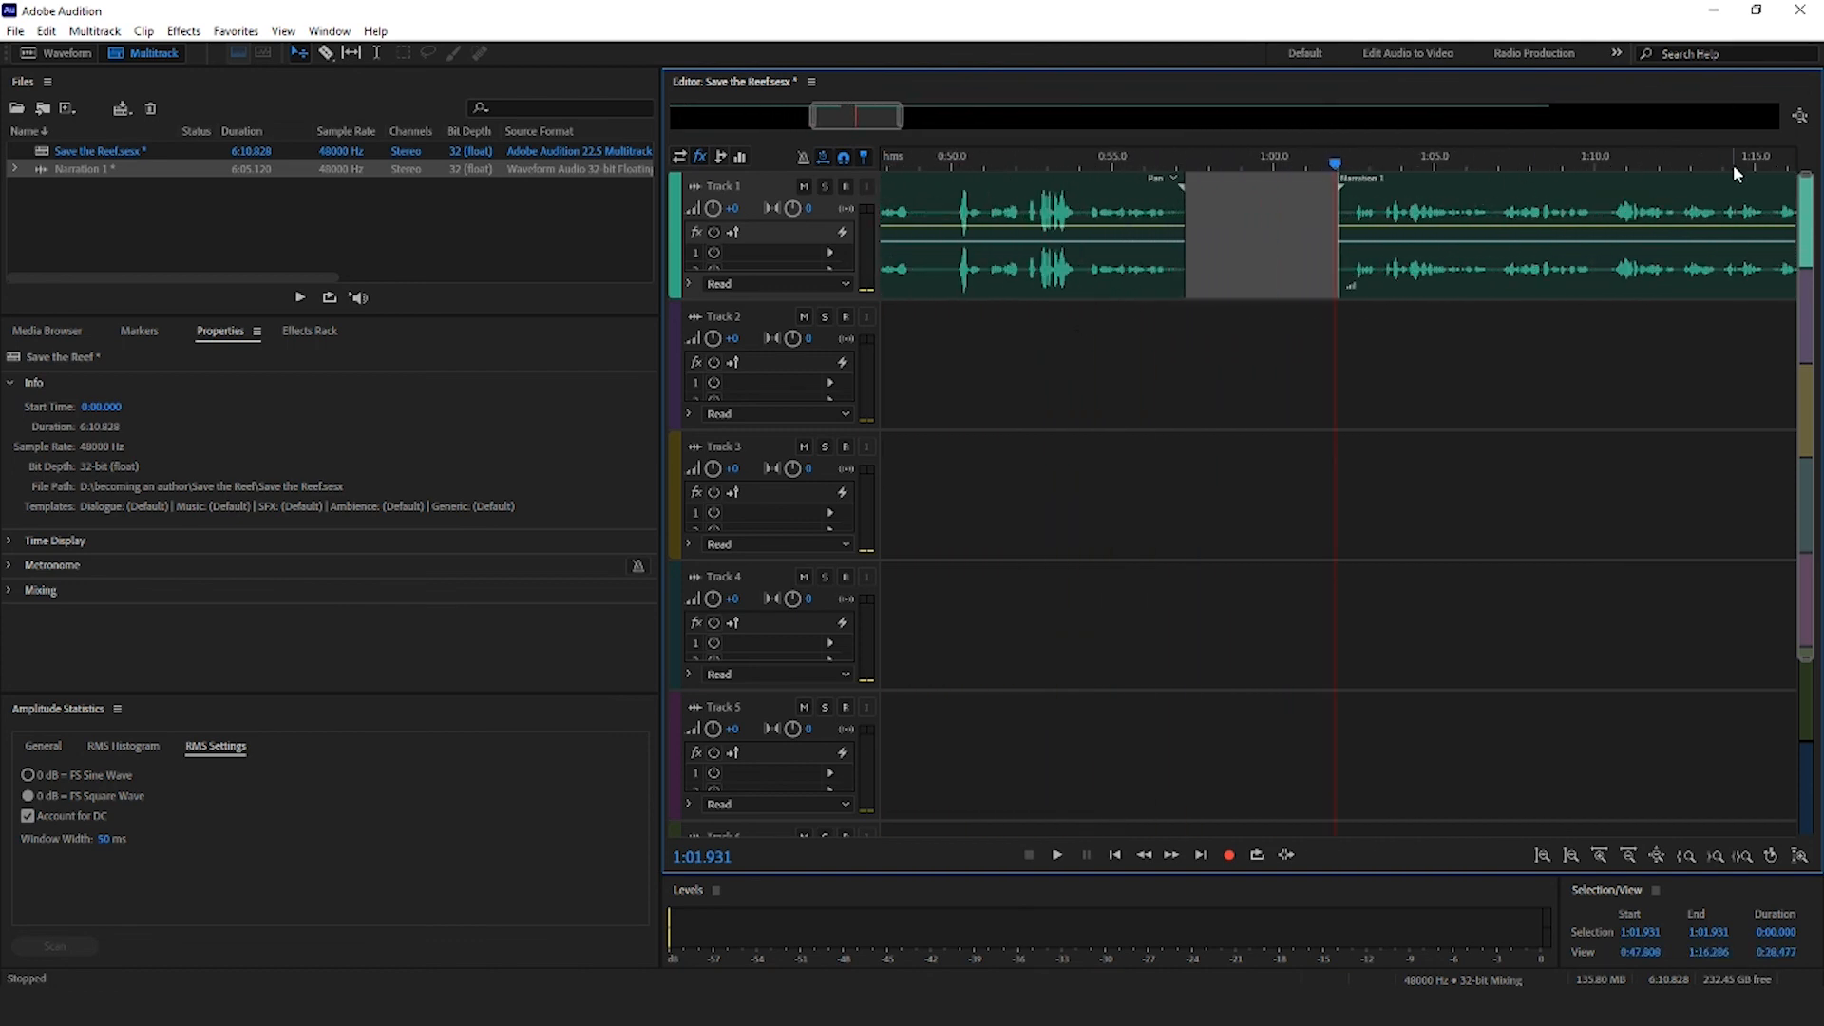
Ripple-delete the empty gap before one minute so later narration shifts left.
{"action": "right_click", "coordinate": [1251, 244]}
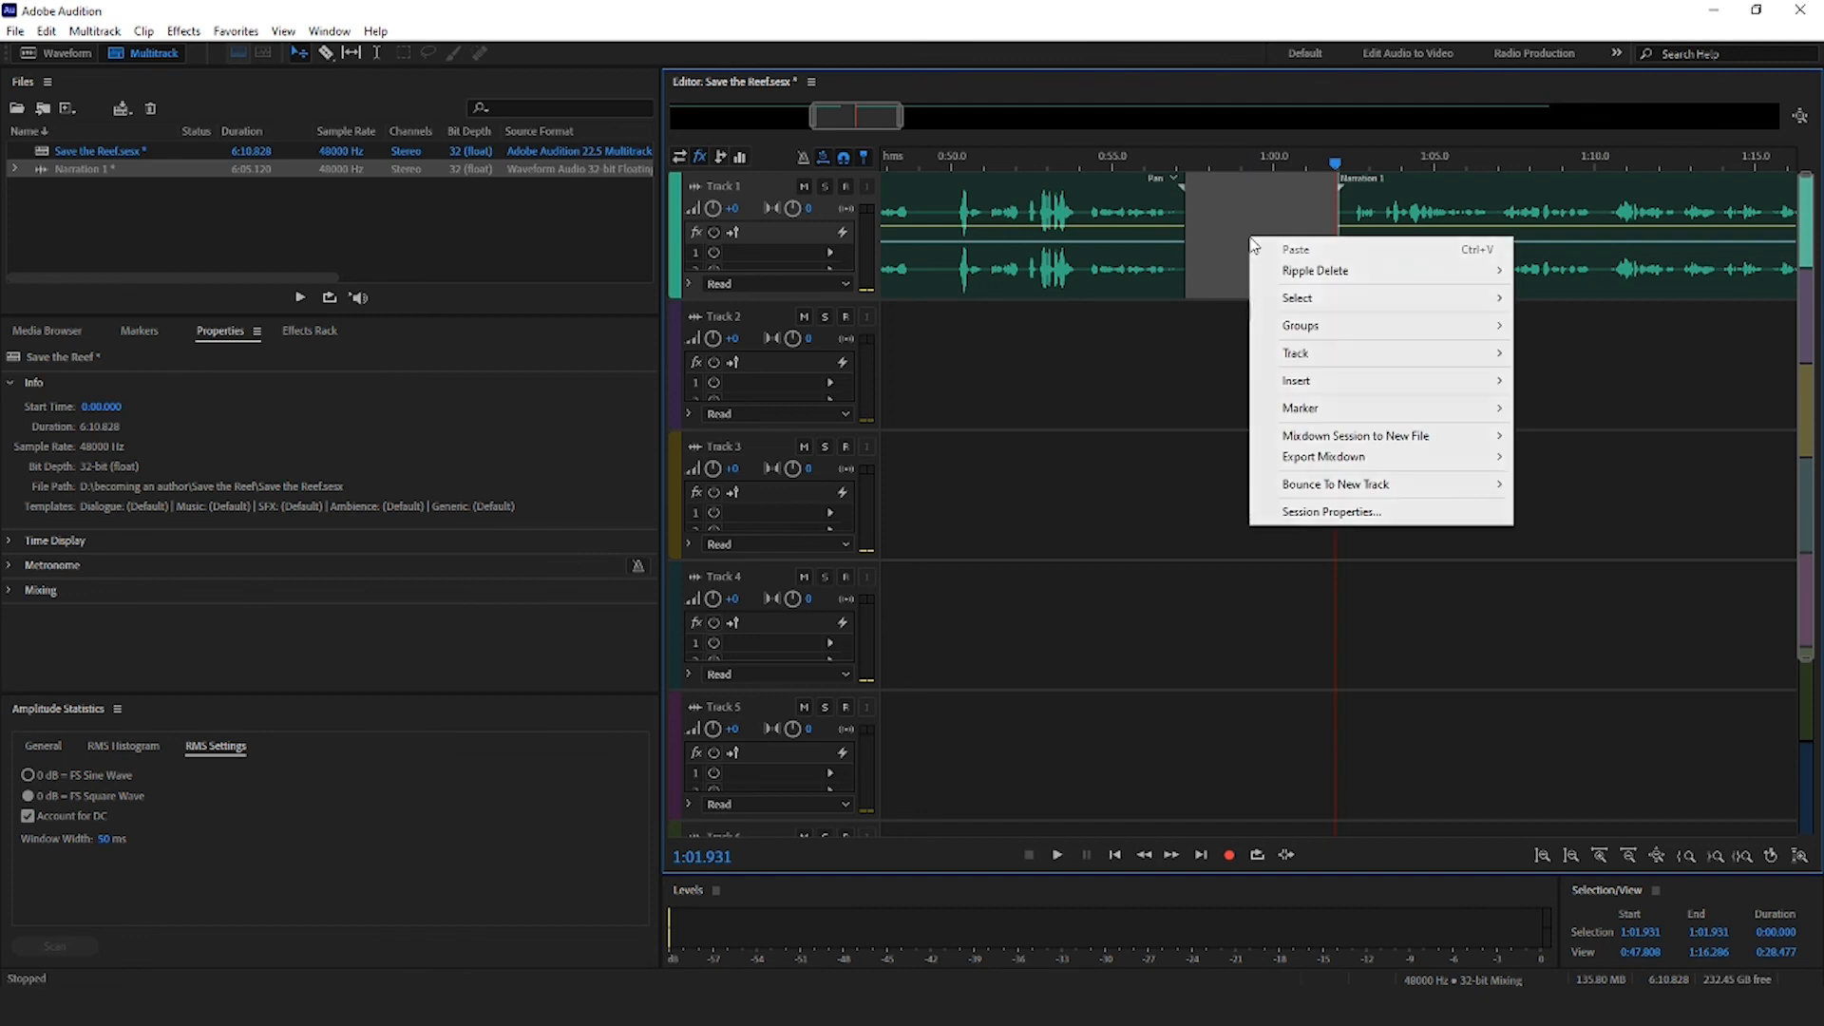
{"action": "mouse_move", "coordinate": [1314, 270]}
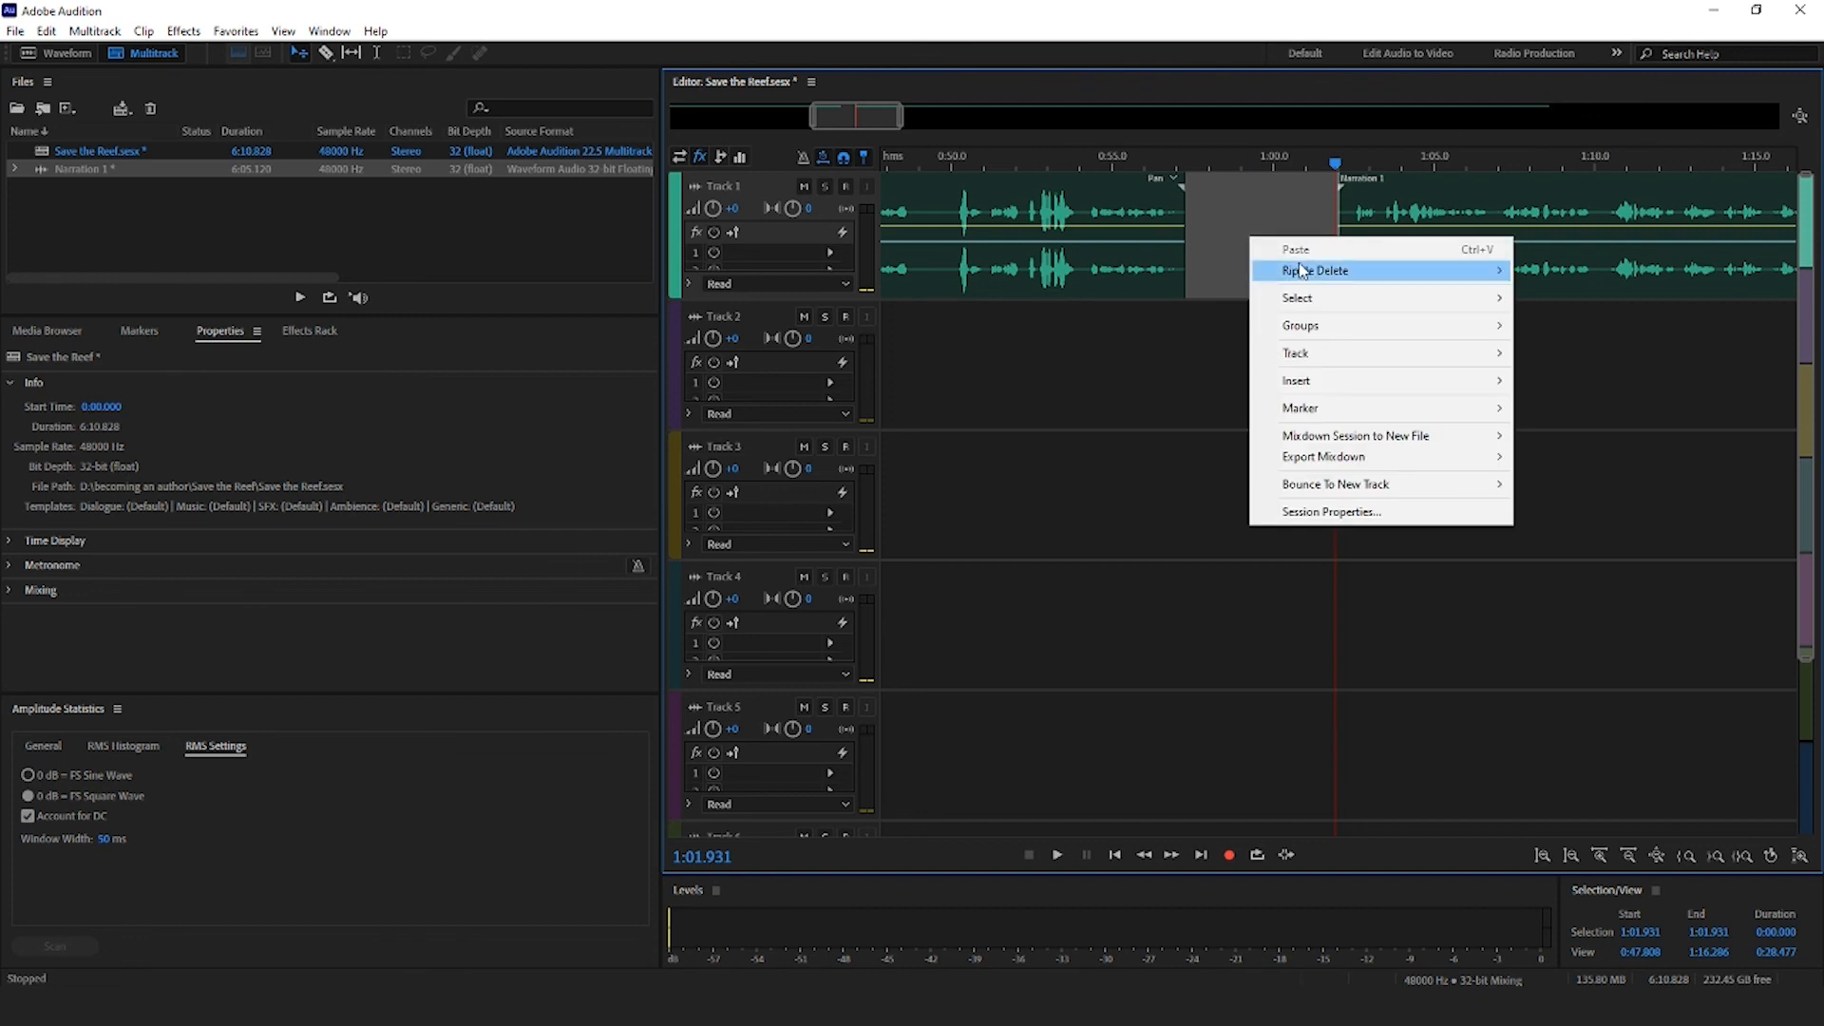
{"action": "mouse_move", "coordinate": [1315, 270]}
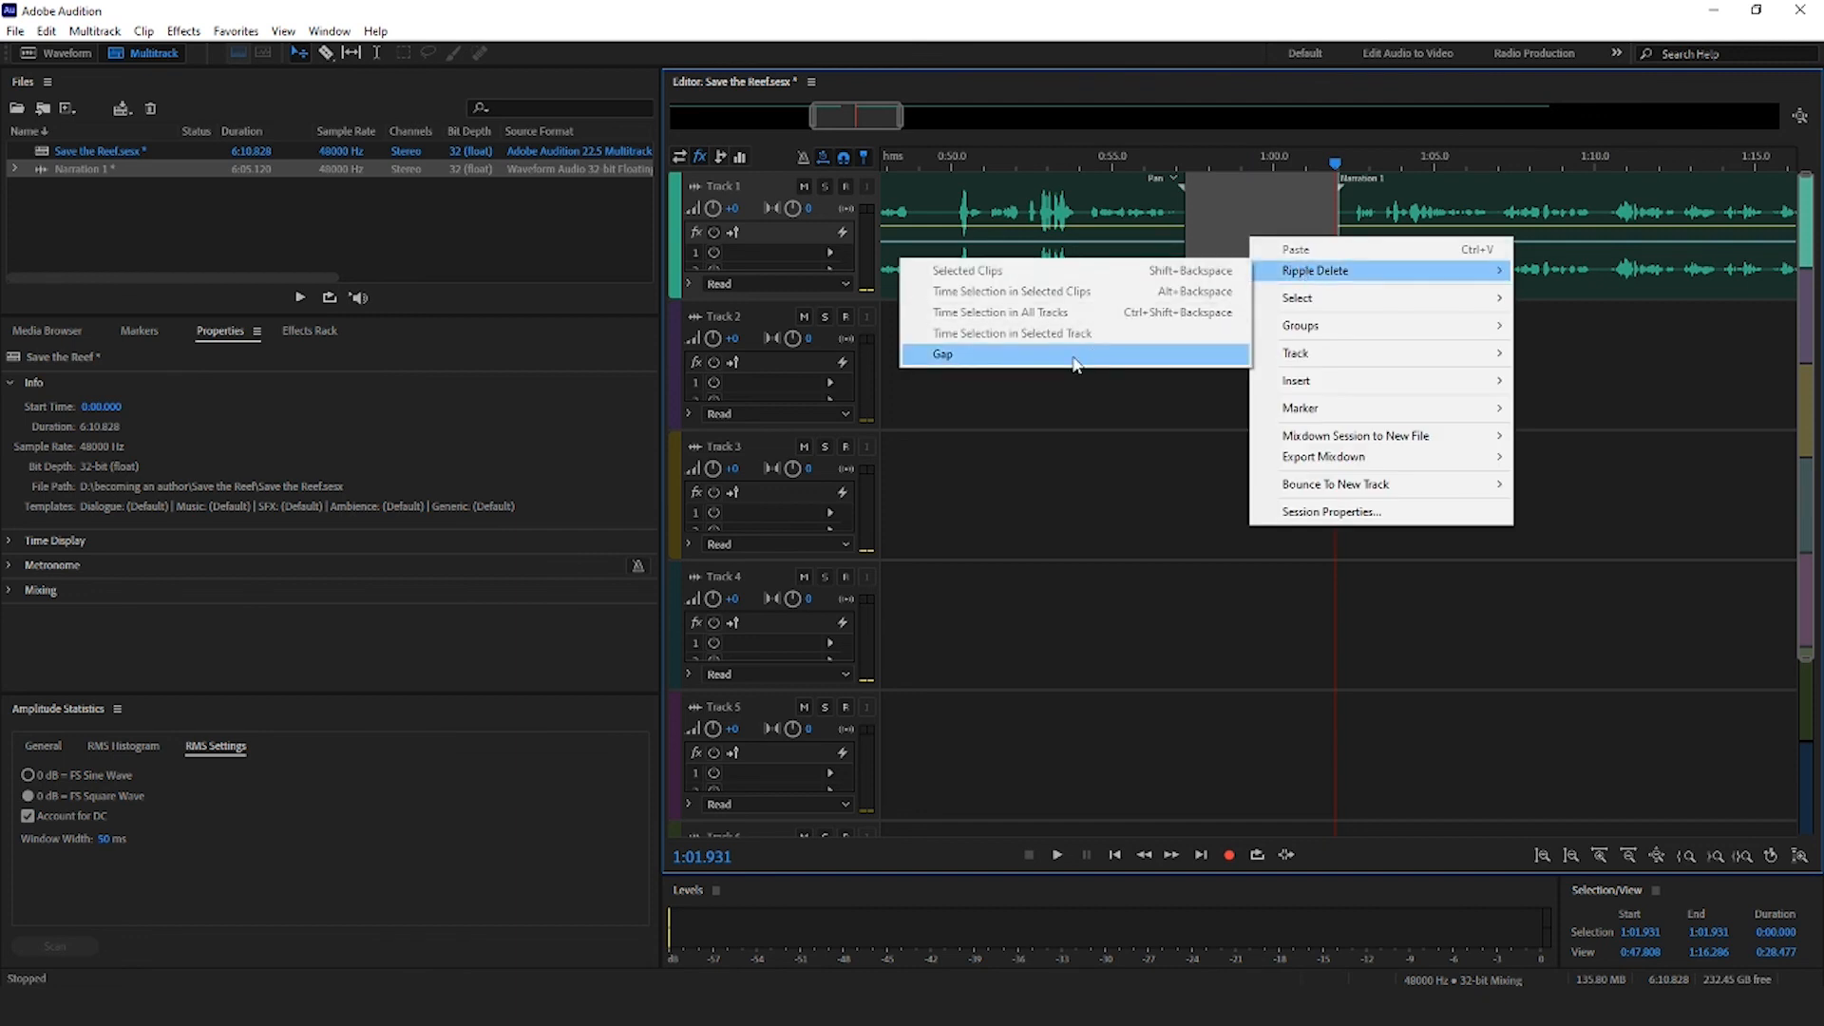
{"action": "left_click", "coordinate": [942, 353]}
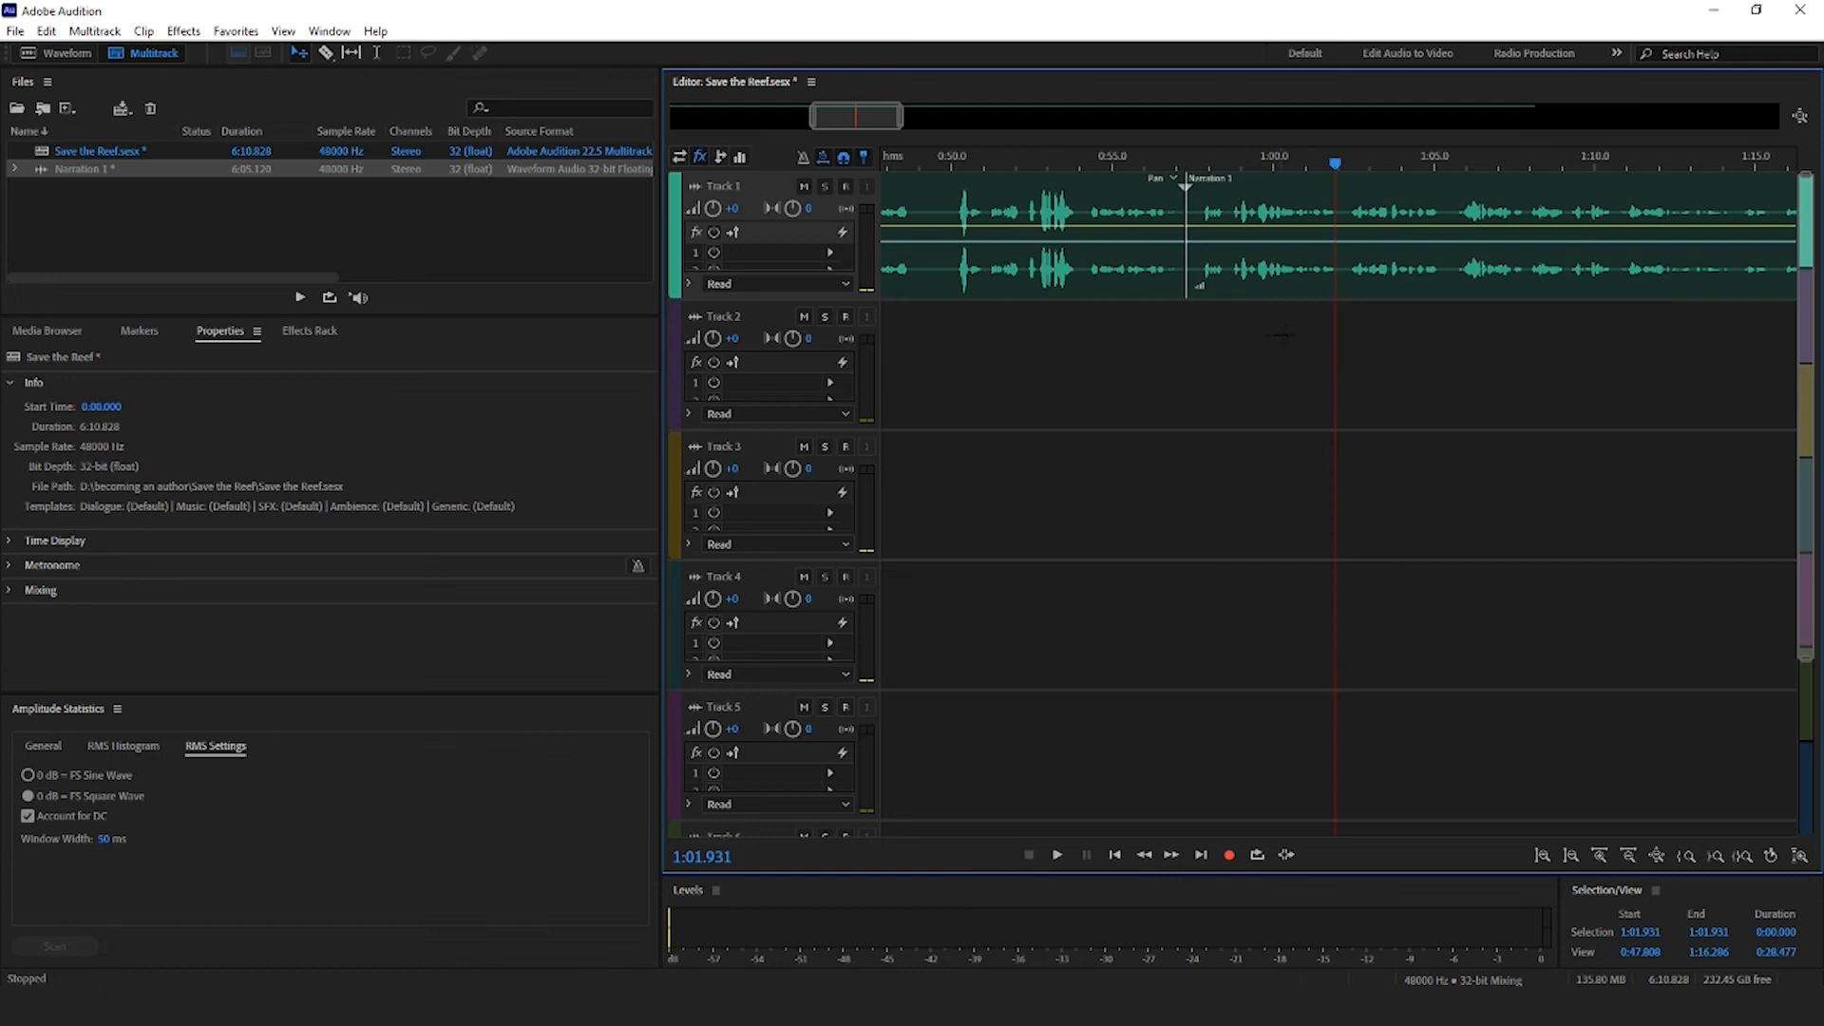